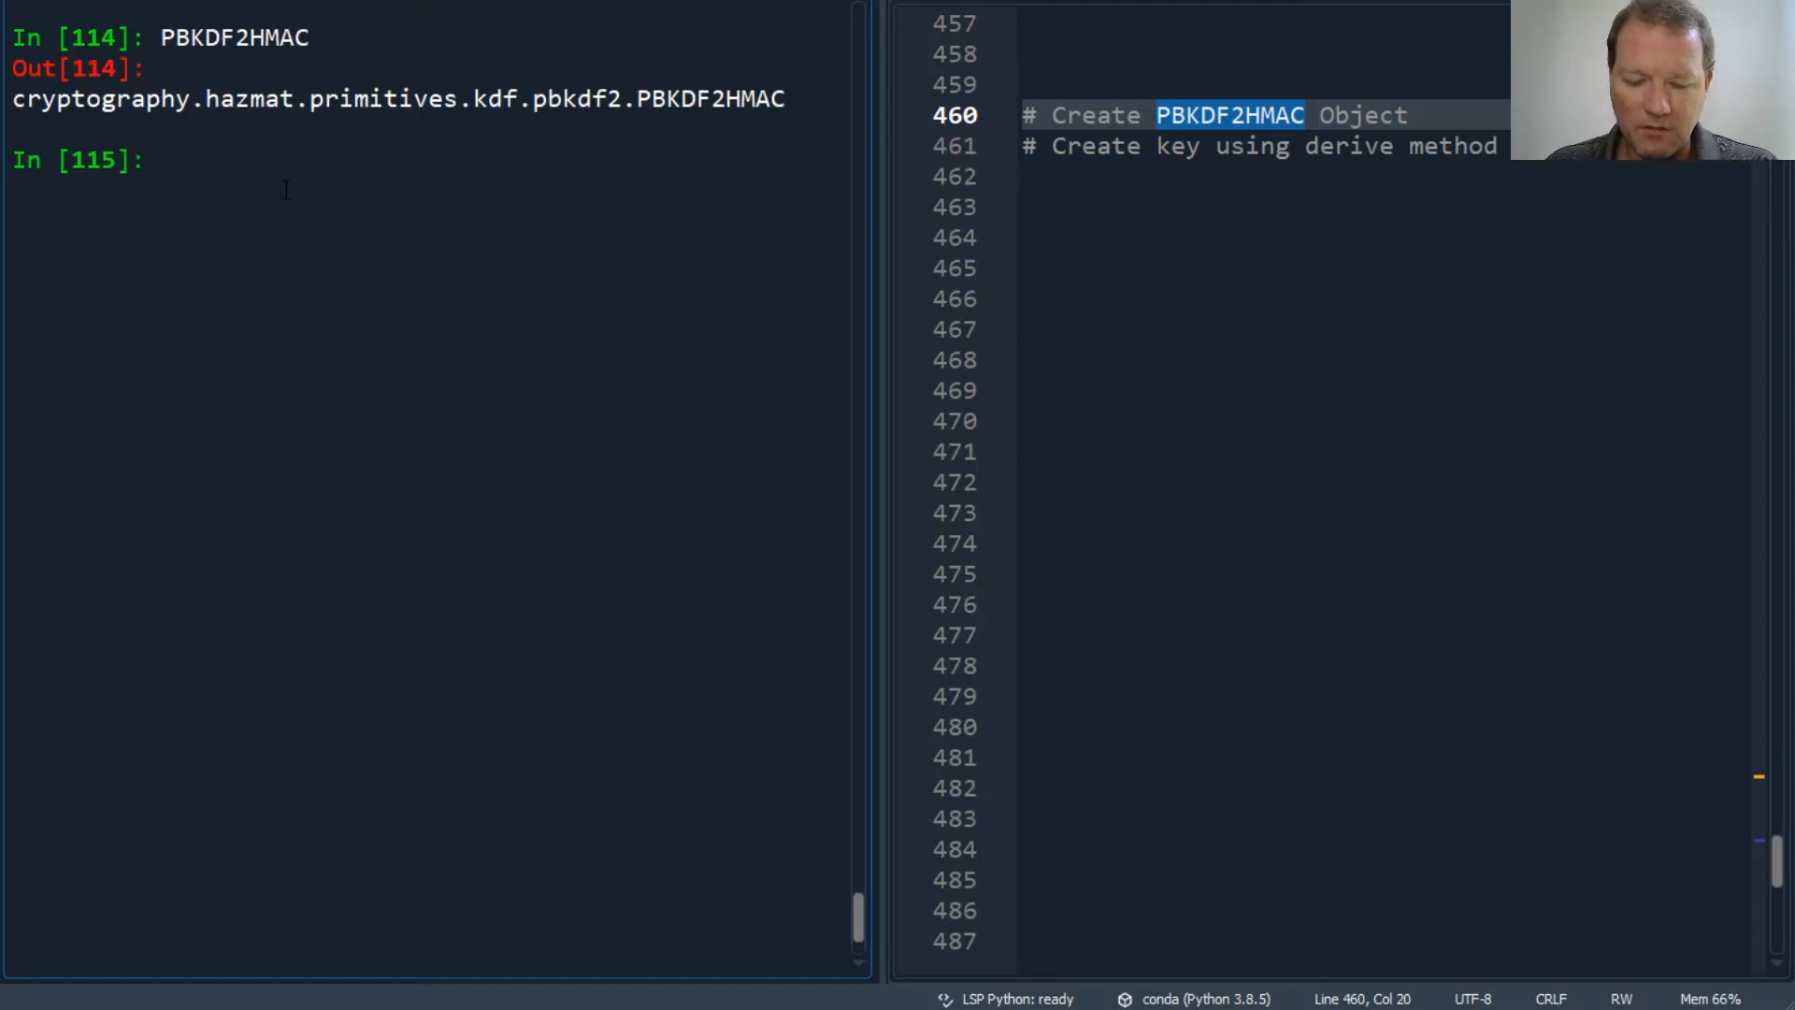
- Run help(PBKDF2HMAC) in the IPython console and read its constructor, derive and verify docs
{"action": "type", "text": "help"}
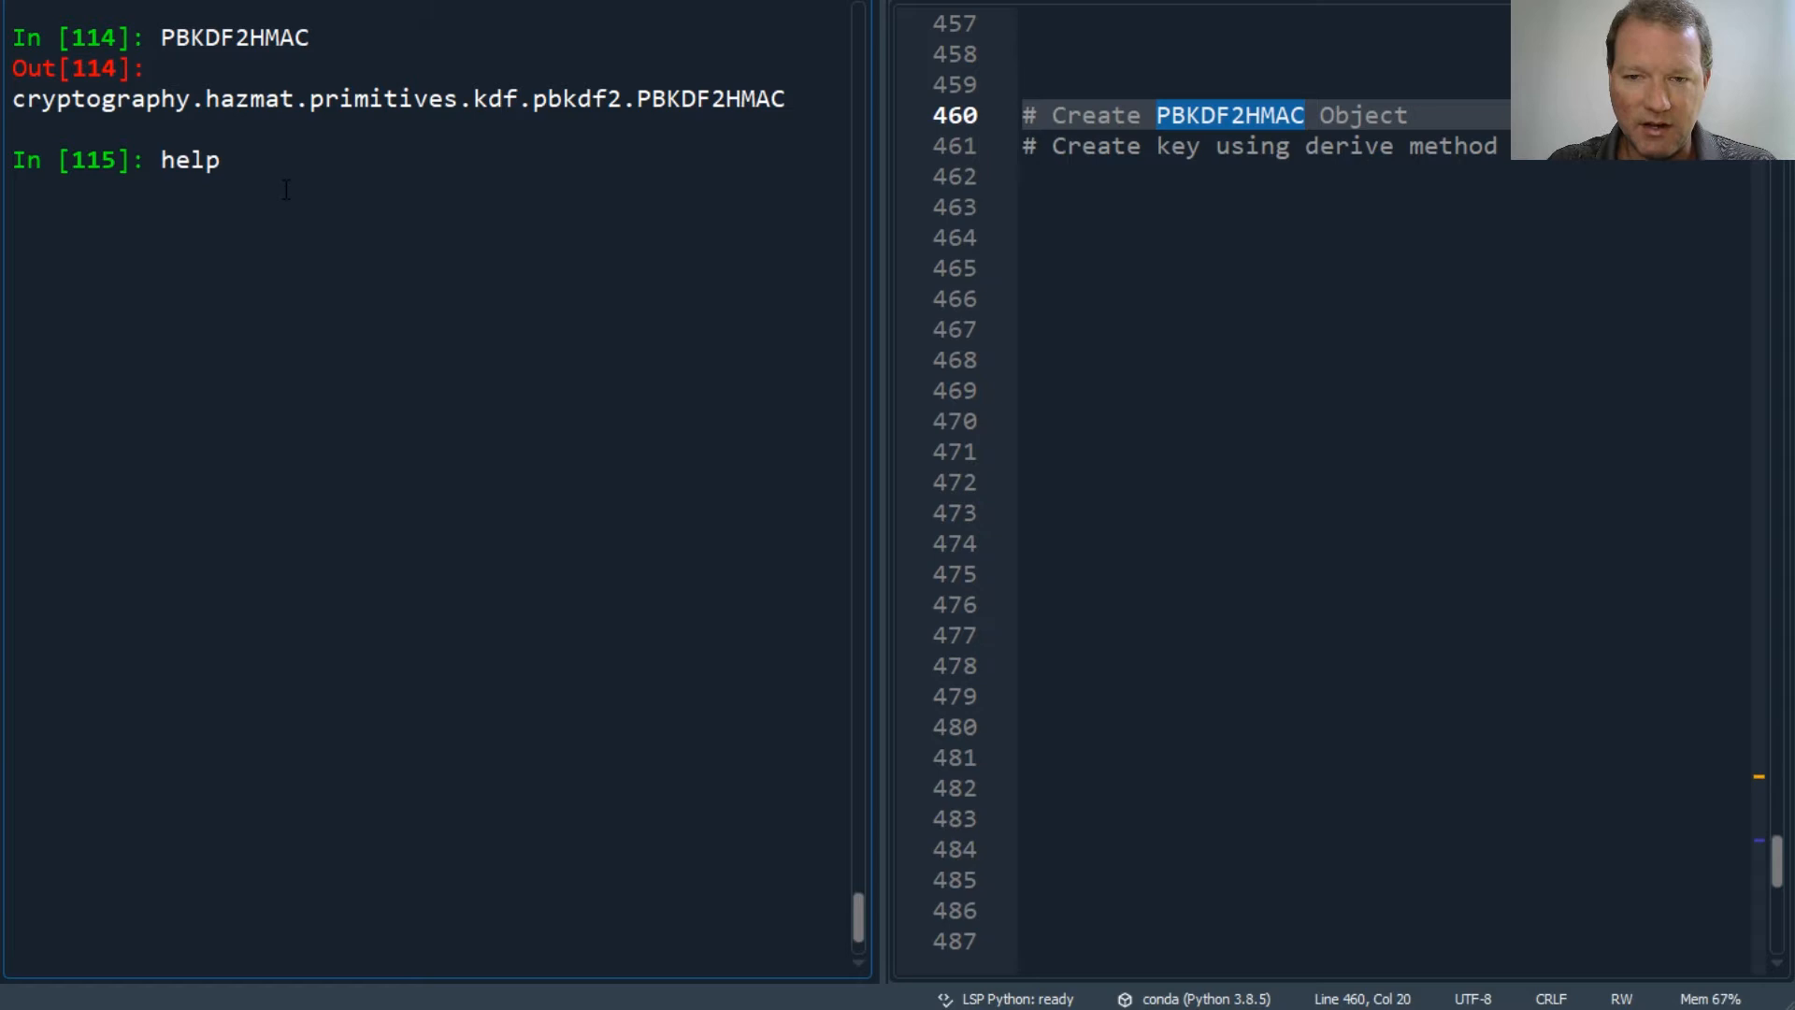
{"action": "type", "text": "(PBKDF2HMAC"}
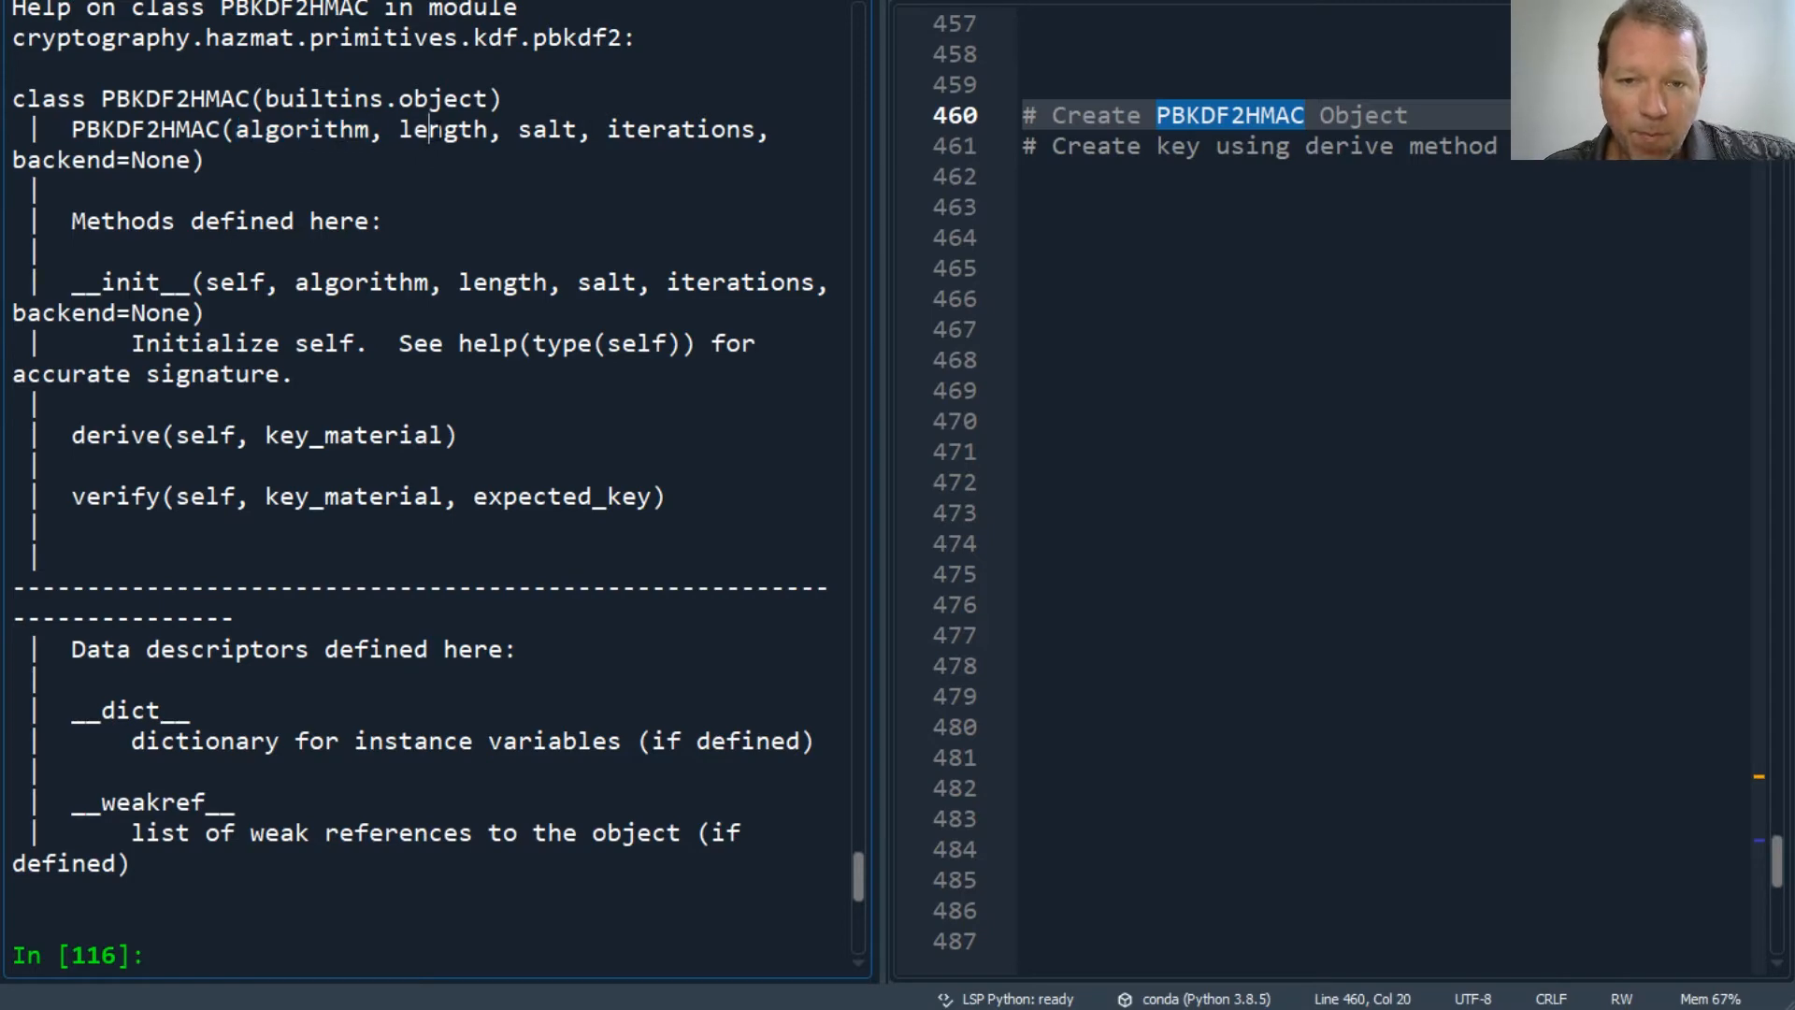
{"action": "double_click", "coordinate": [548, 129]}
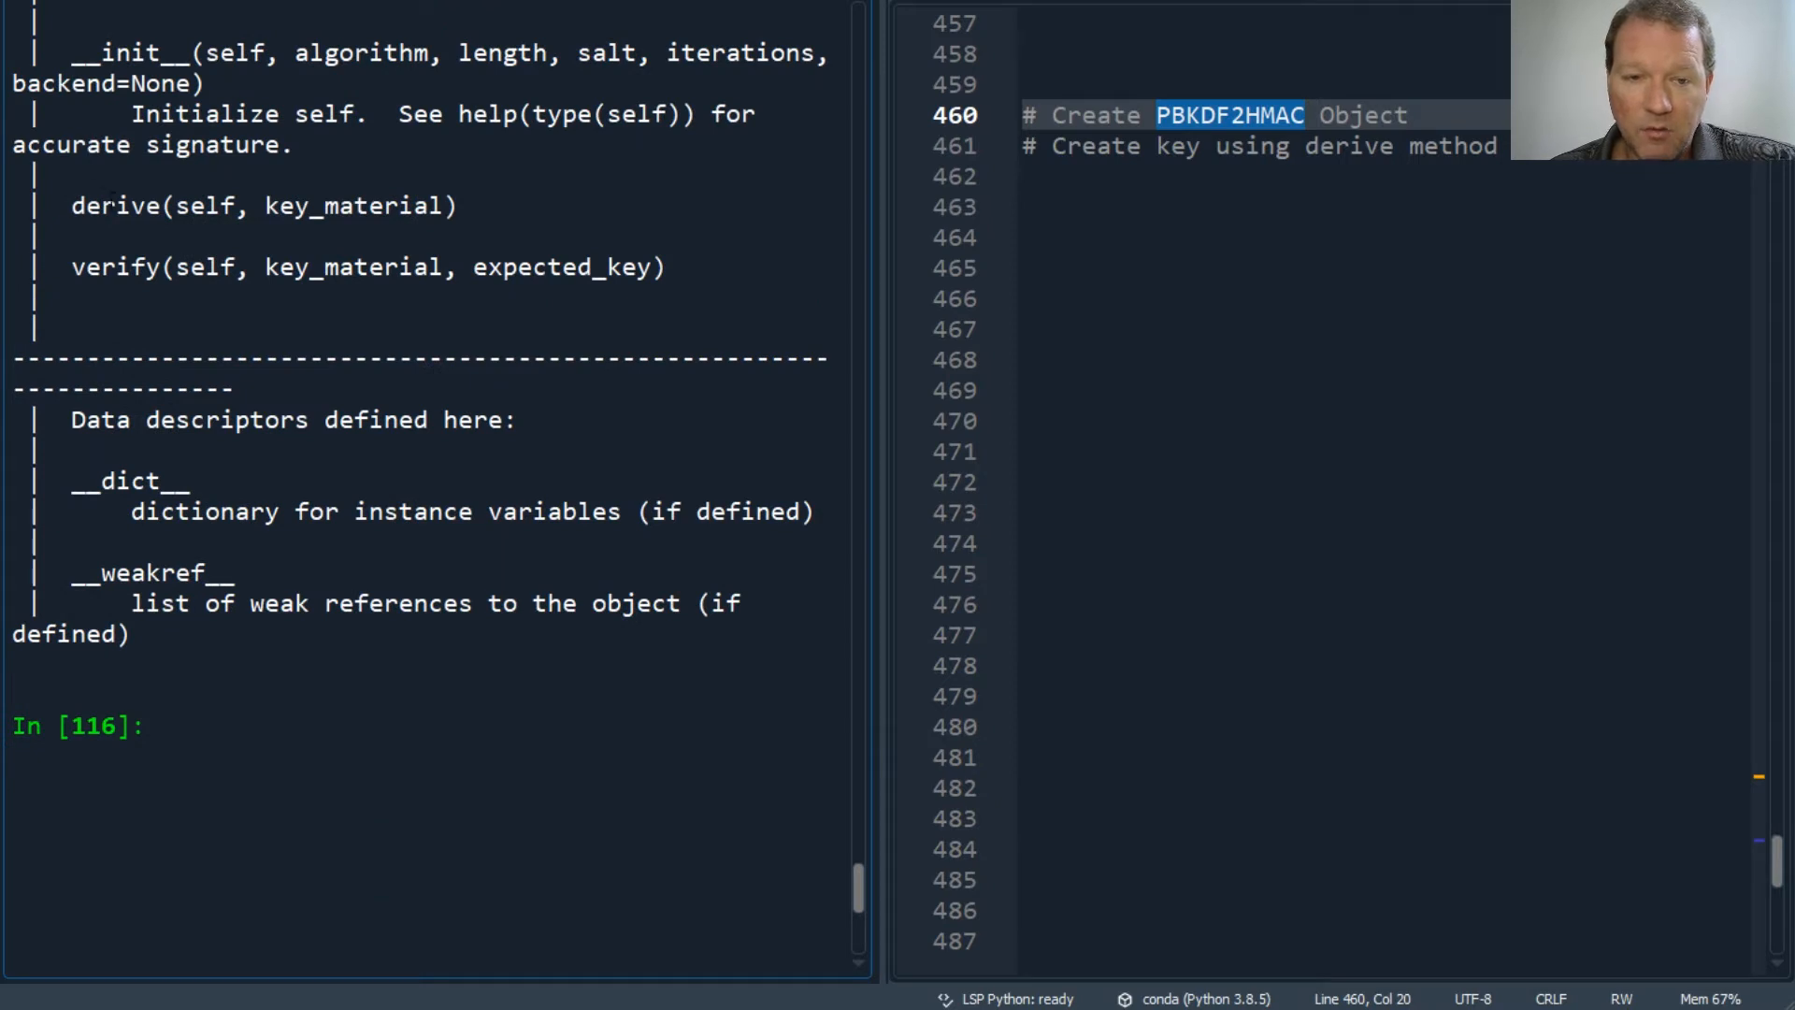
{"action": "double_click", "coordinate": [114, 205]}
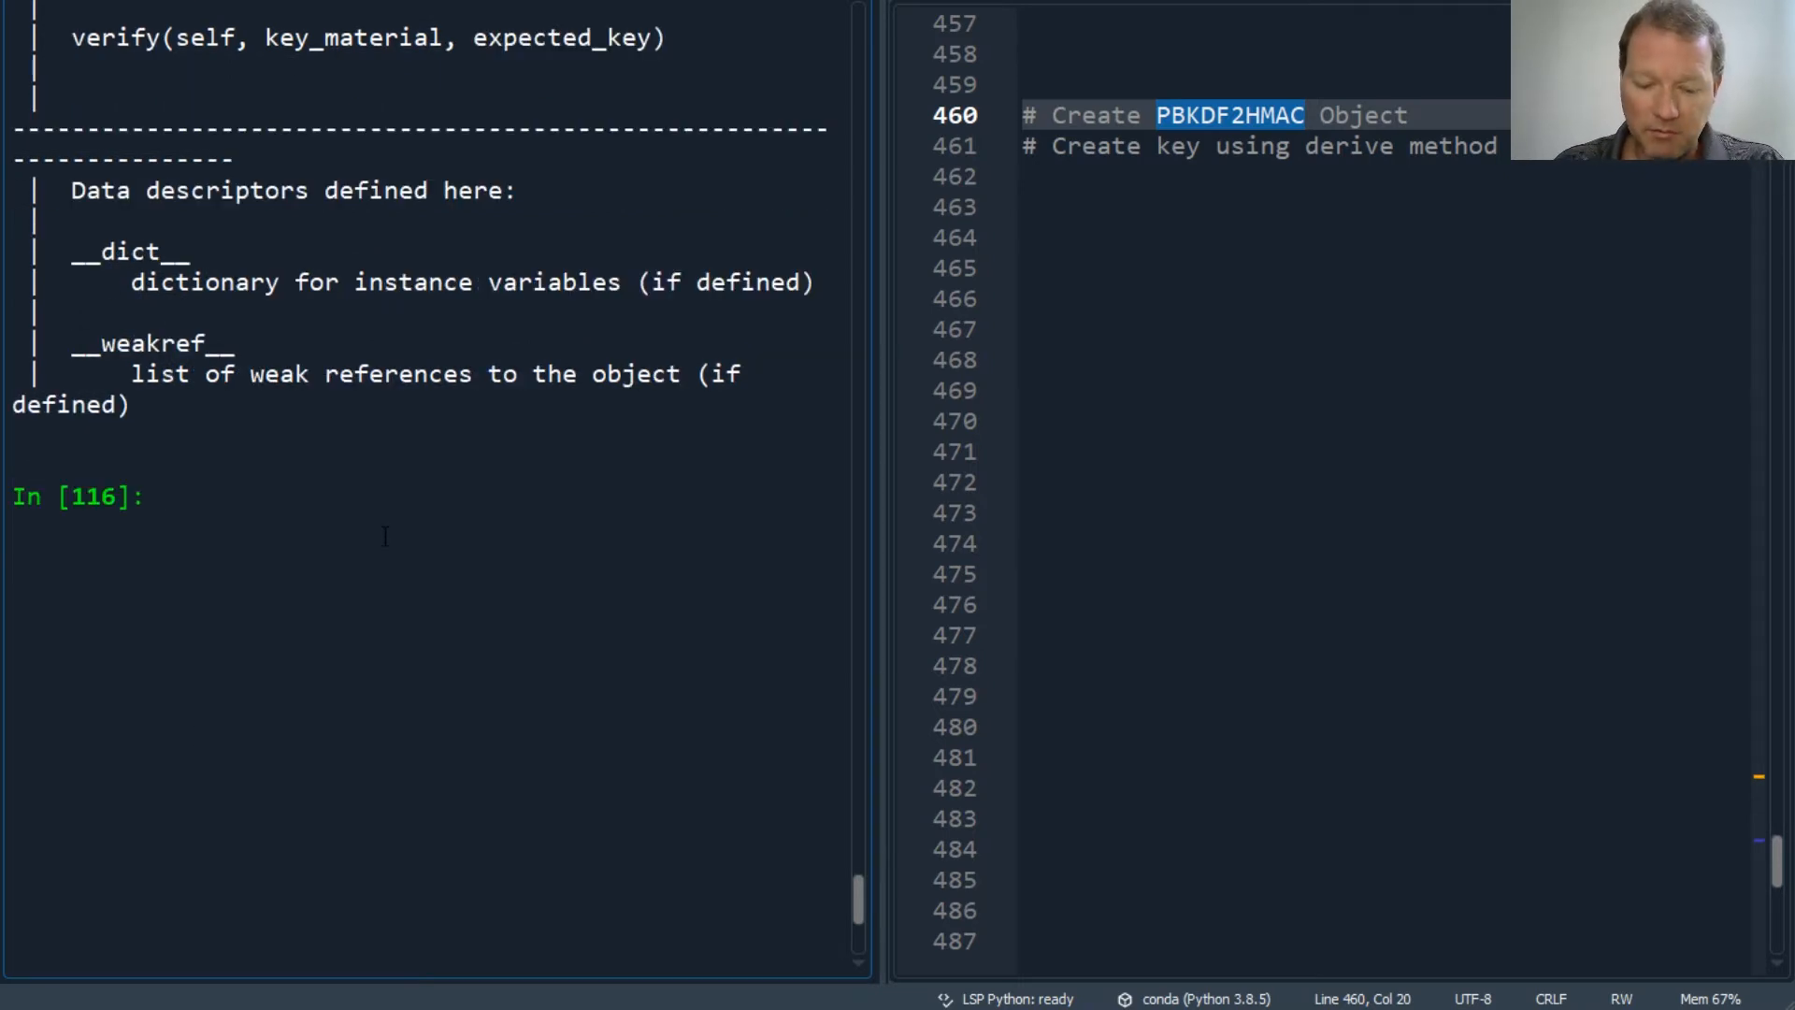
{"action": "type", "text": "kdf"}
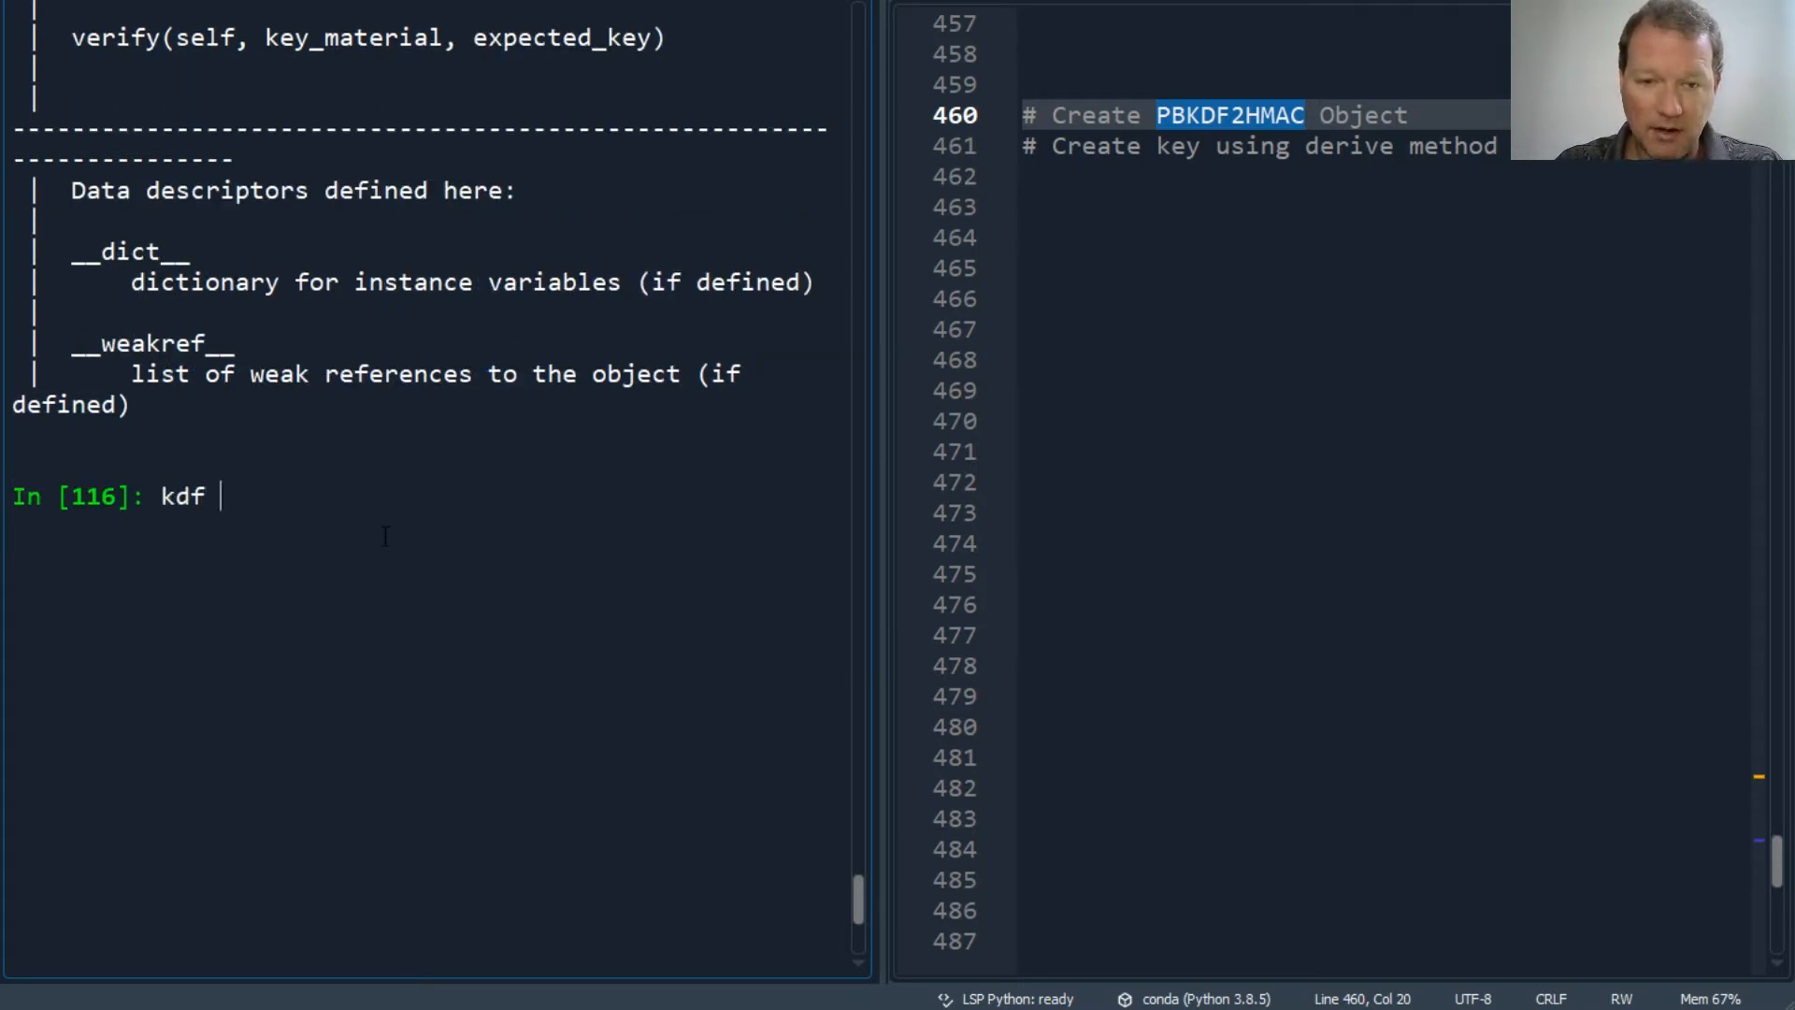
{"action": "type", "text": "= PBKDF2HMAC"}
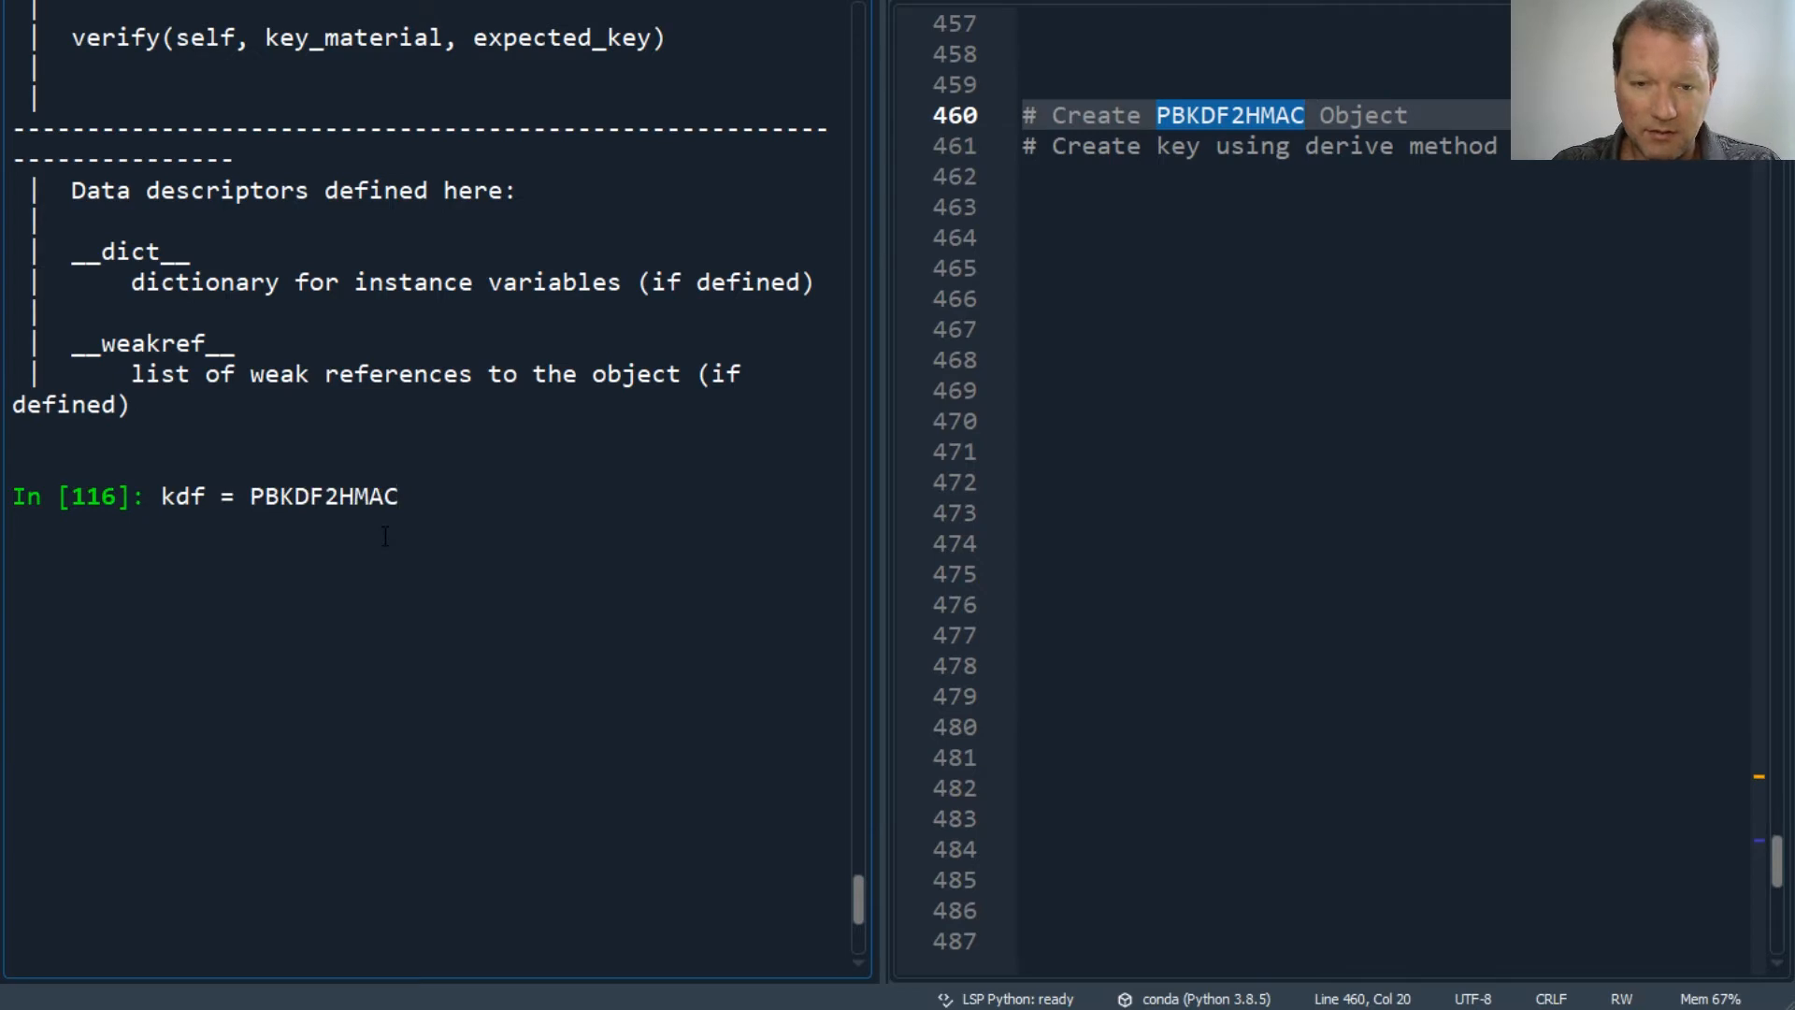
{"action": "type", "text": "("}
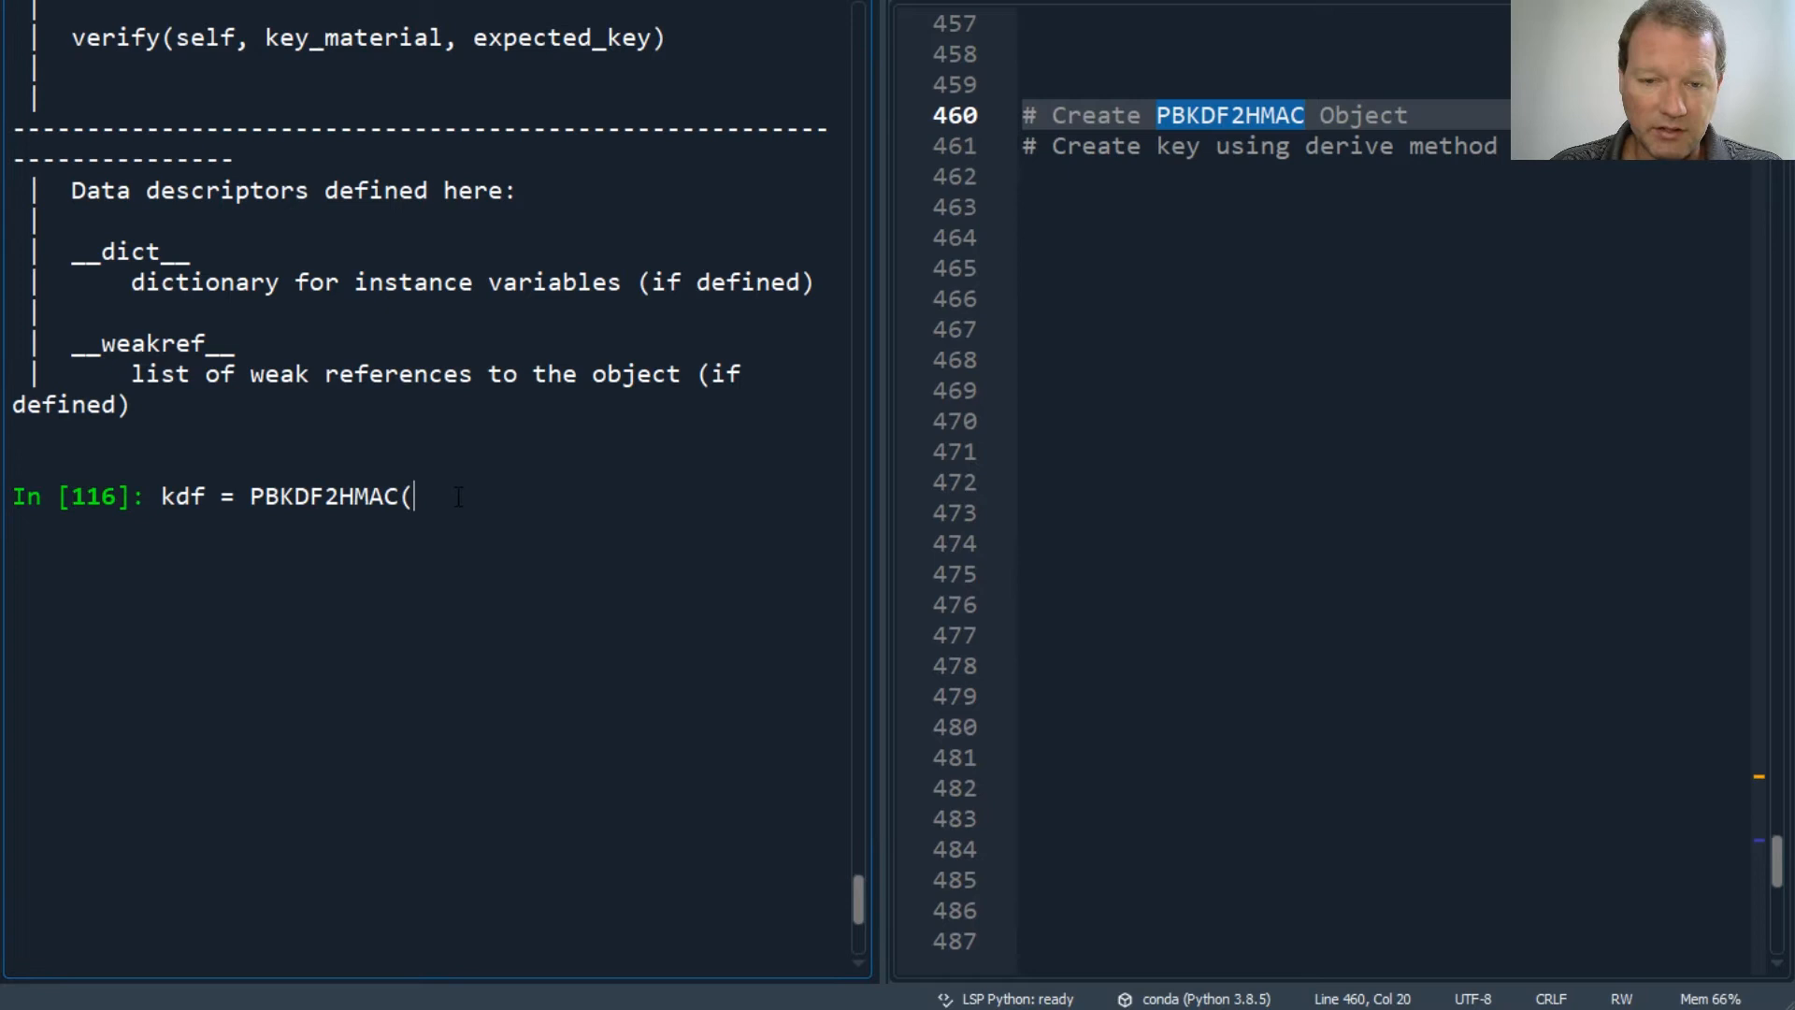
{"action": "type", "text": "h"}
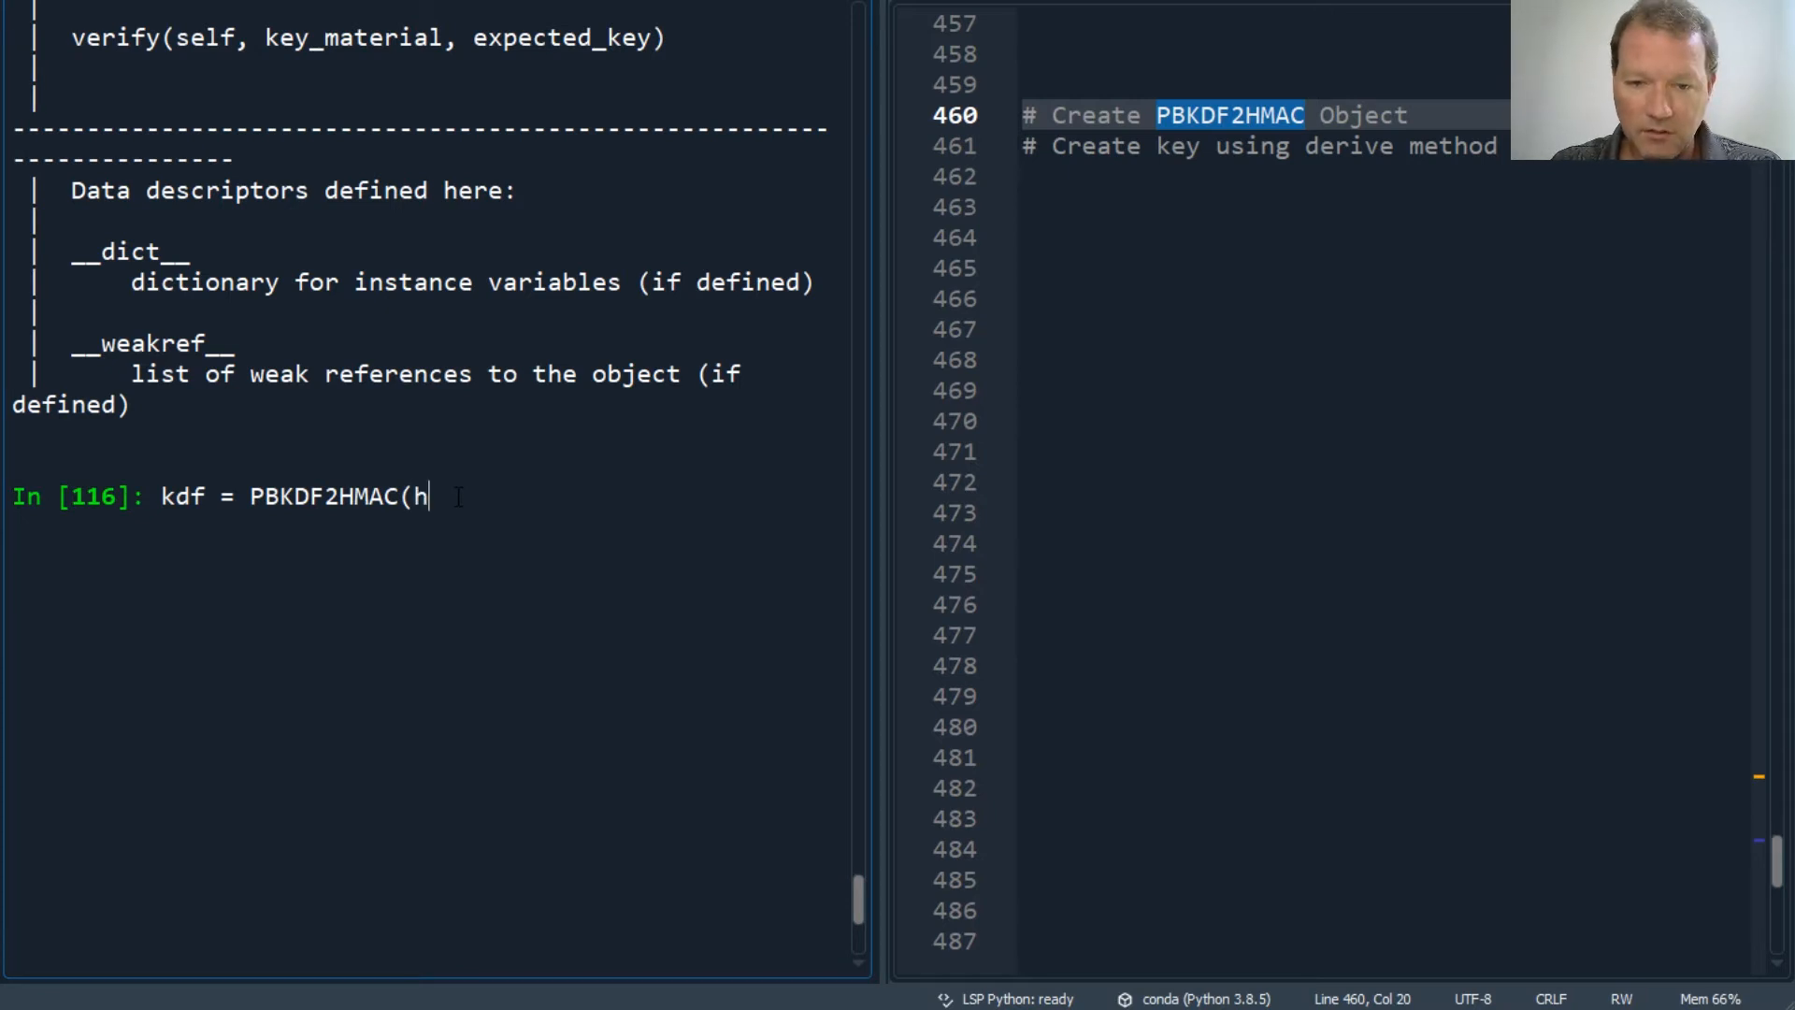
{"action": "type", "text": "ashes."}
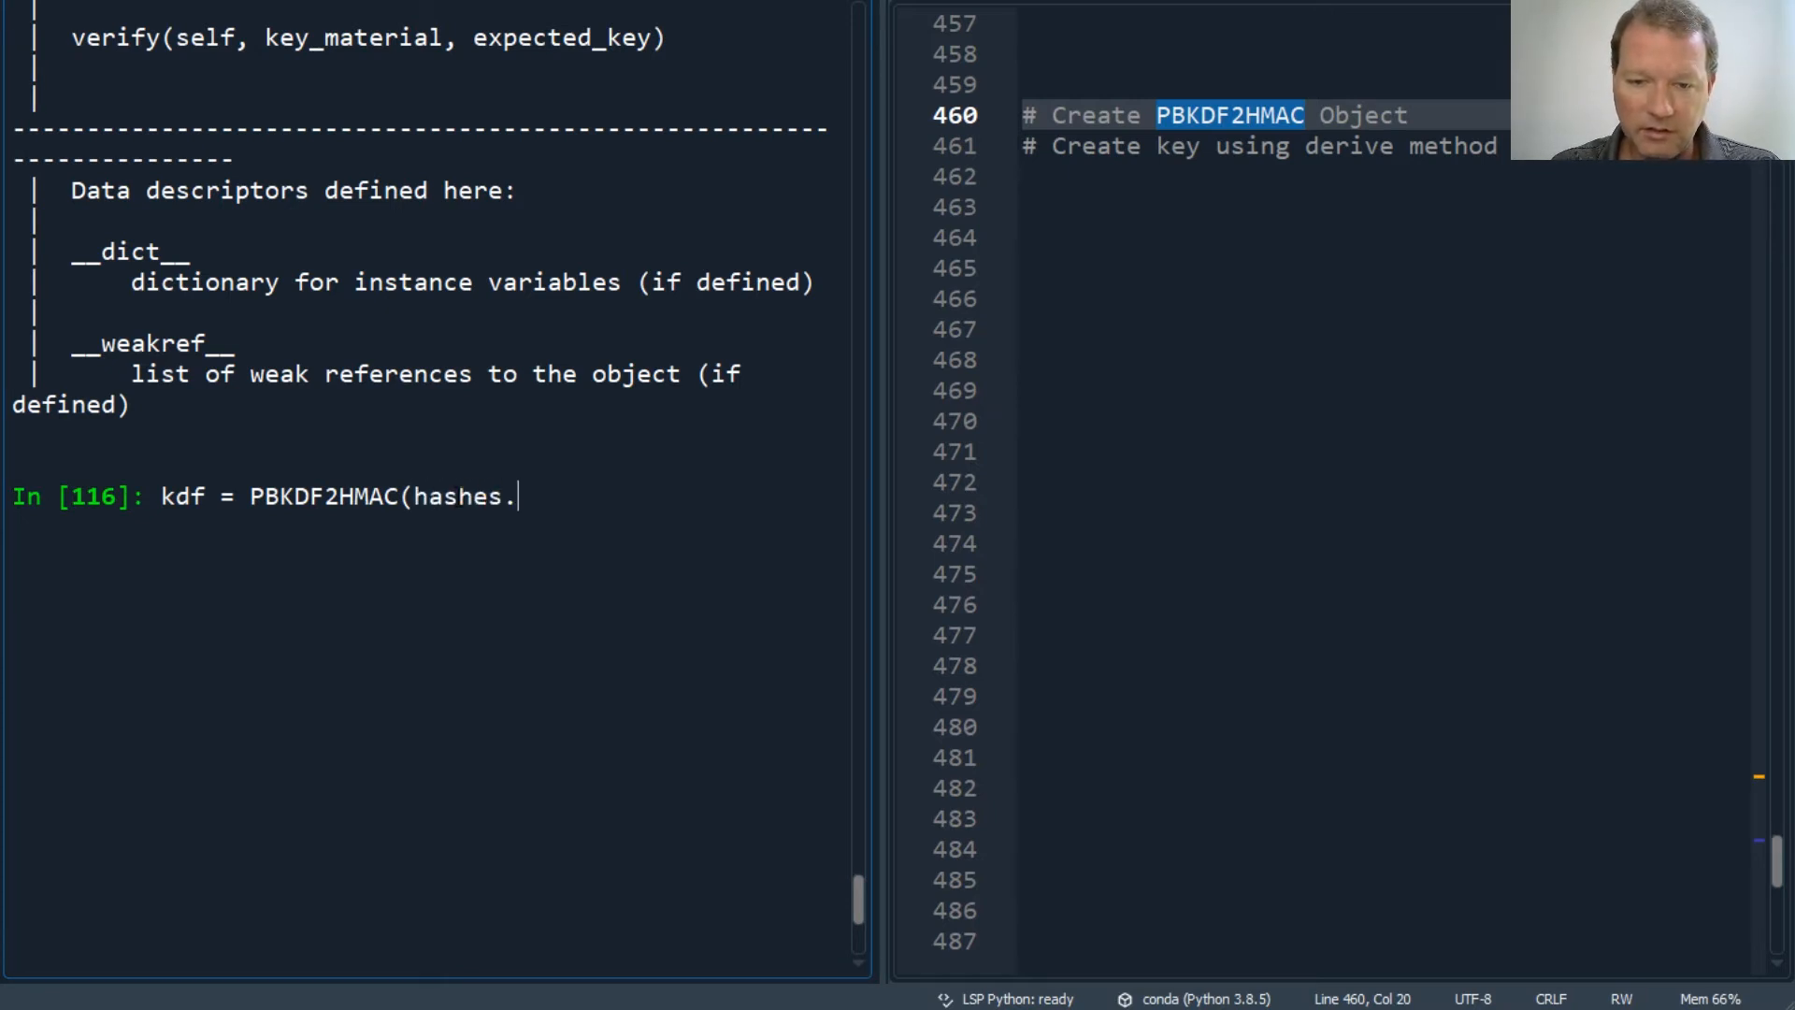
{"action": "type", "text": "S"}
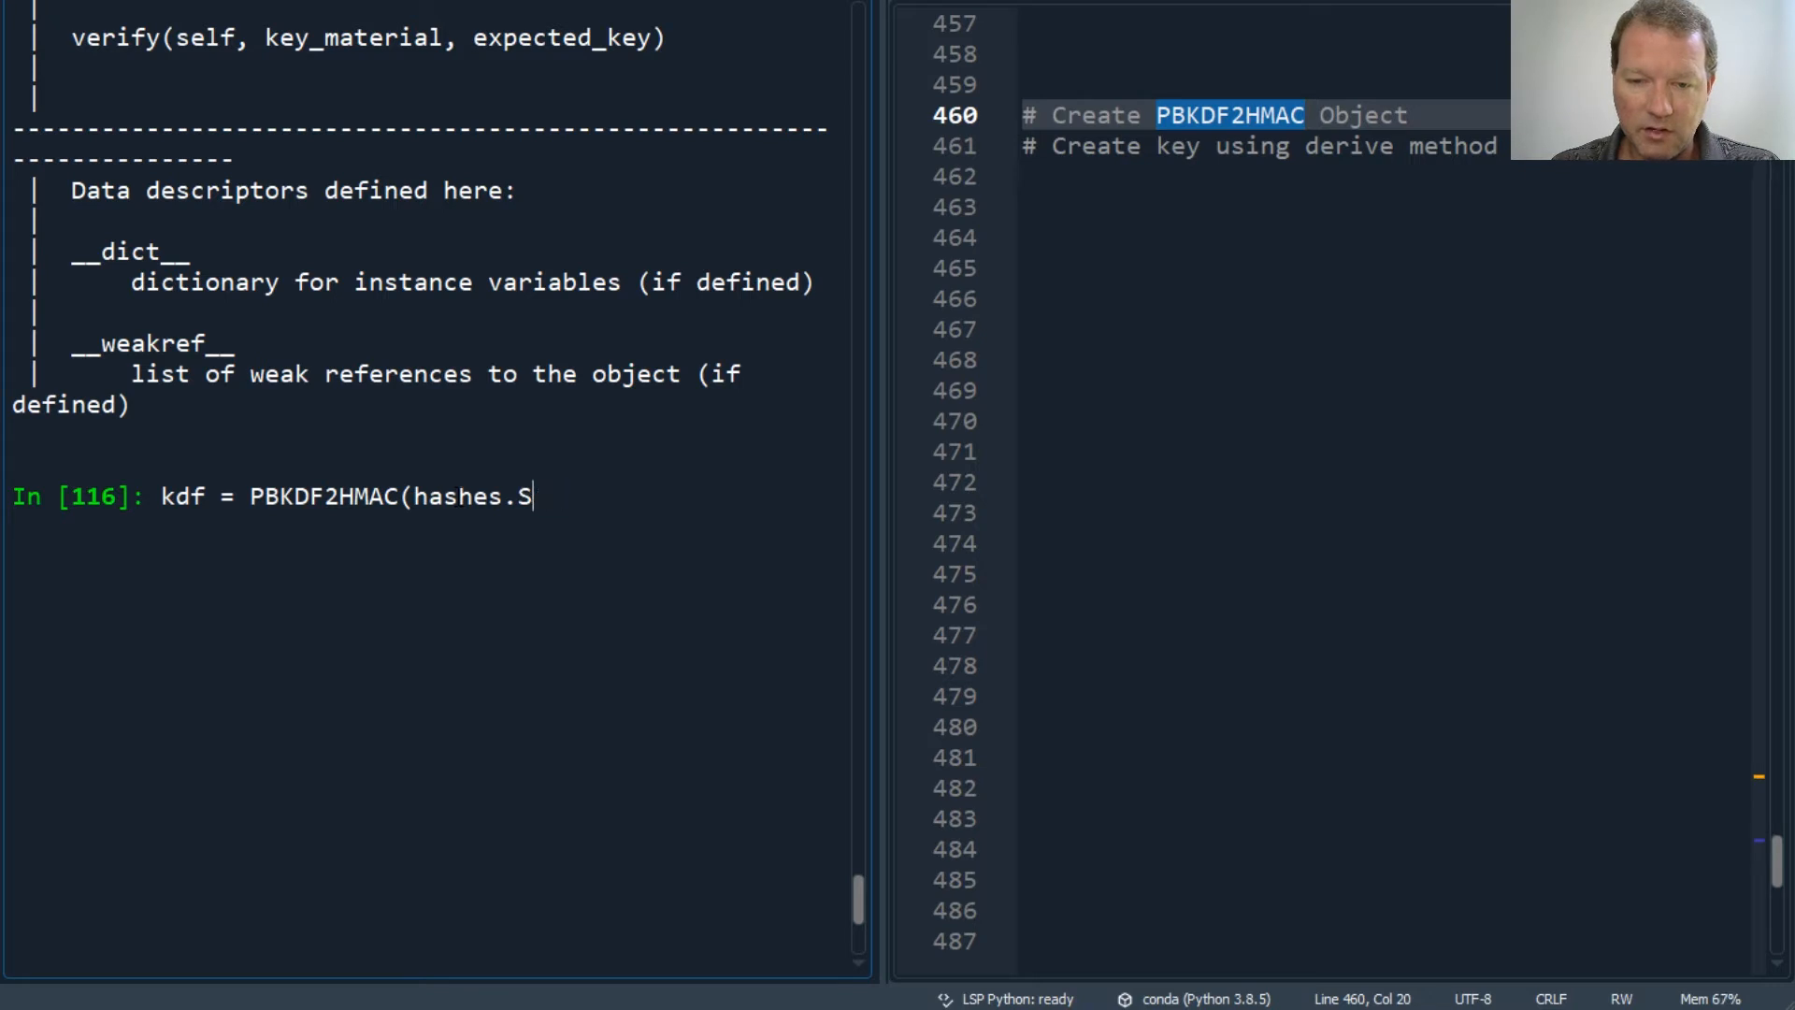
{"action": "type", "text": "HA3"}
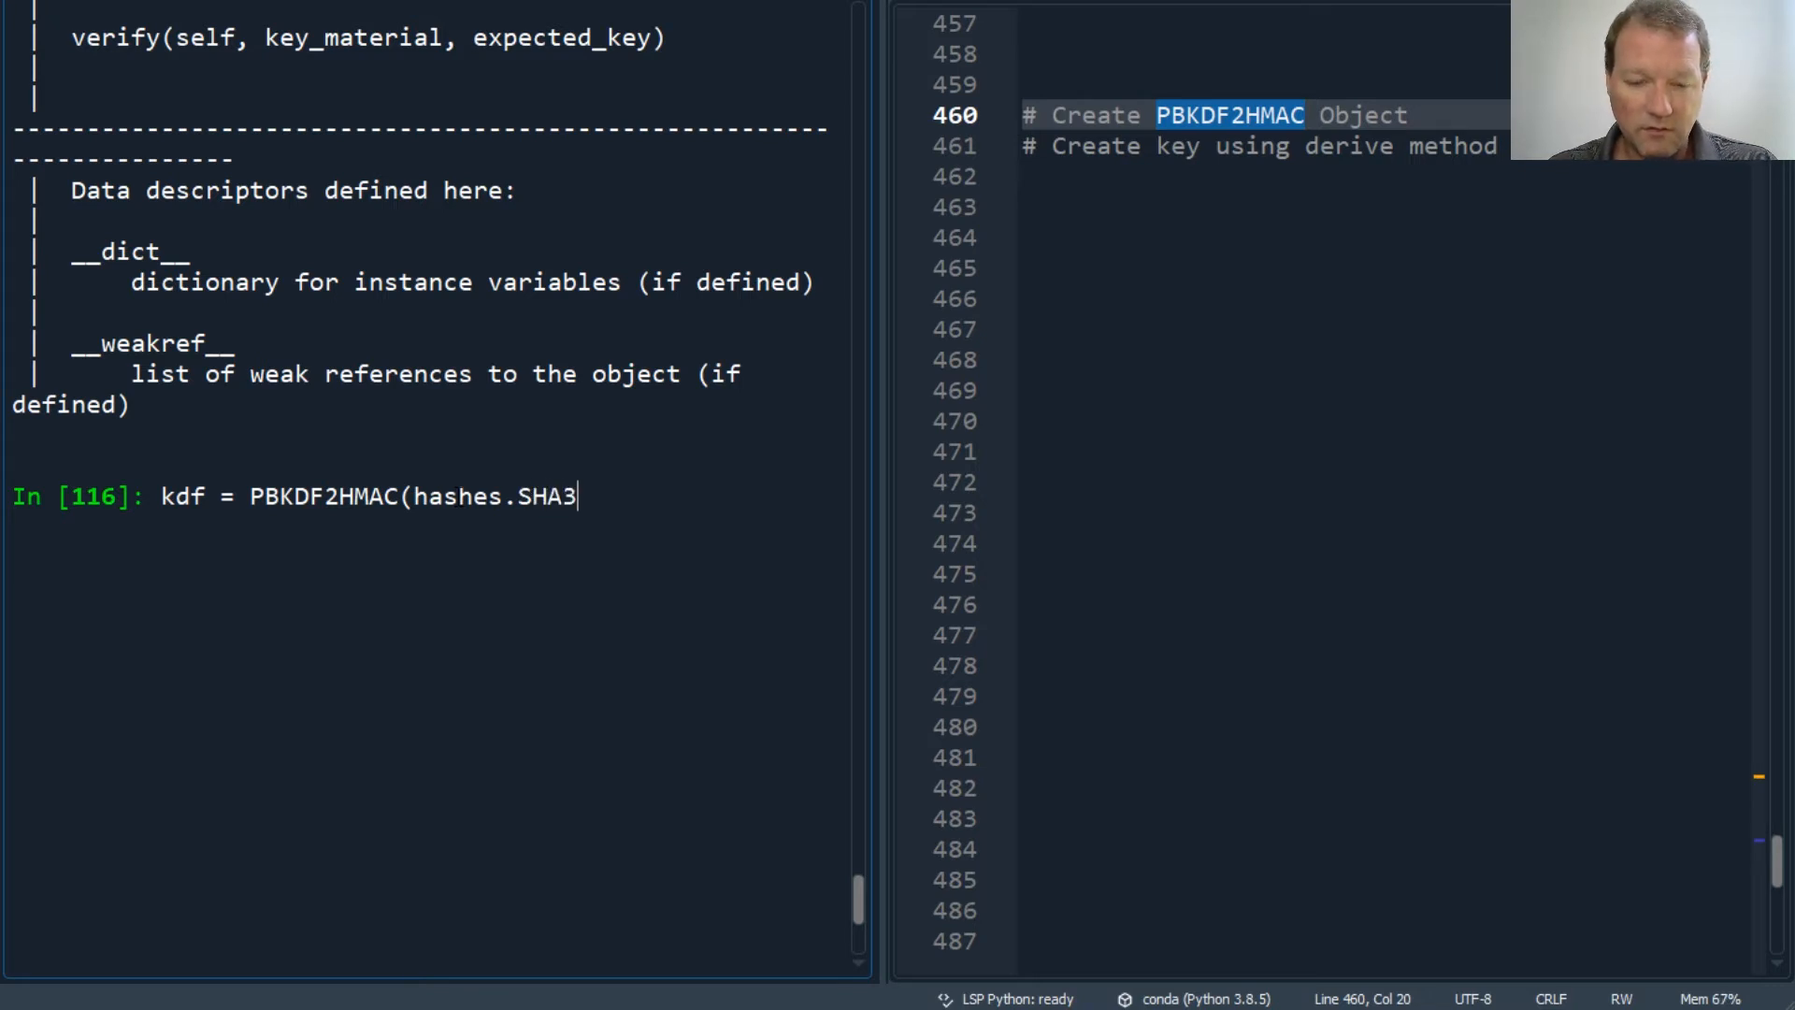
{"action": "type", "text": "56"}
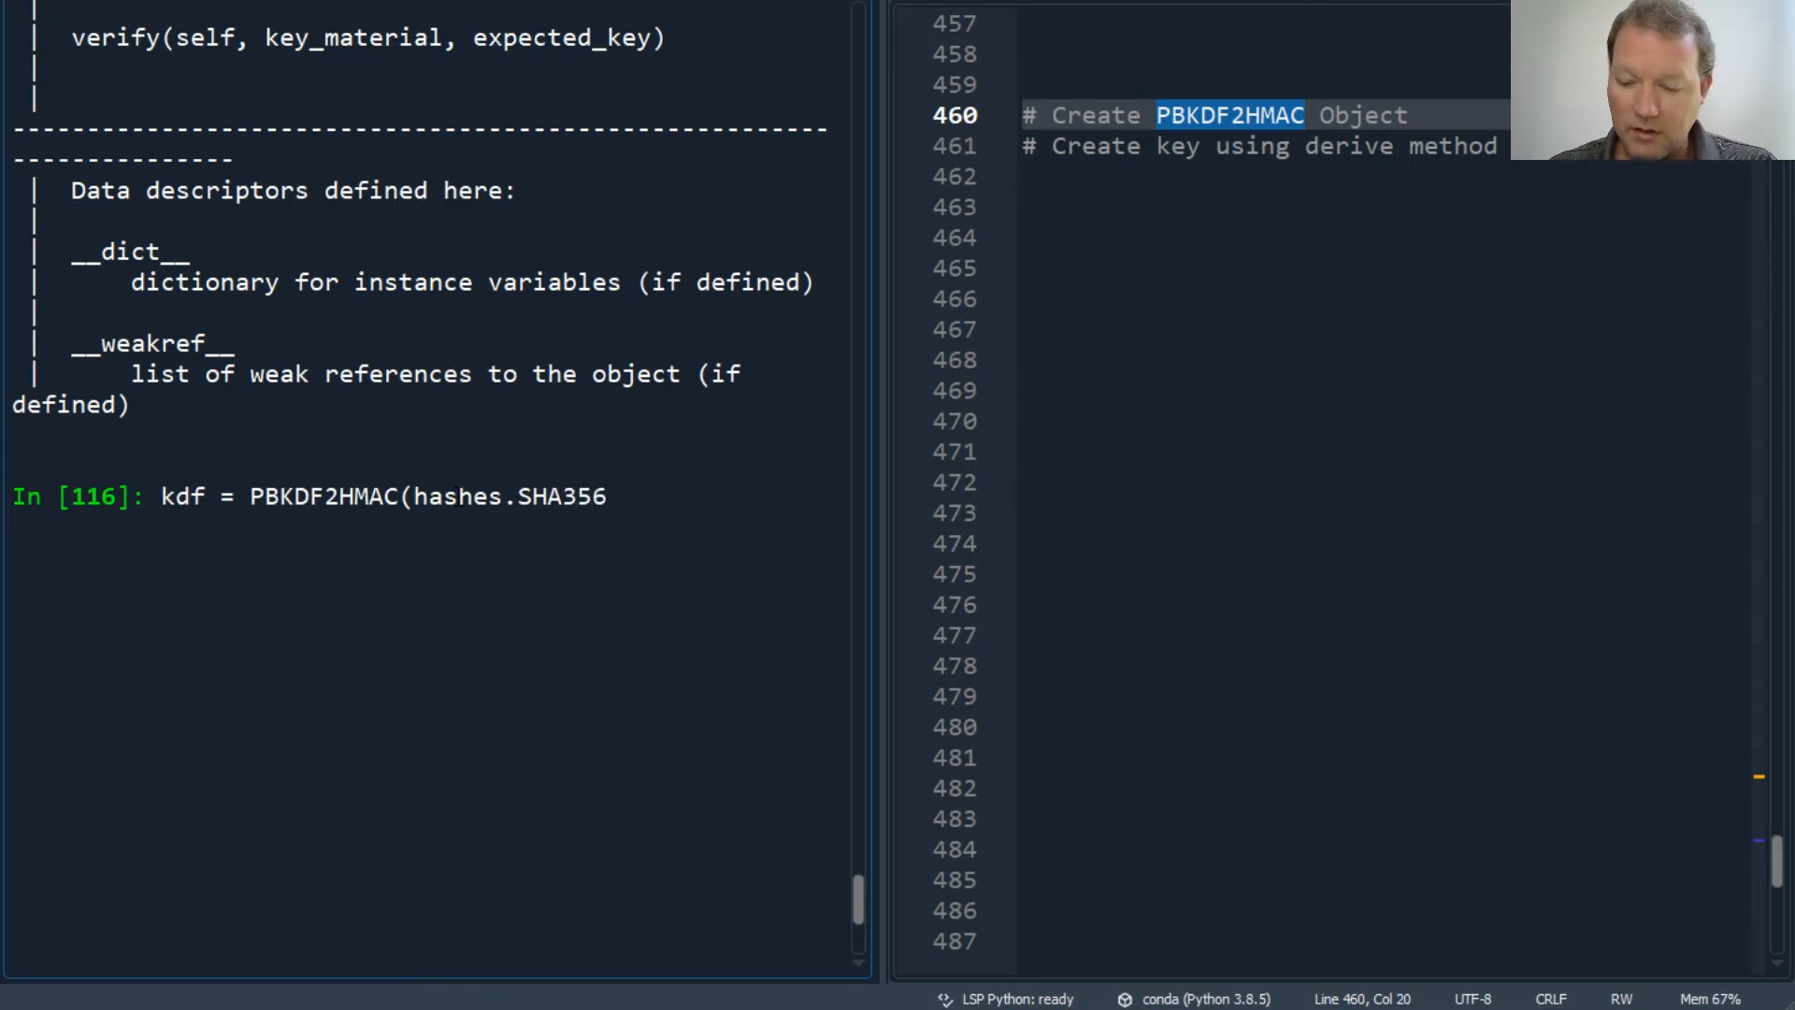
{"action": "type", "text": ","}
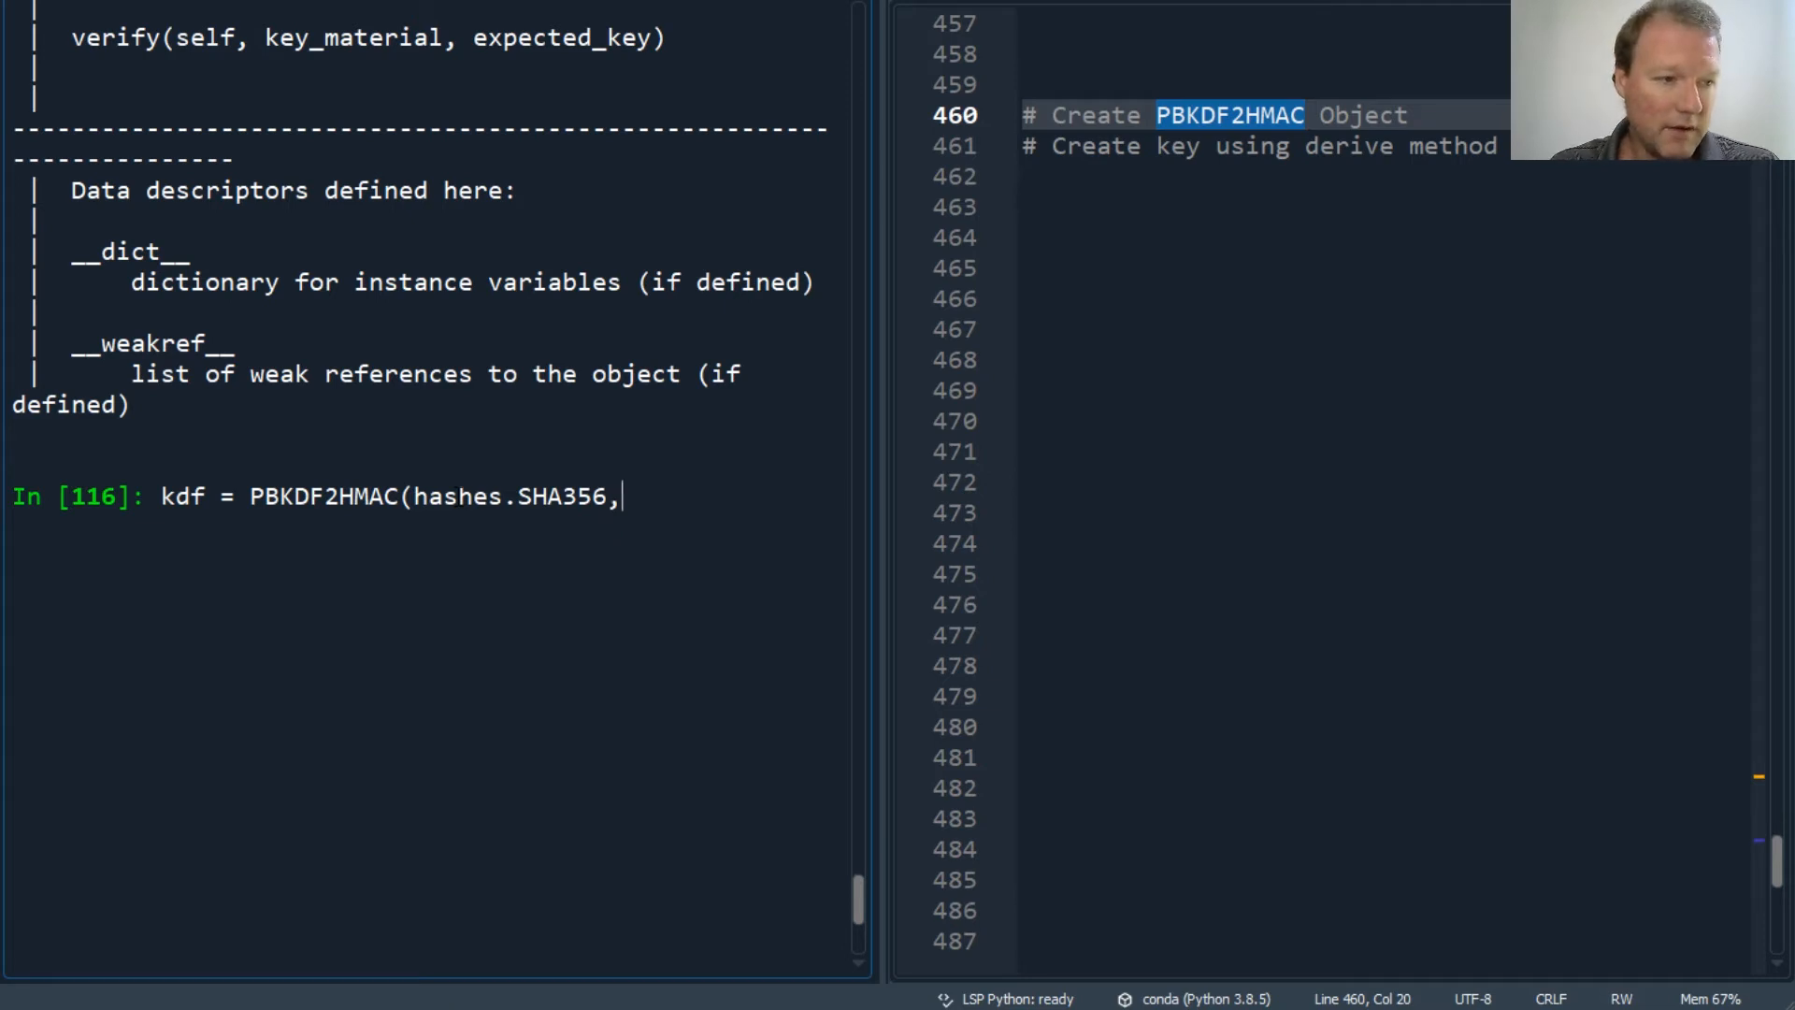
{"action": "type", "text": "32"}
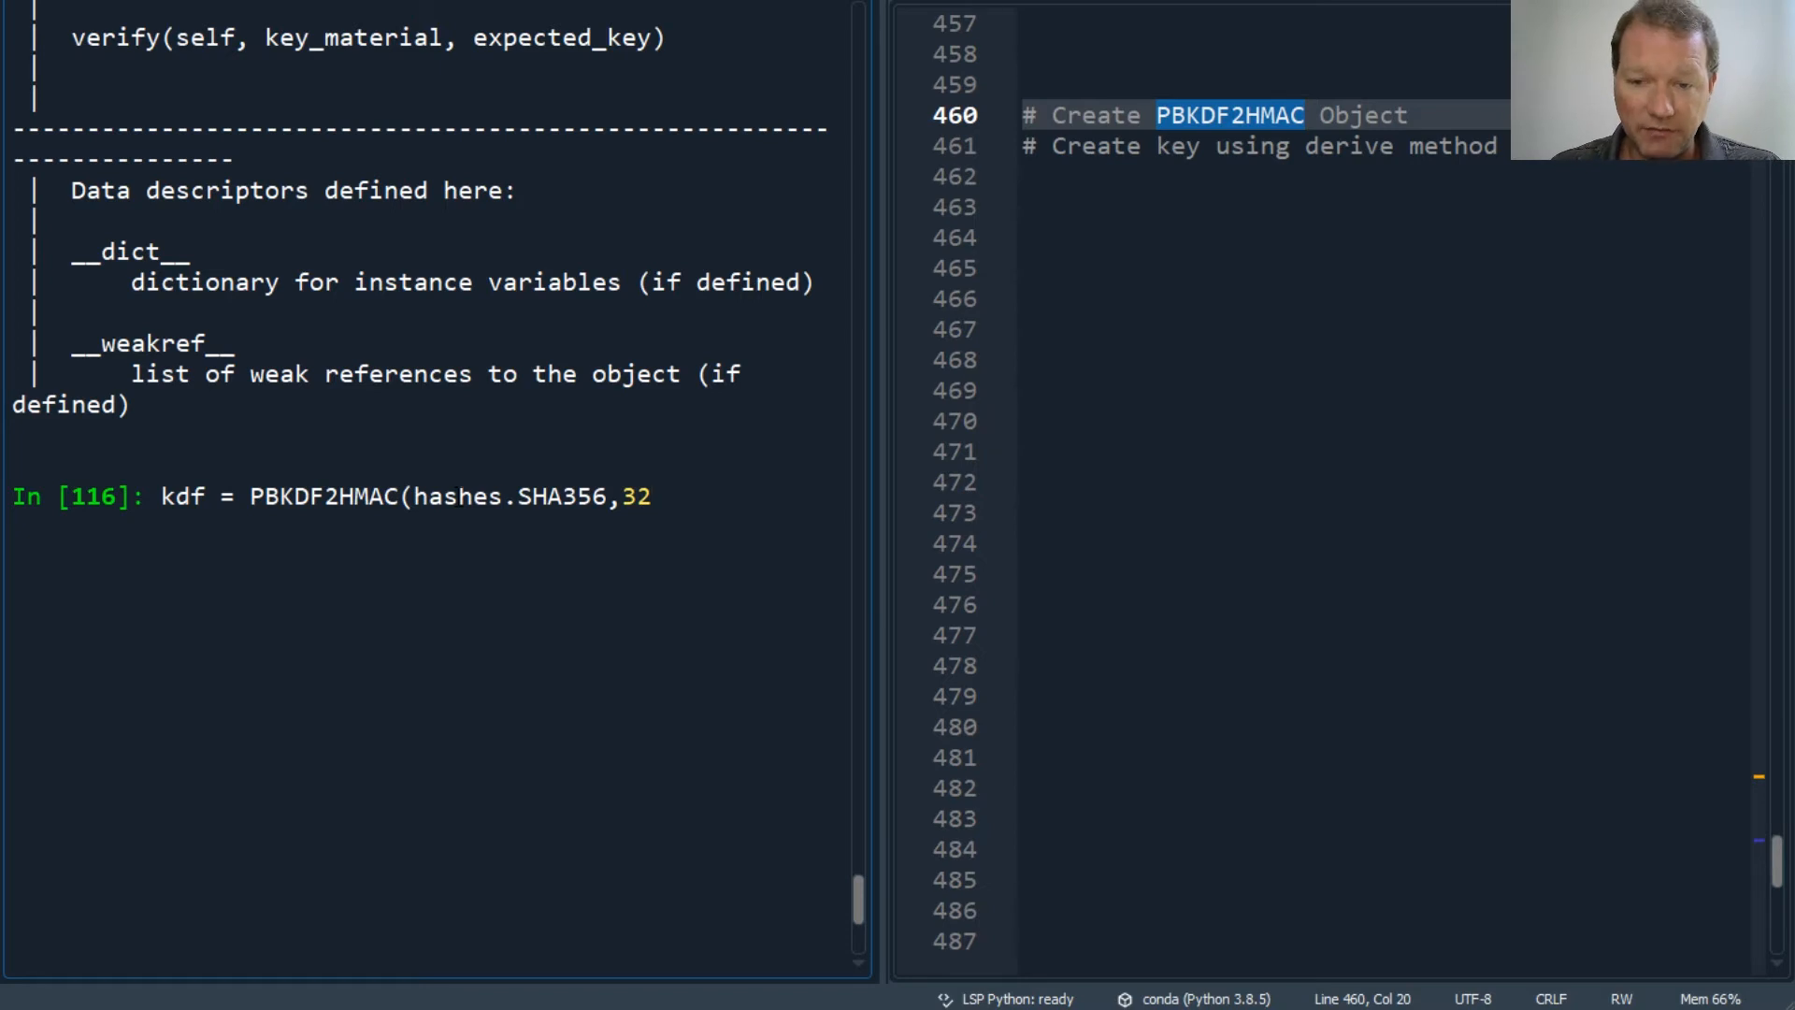
{"action": "type", "text": ","}
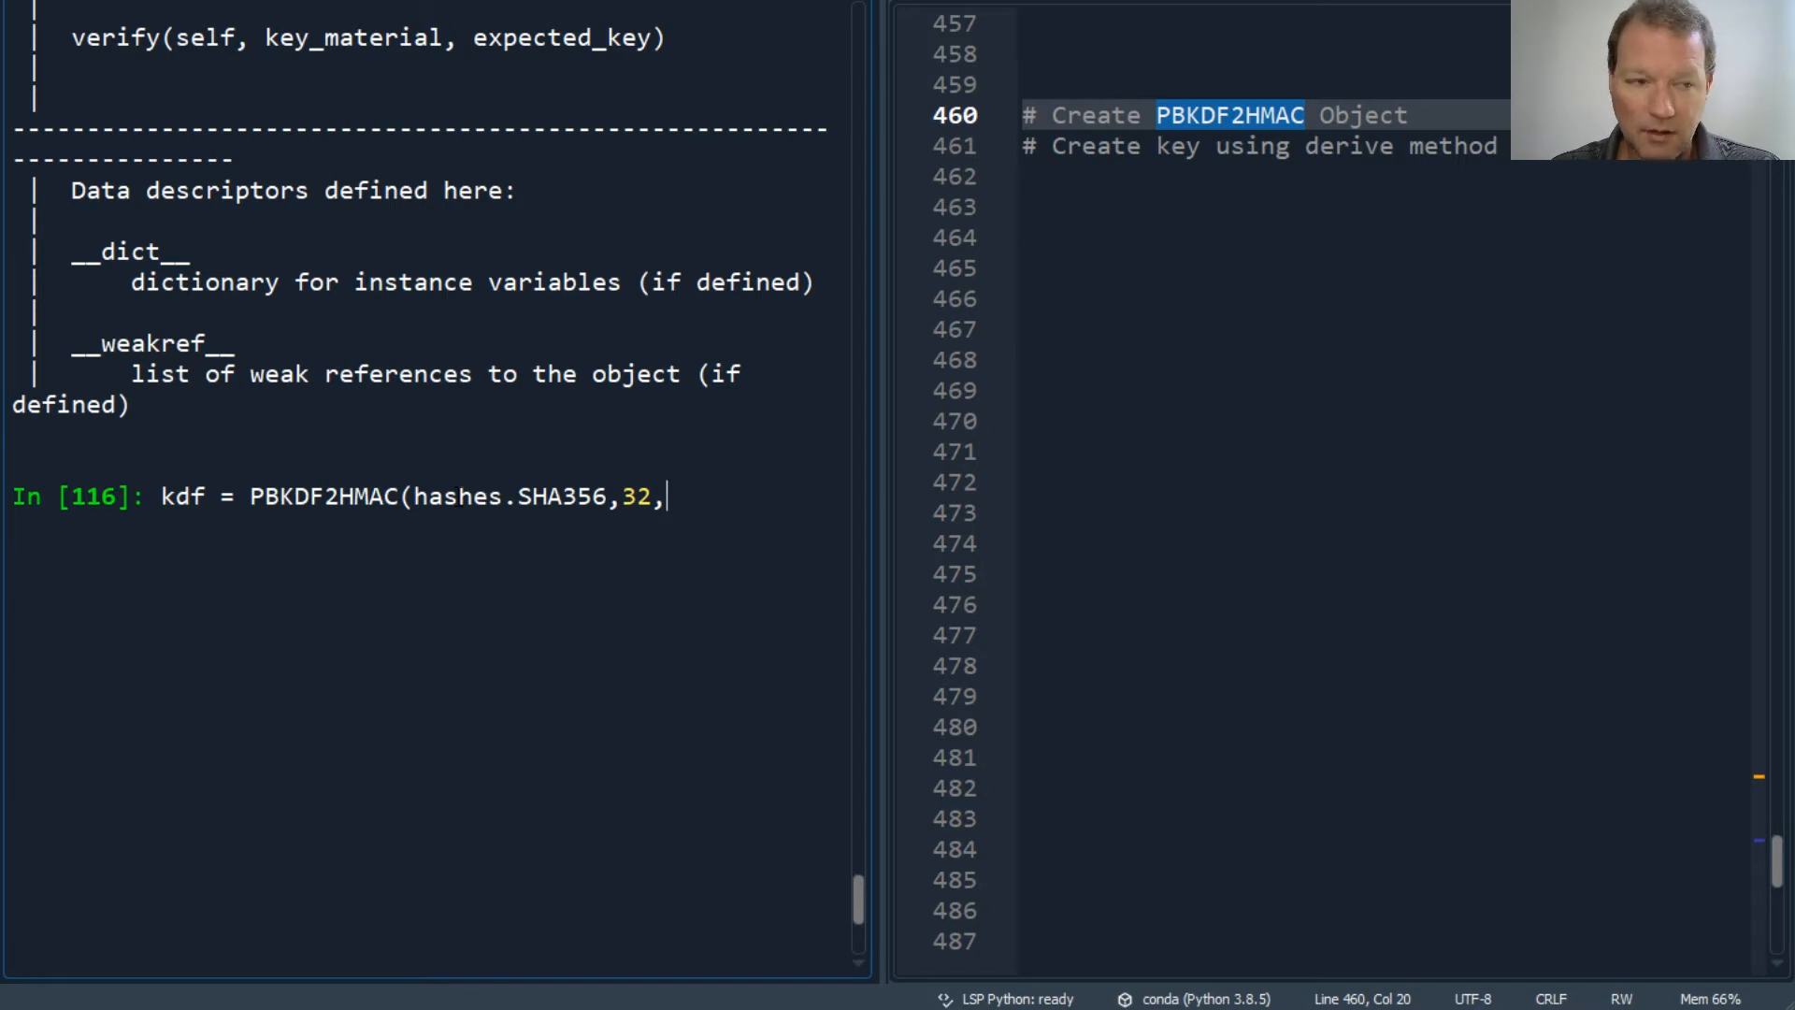
{"action": "key", "text": "Backspace"}
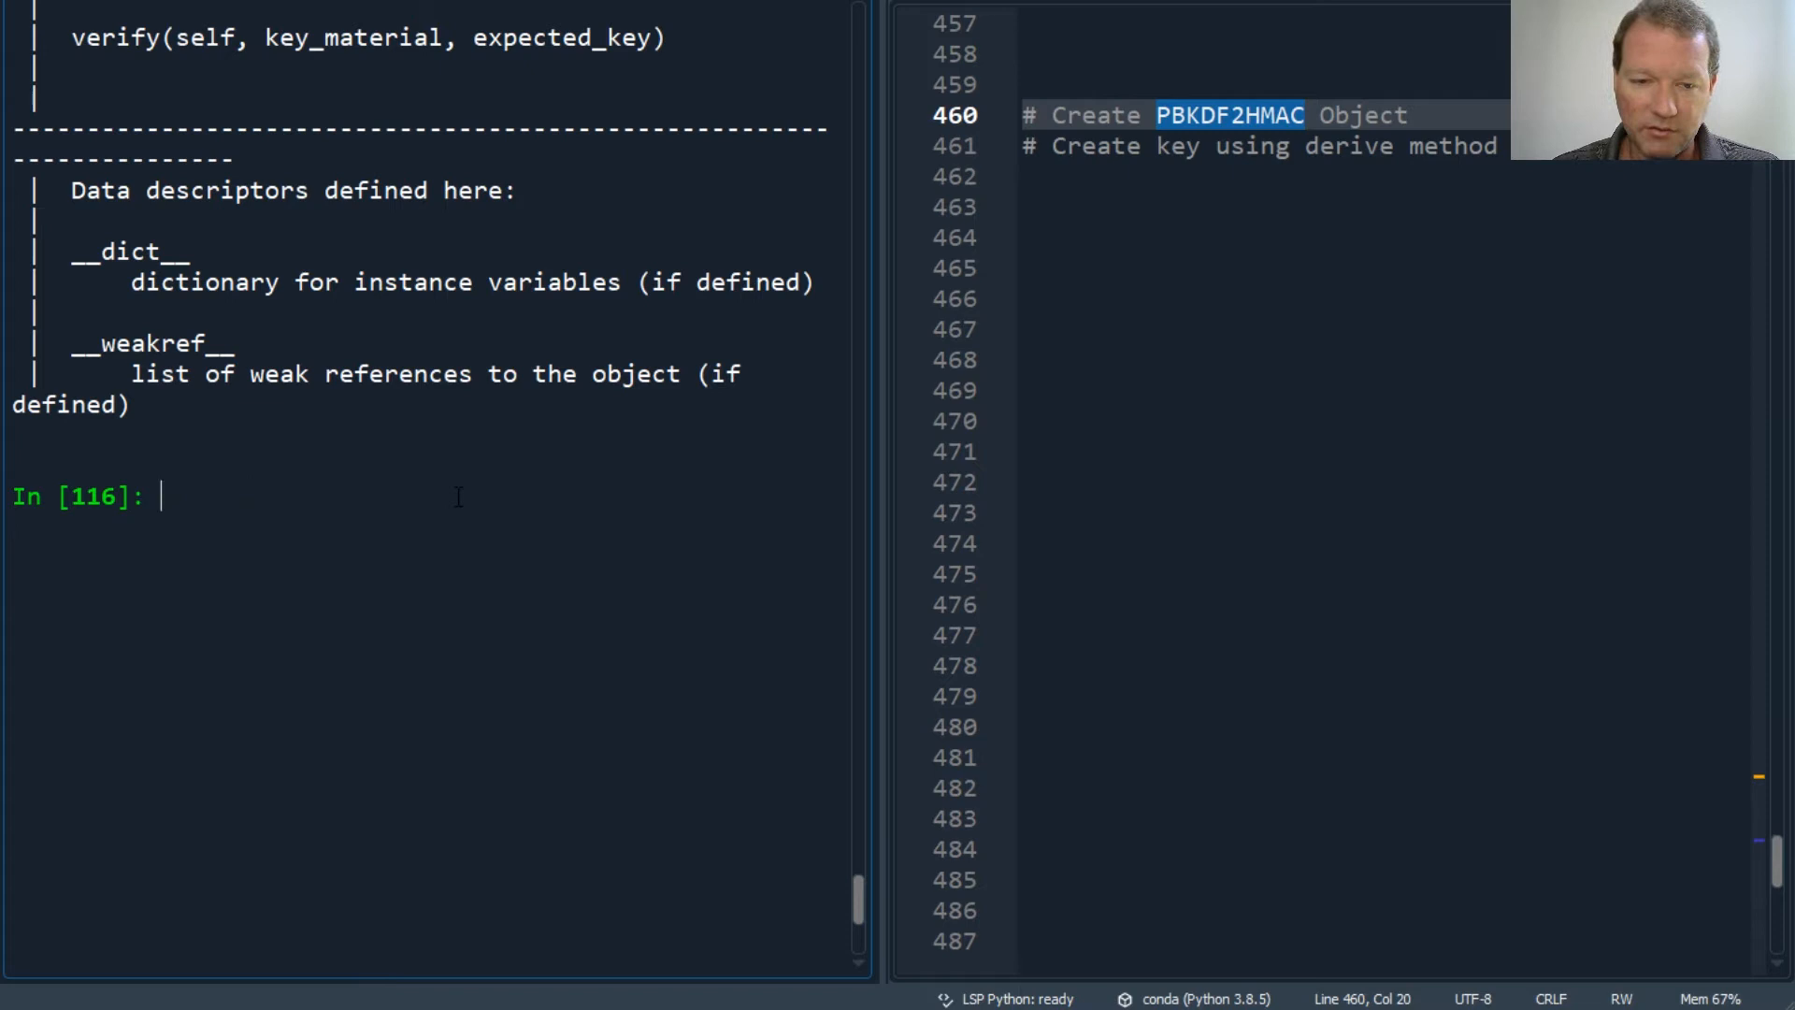
- Assign salt = os.urandom(16) to create a random 16-byte salt
{"action": "type", "text": "sal"}
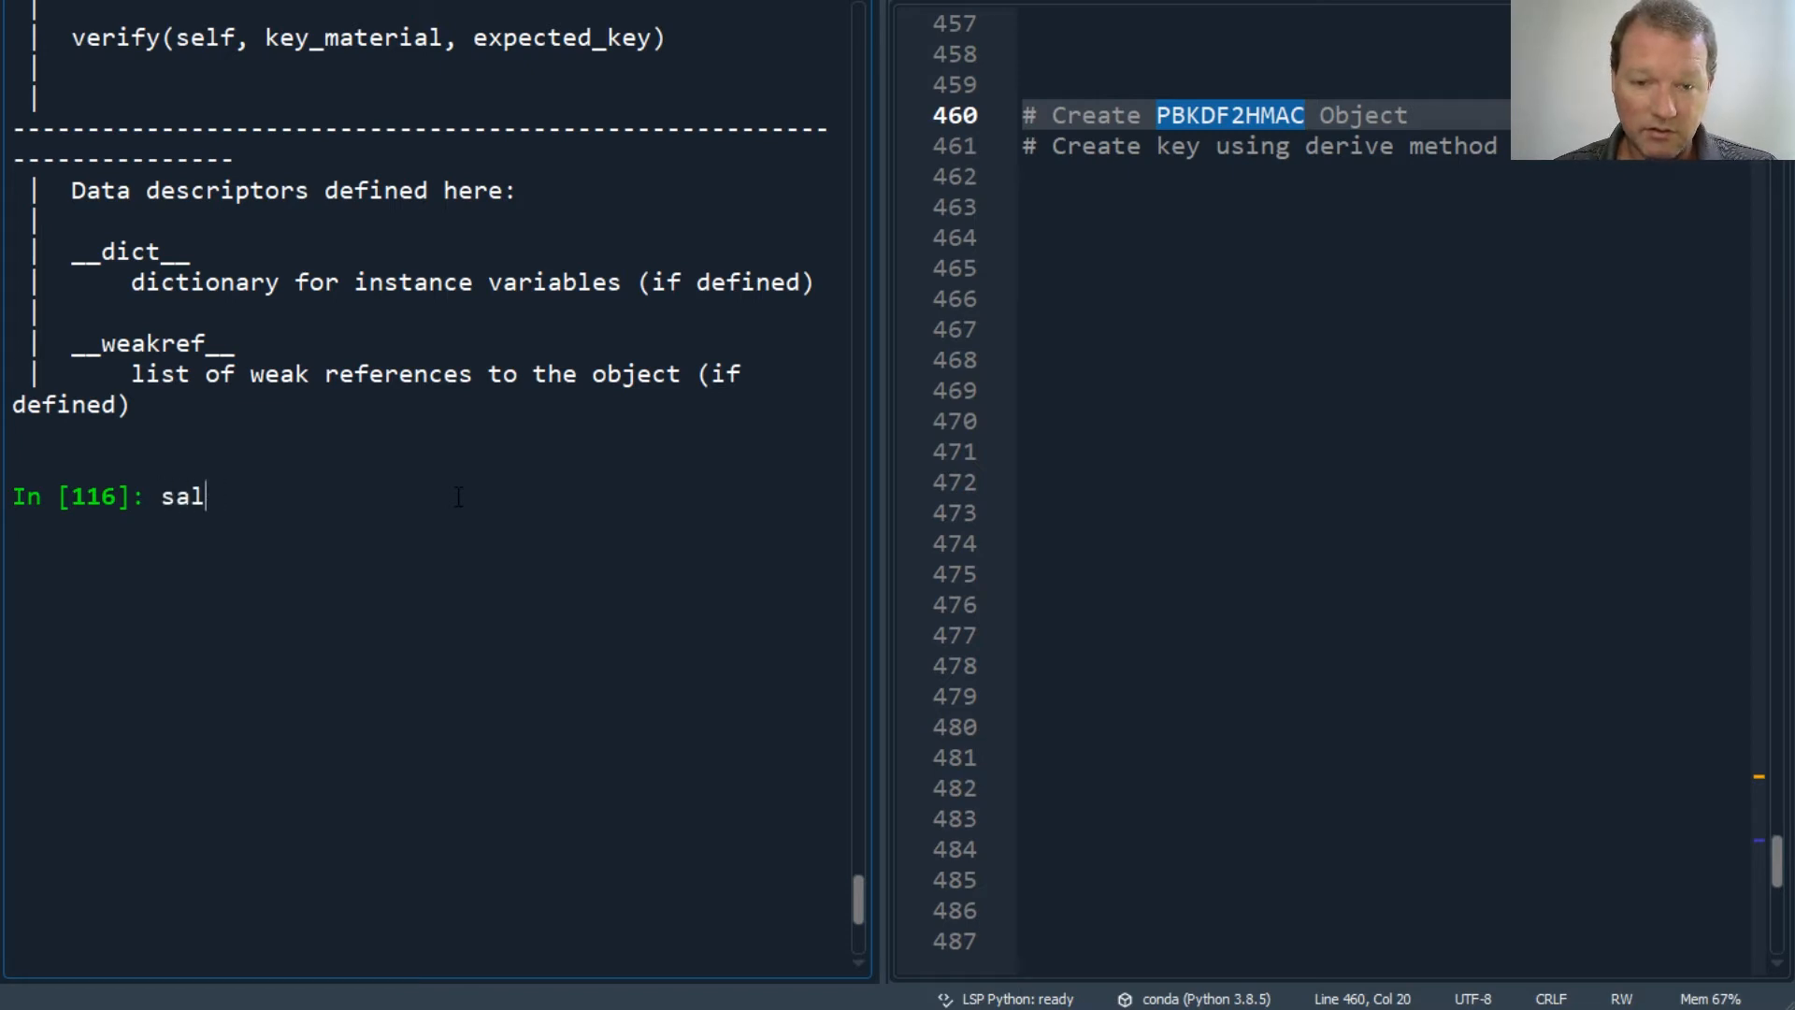
{"action": "type", "text": "t ="}
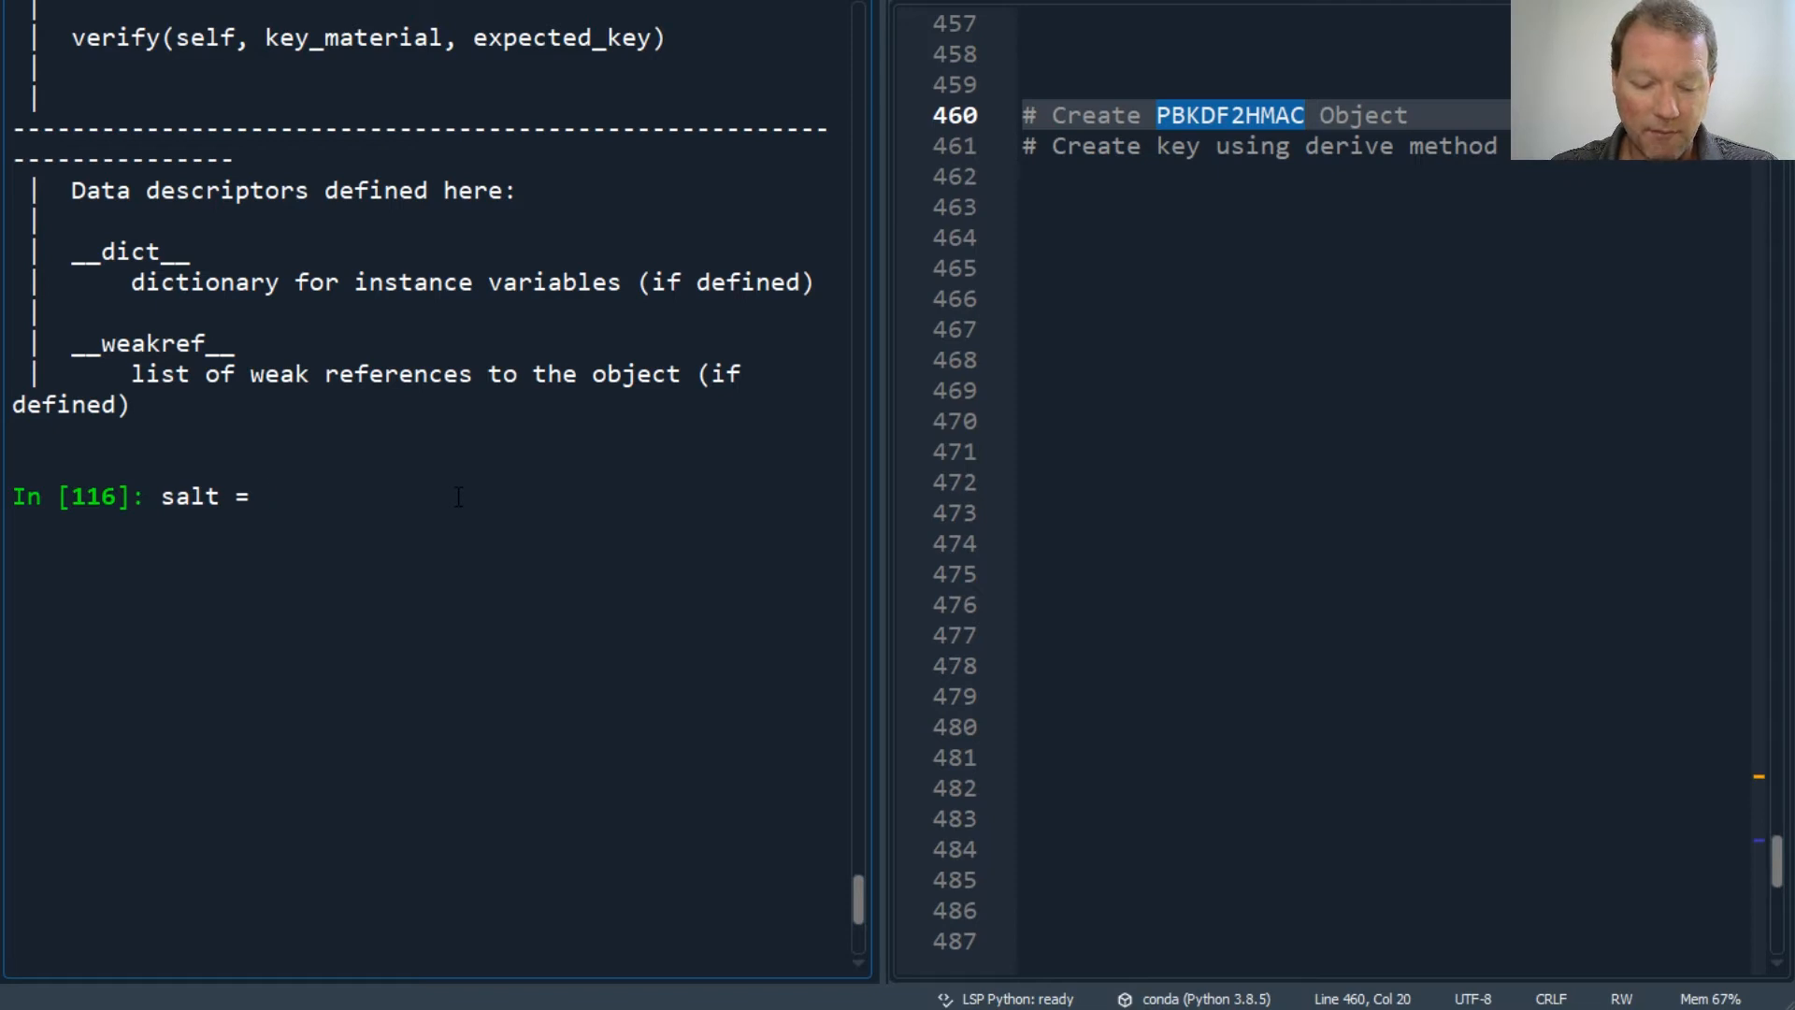
{"action": "type", "text": "os.u"}
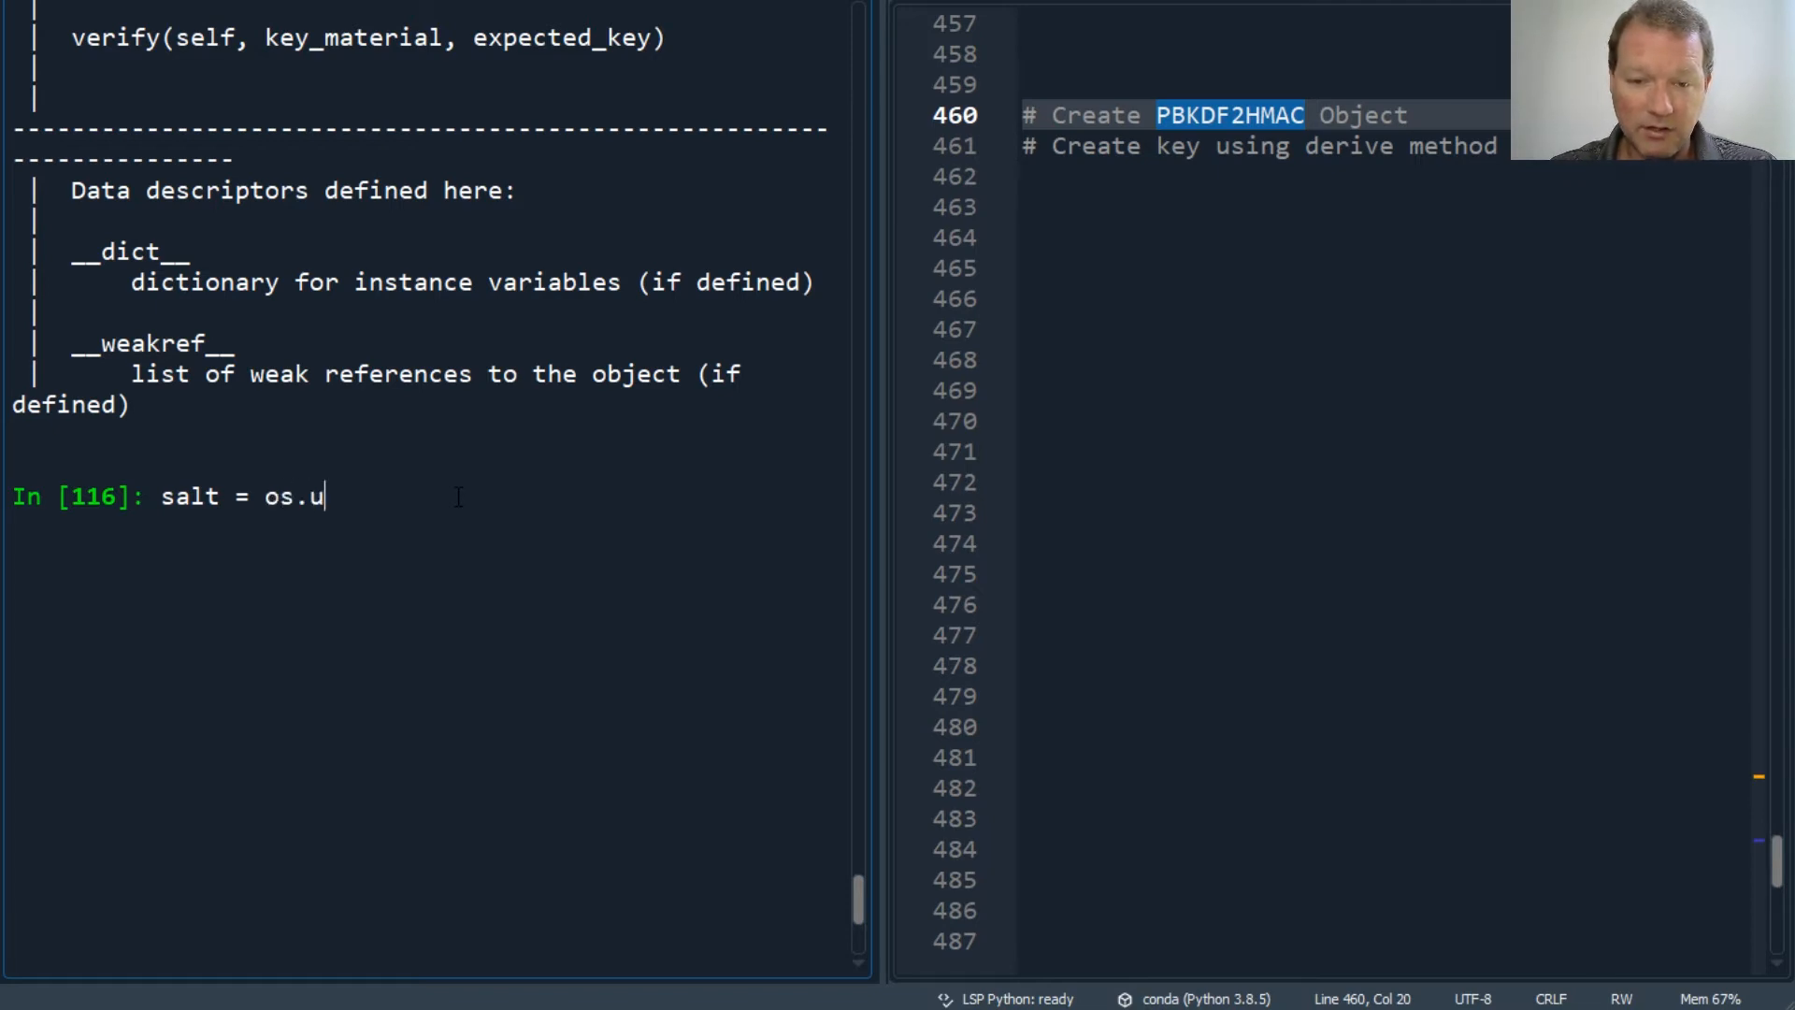
{"action": "type", "text": "random("}
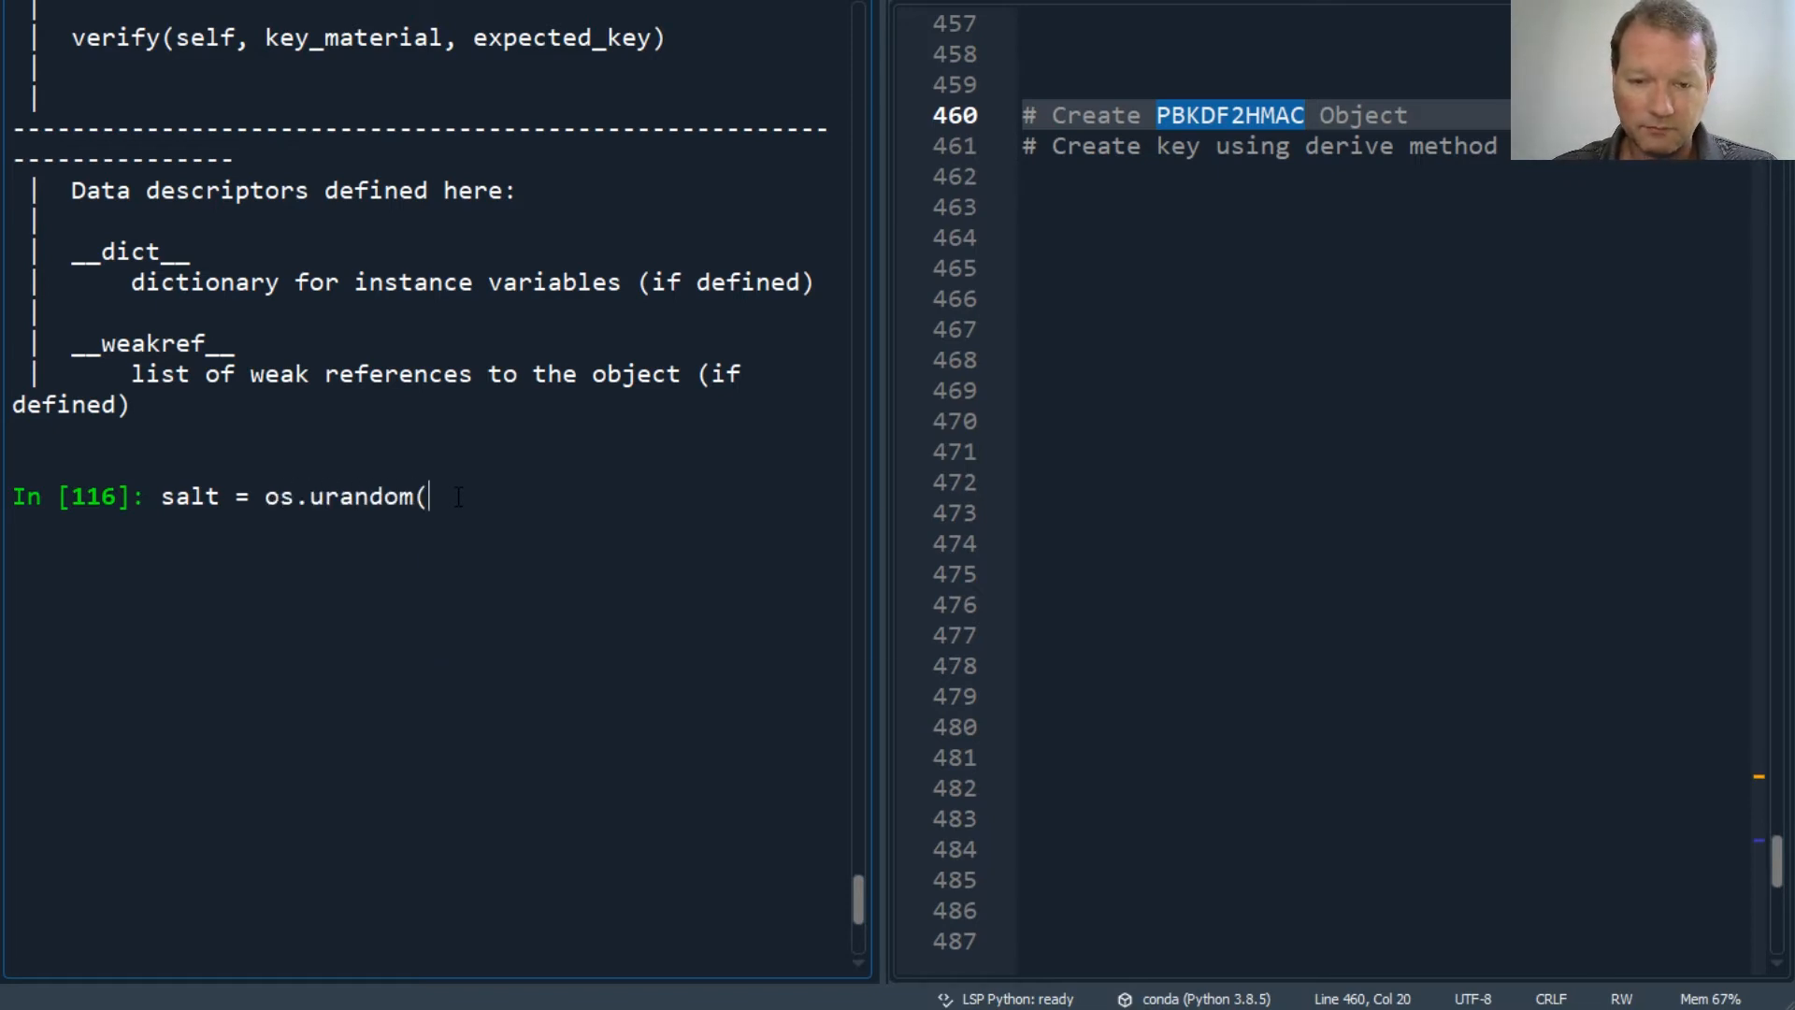
{"action": "type", "text": "16"}
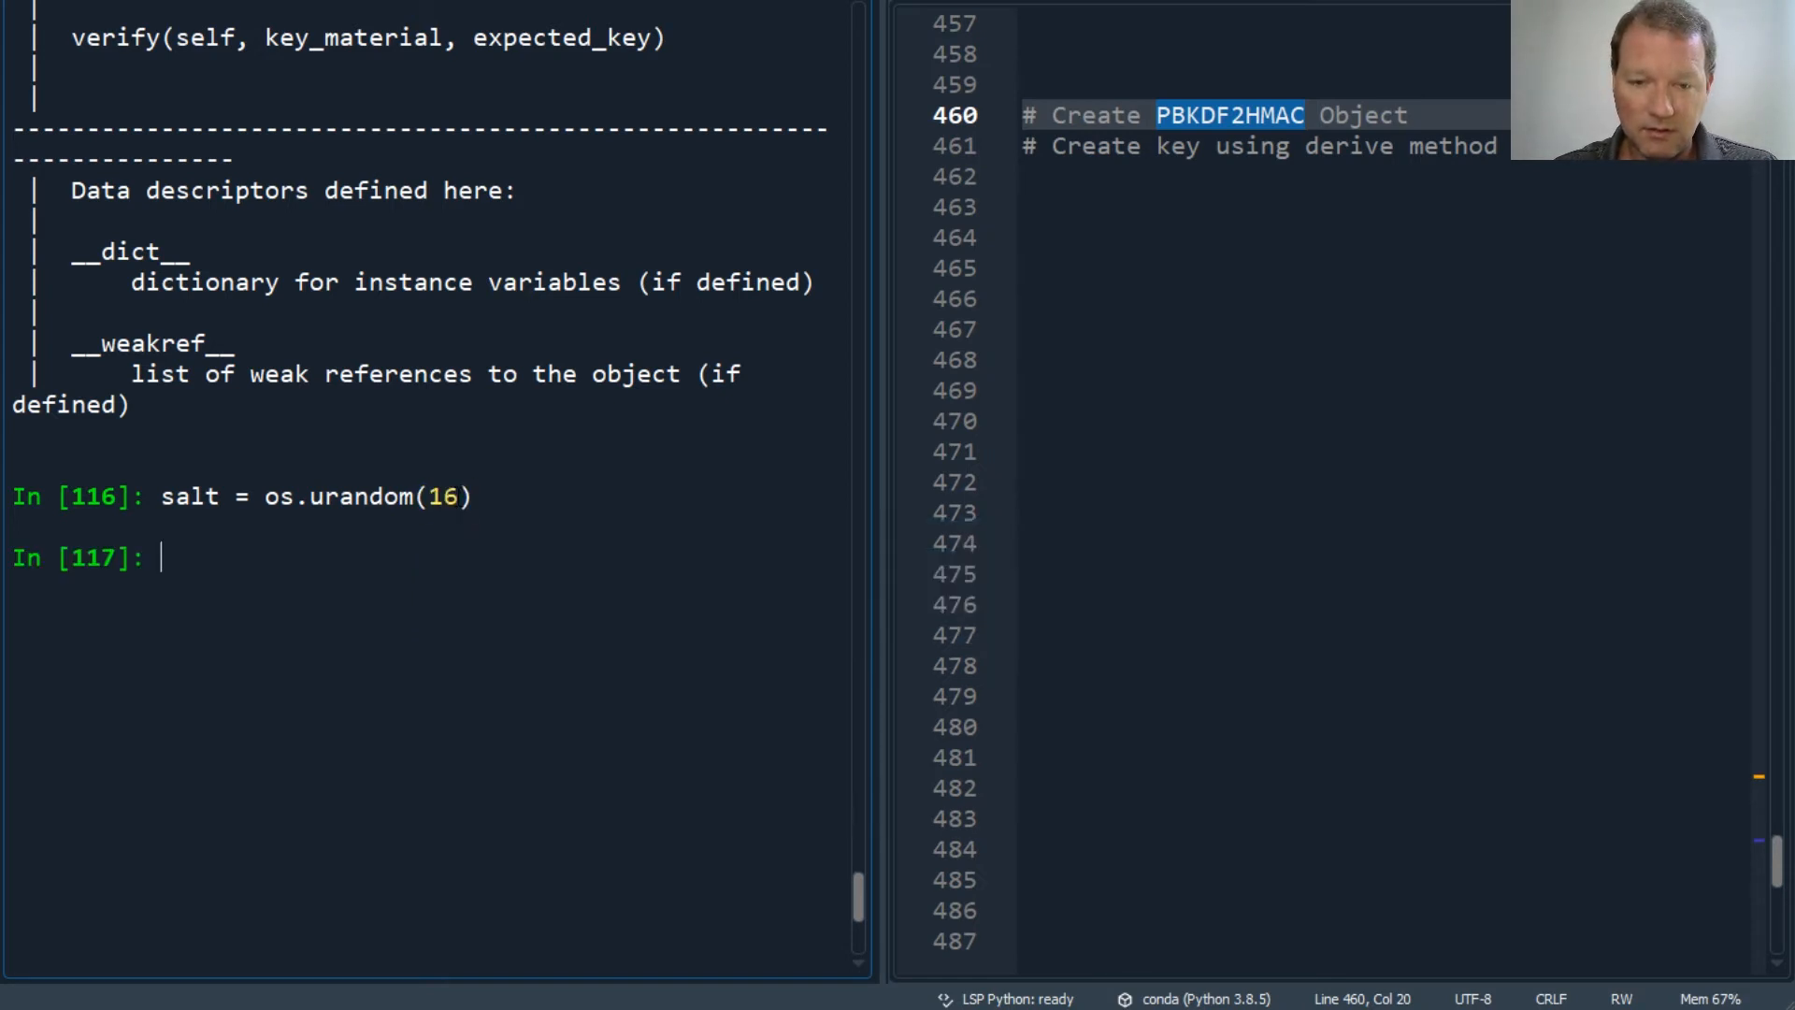
- Print the salt's byte-string value, then begin the kdf assignment
{"action": "type", "text": "sale"}
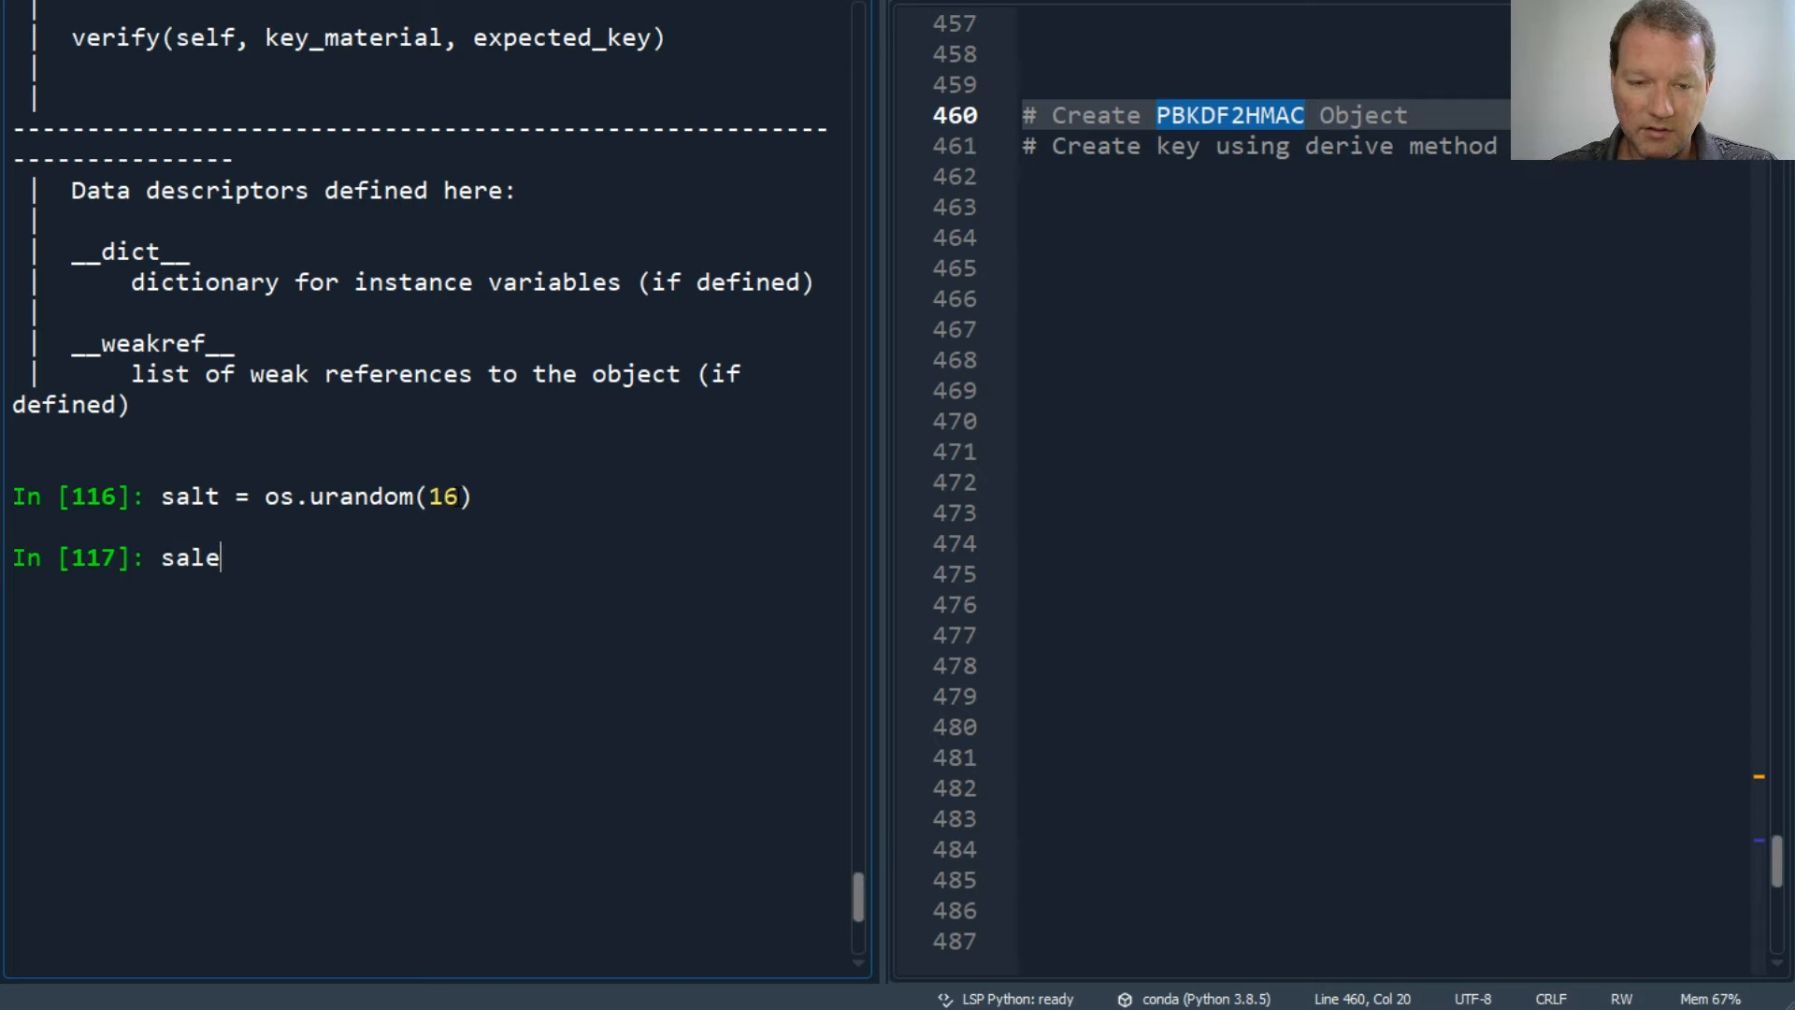
{"action": "key", "text": "enter"}
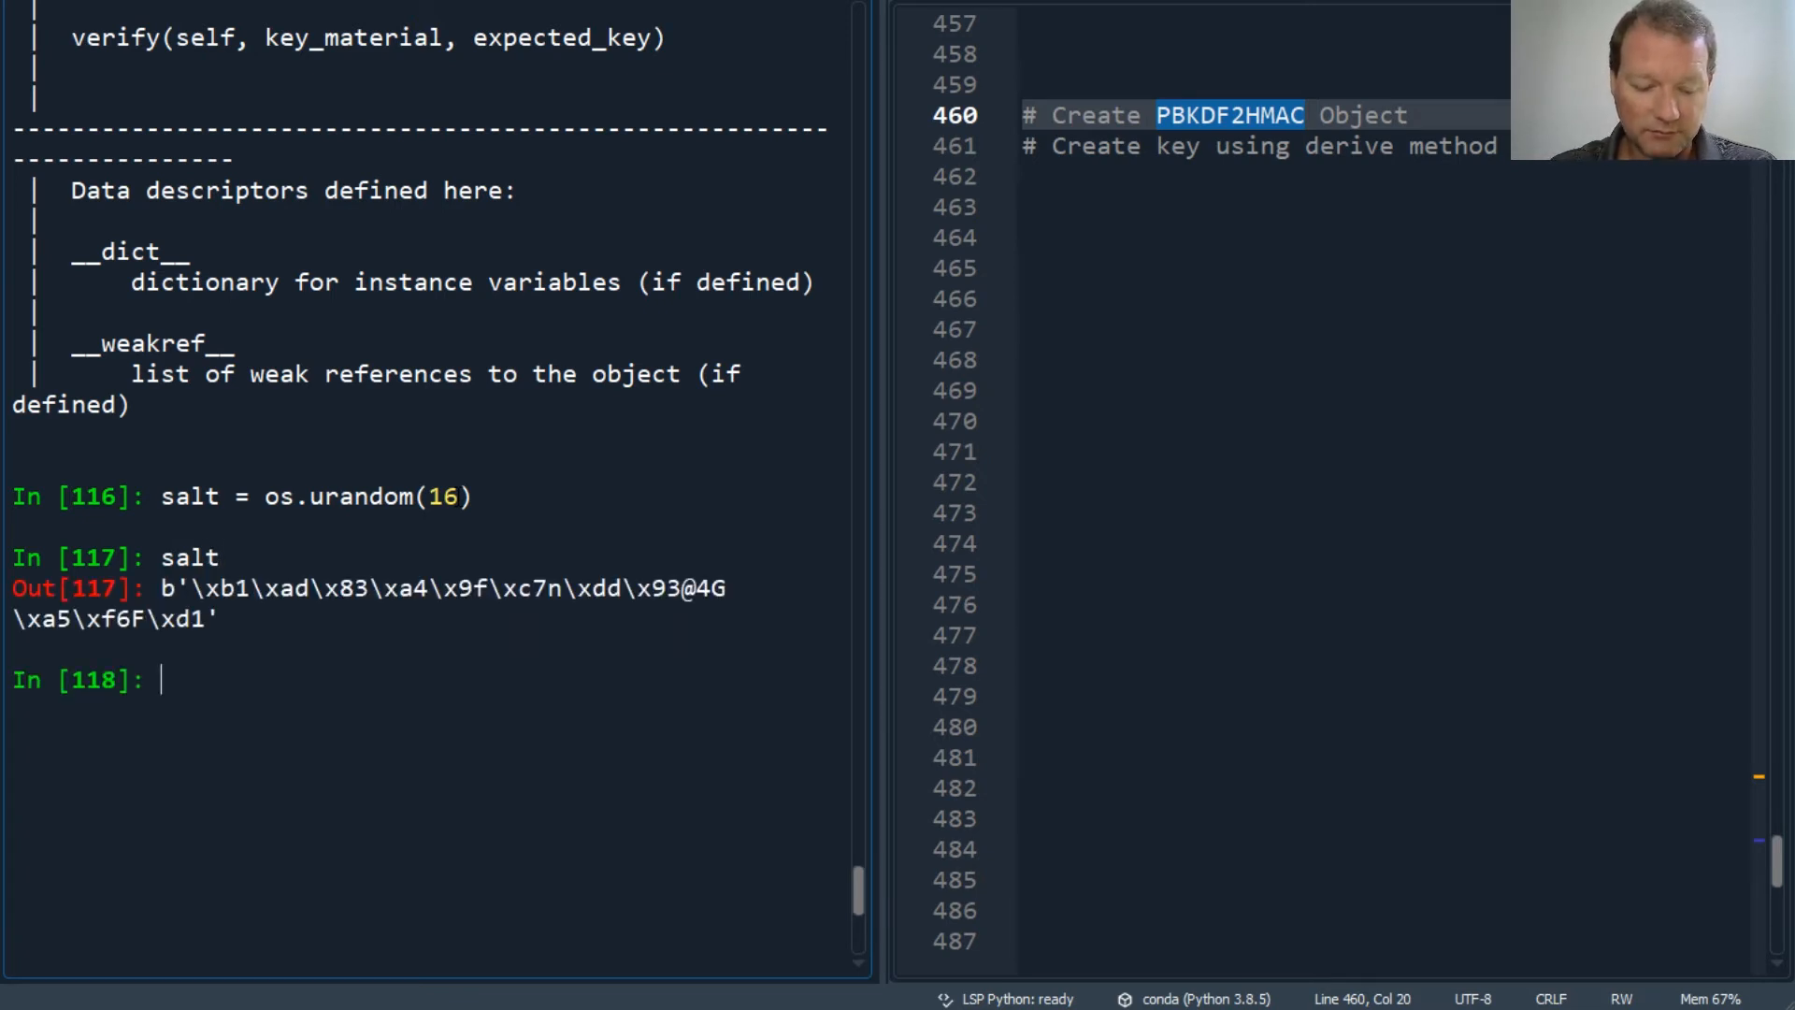
{"action": "type", "text": "kdf ="}
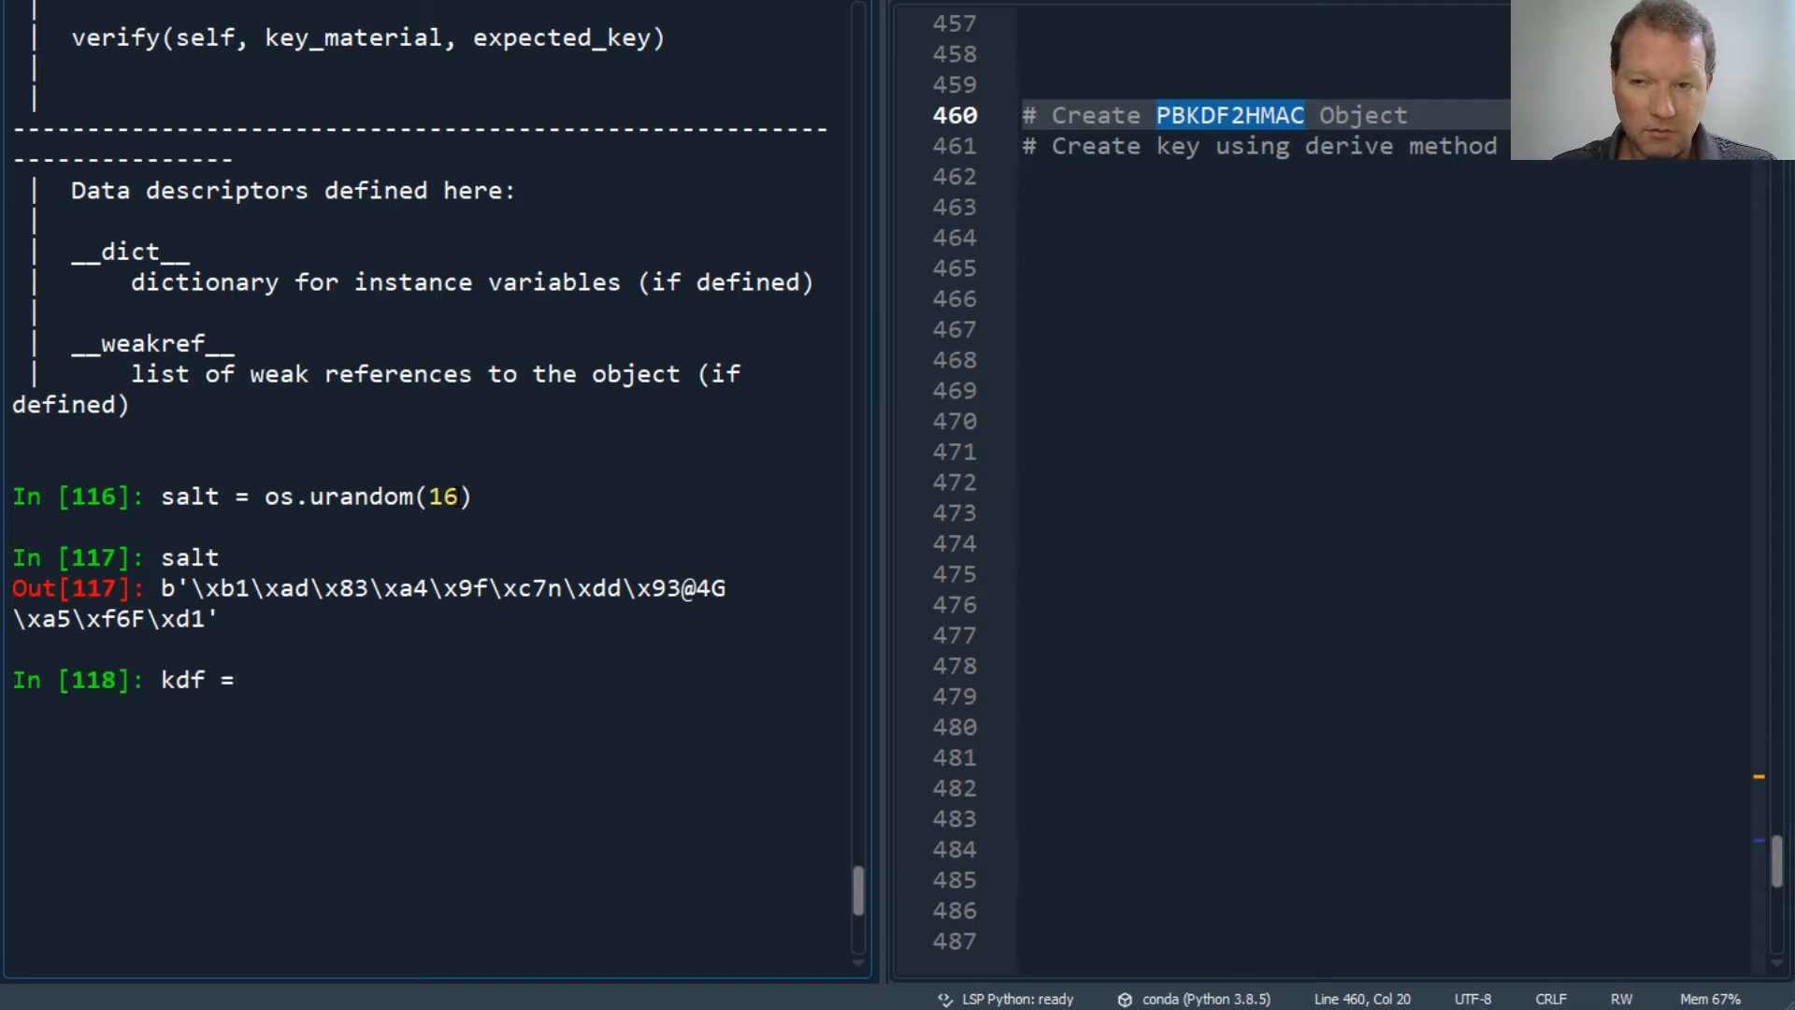
- Run kdf = PBKDF2HMAC(hashes.SHA256, 32, salt, 100000) in the console
{"action": "type", "text": "PBKDF2HMAC"}
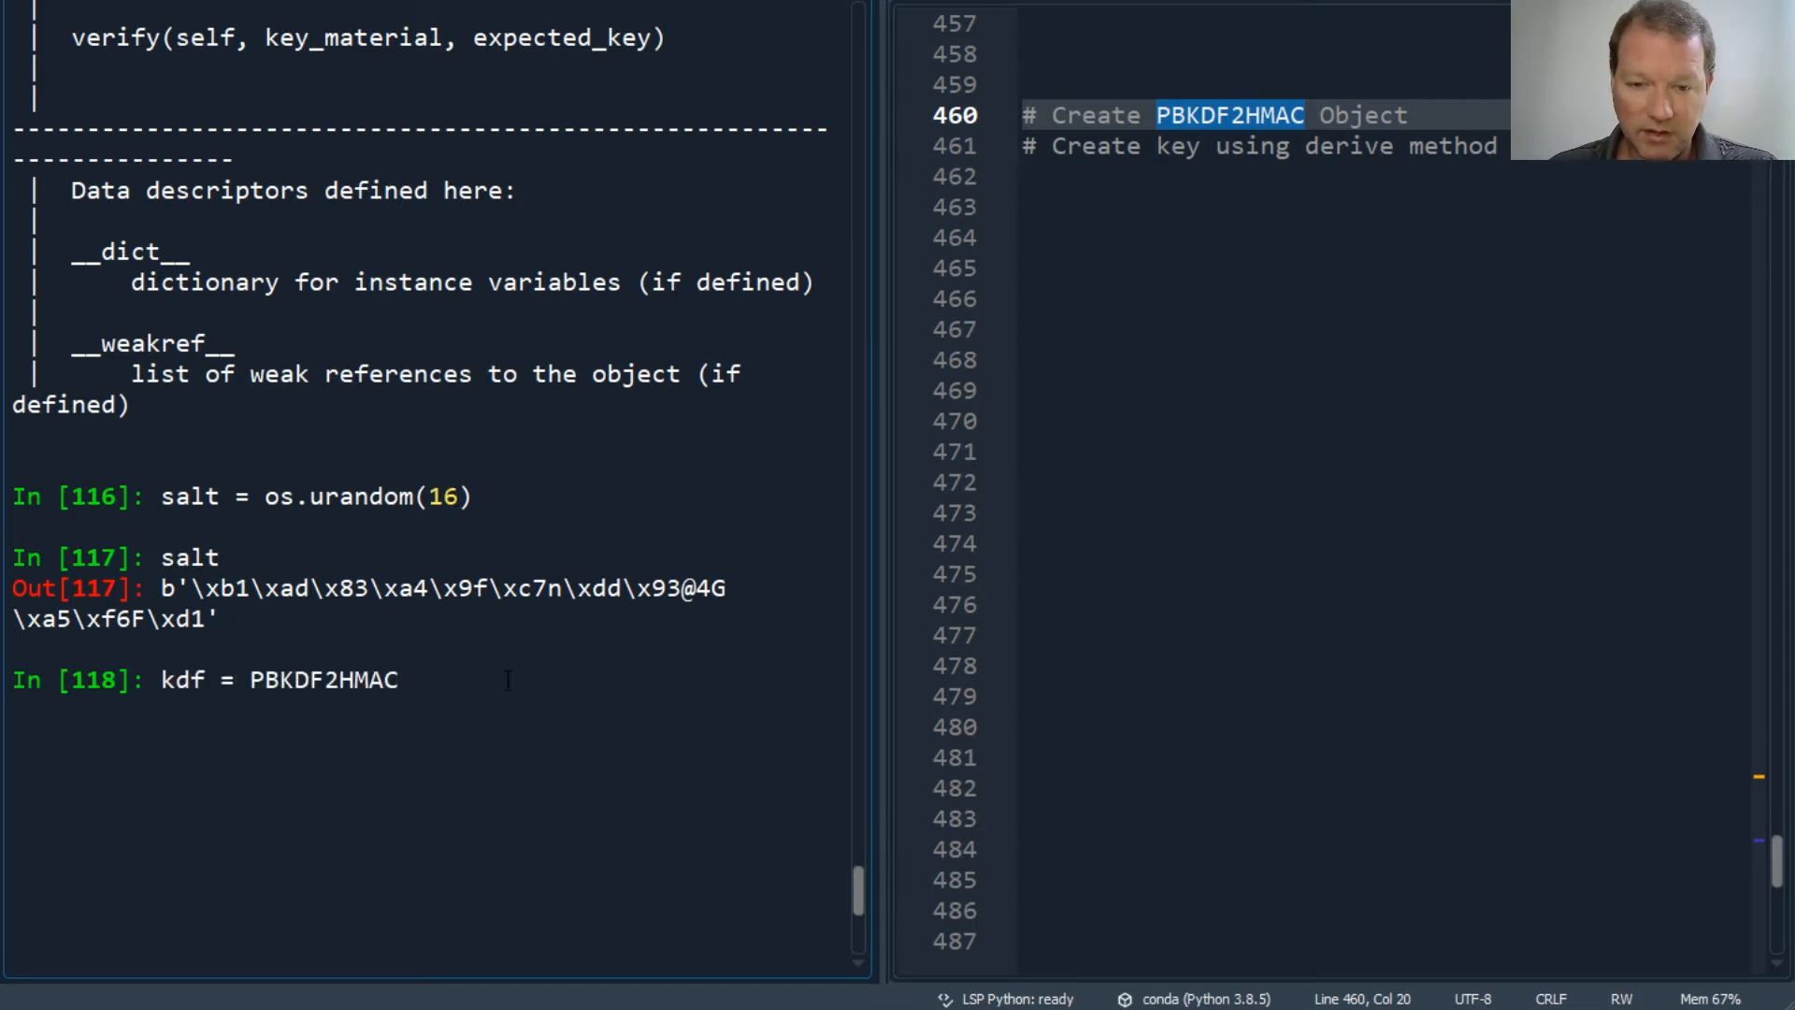
{"action": "type", "text": "("}
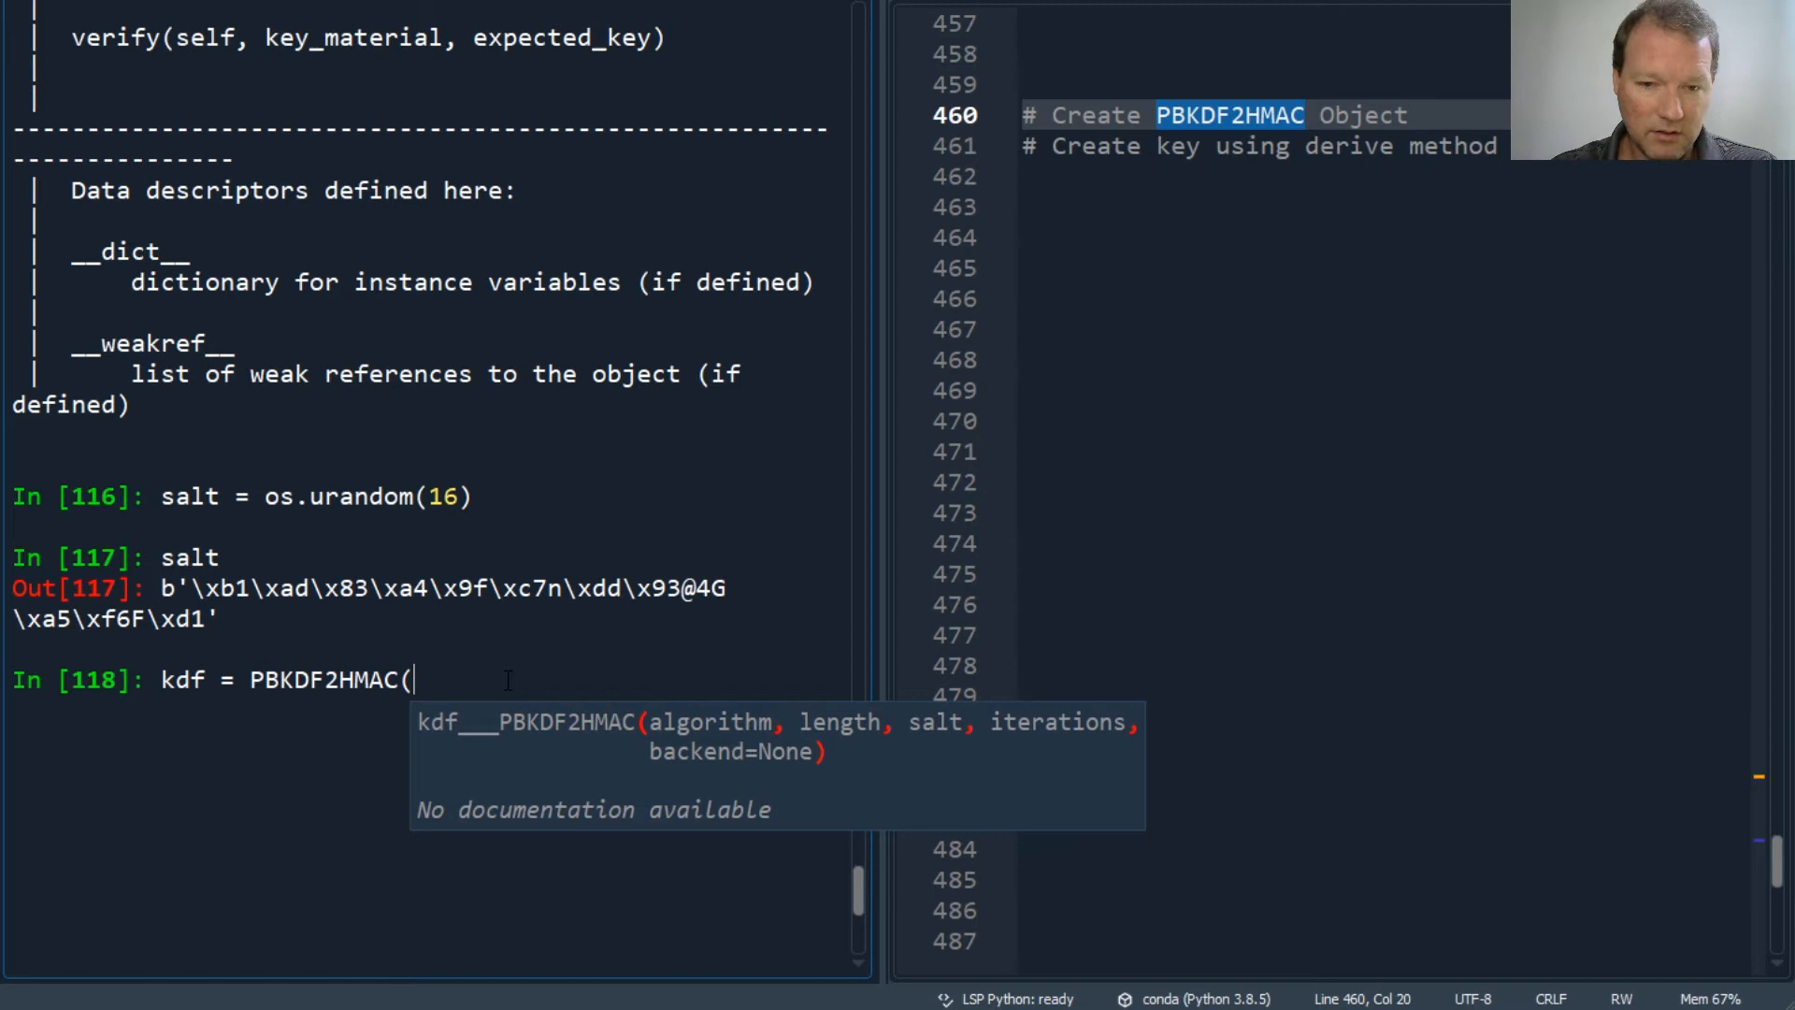
{"action": "type", "text": "hashes."}
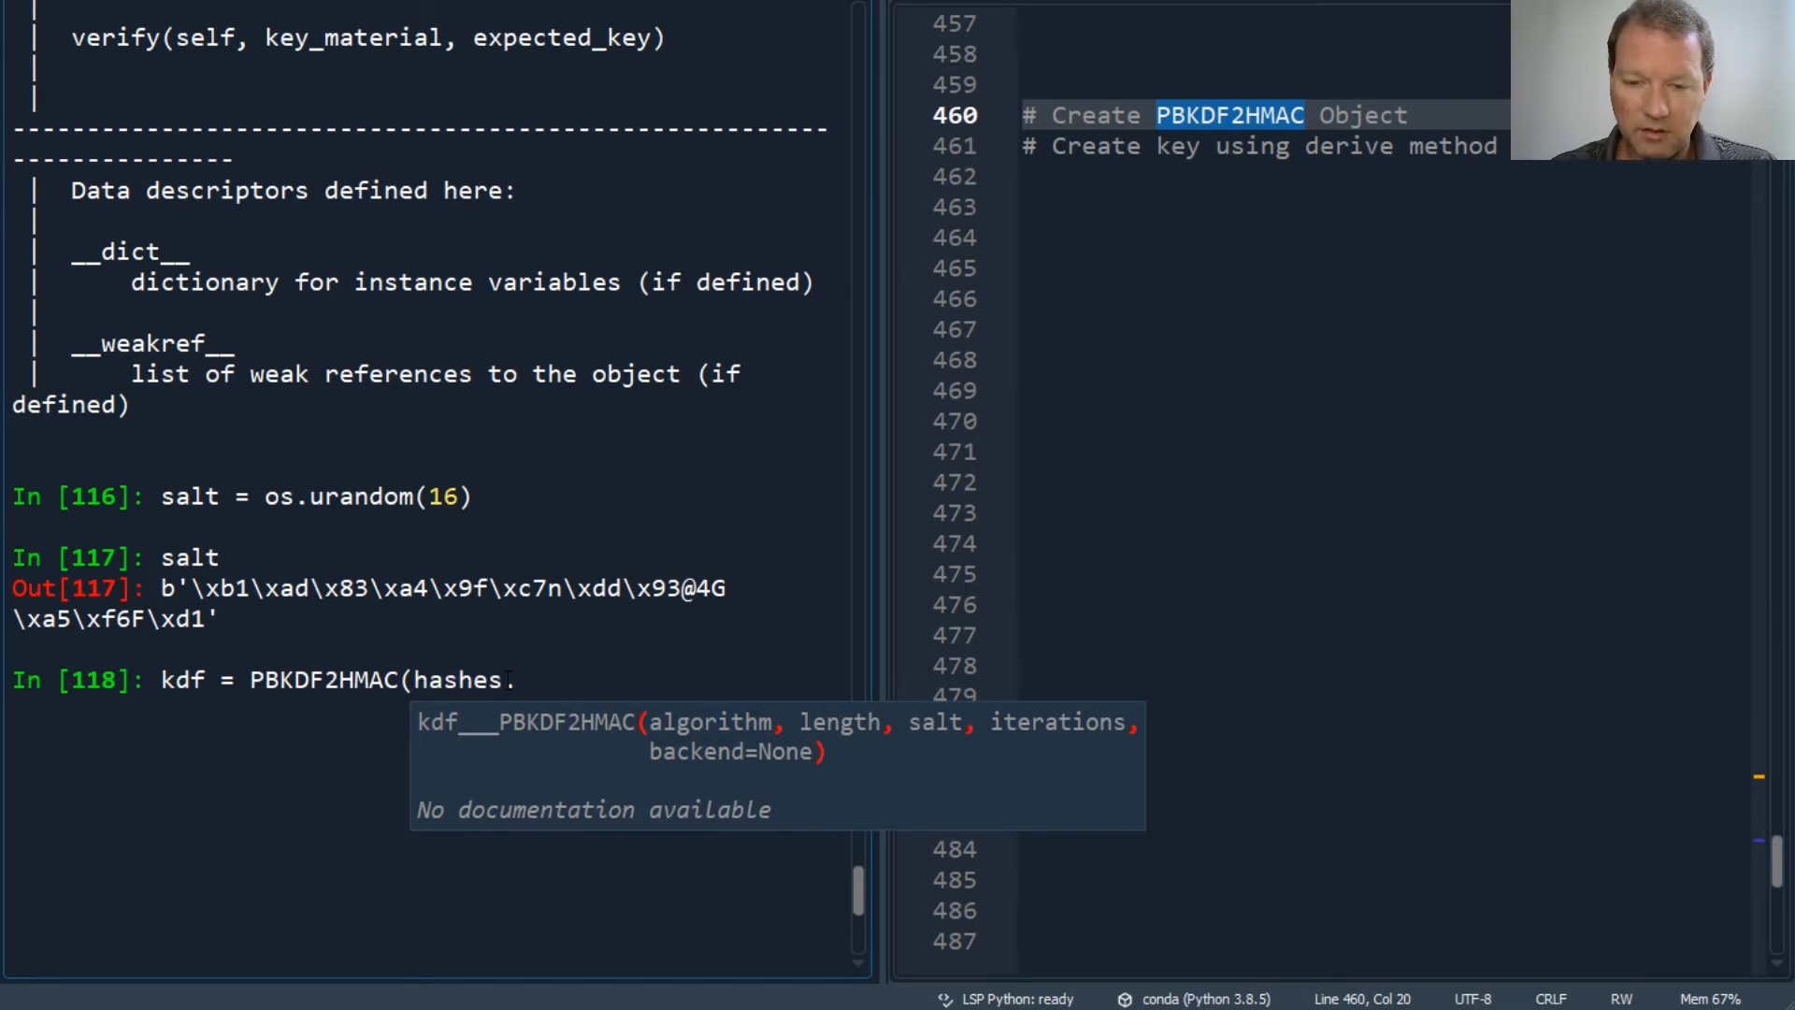
{"action": "type", "text": "SHA24"}
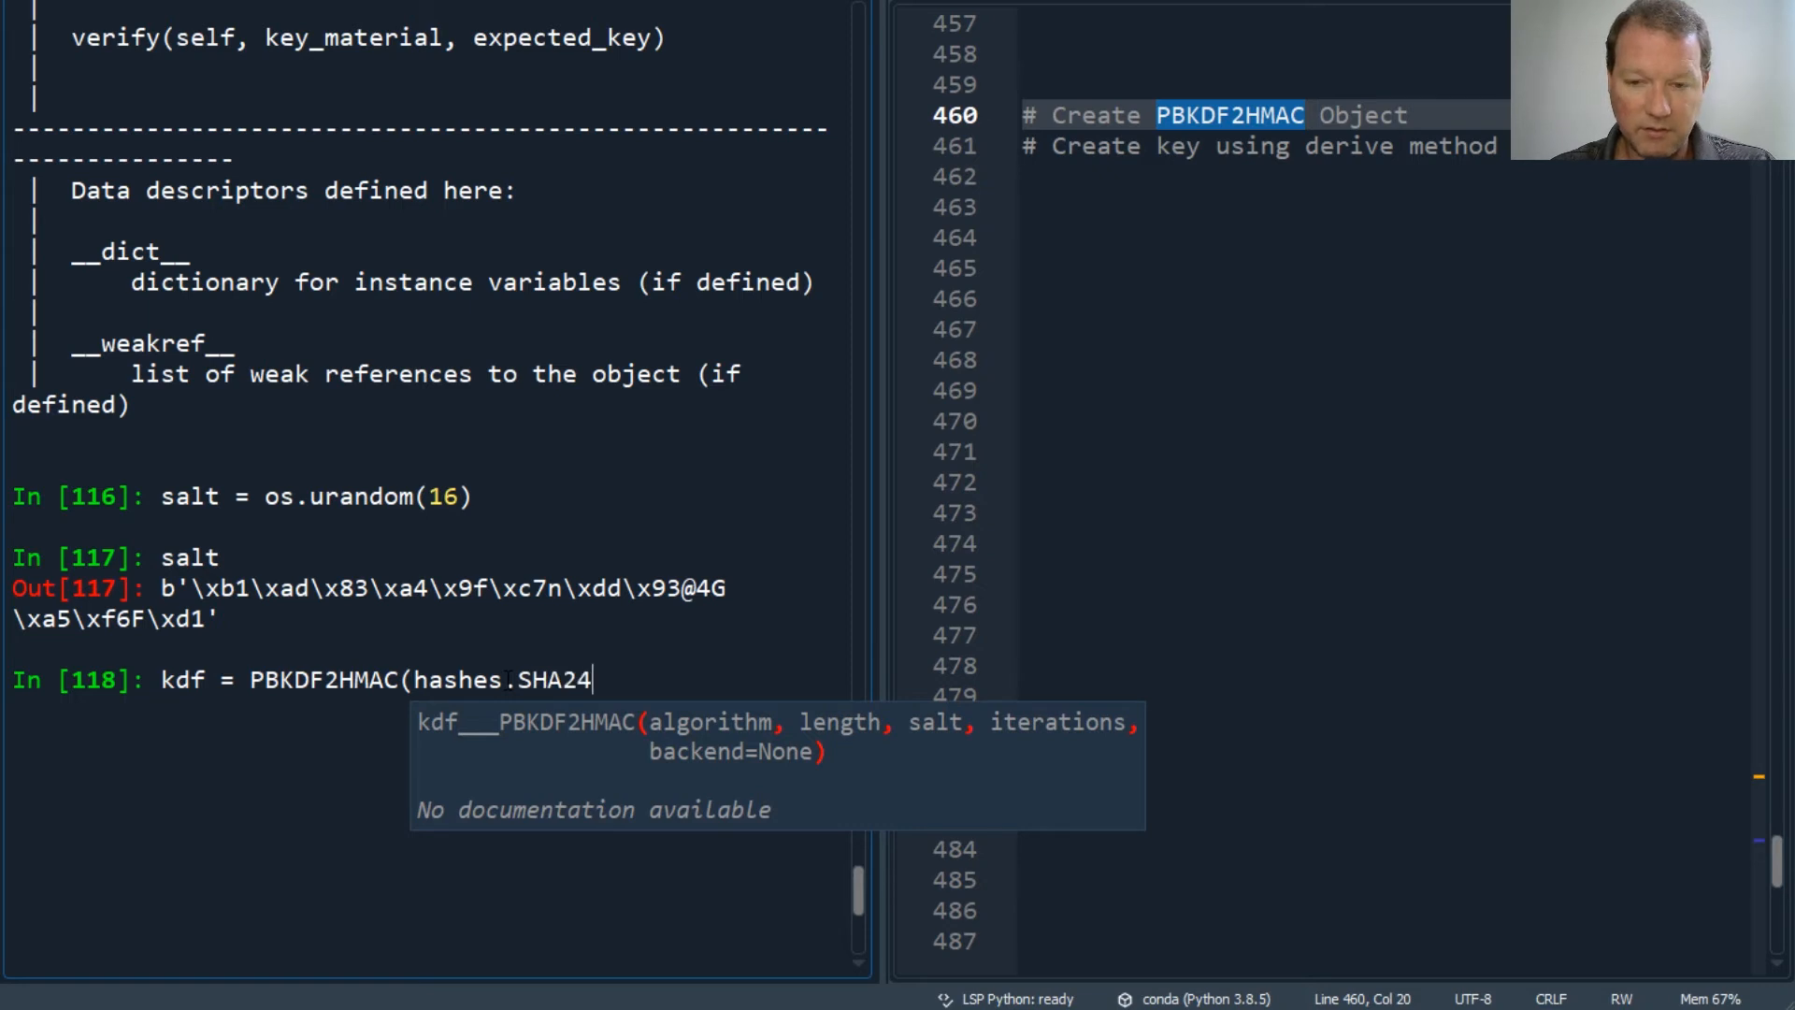
{"action": "type", "text": "6,"}
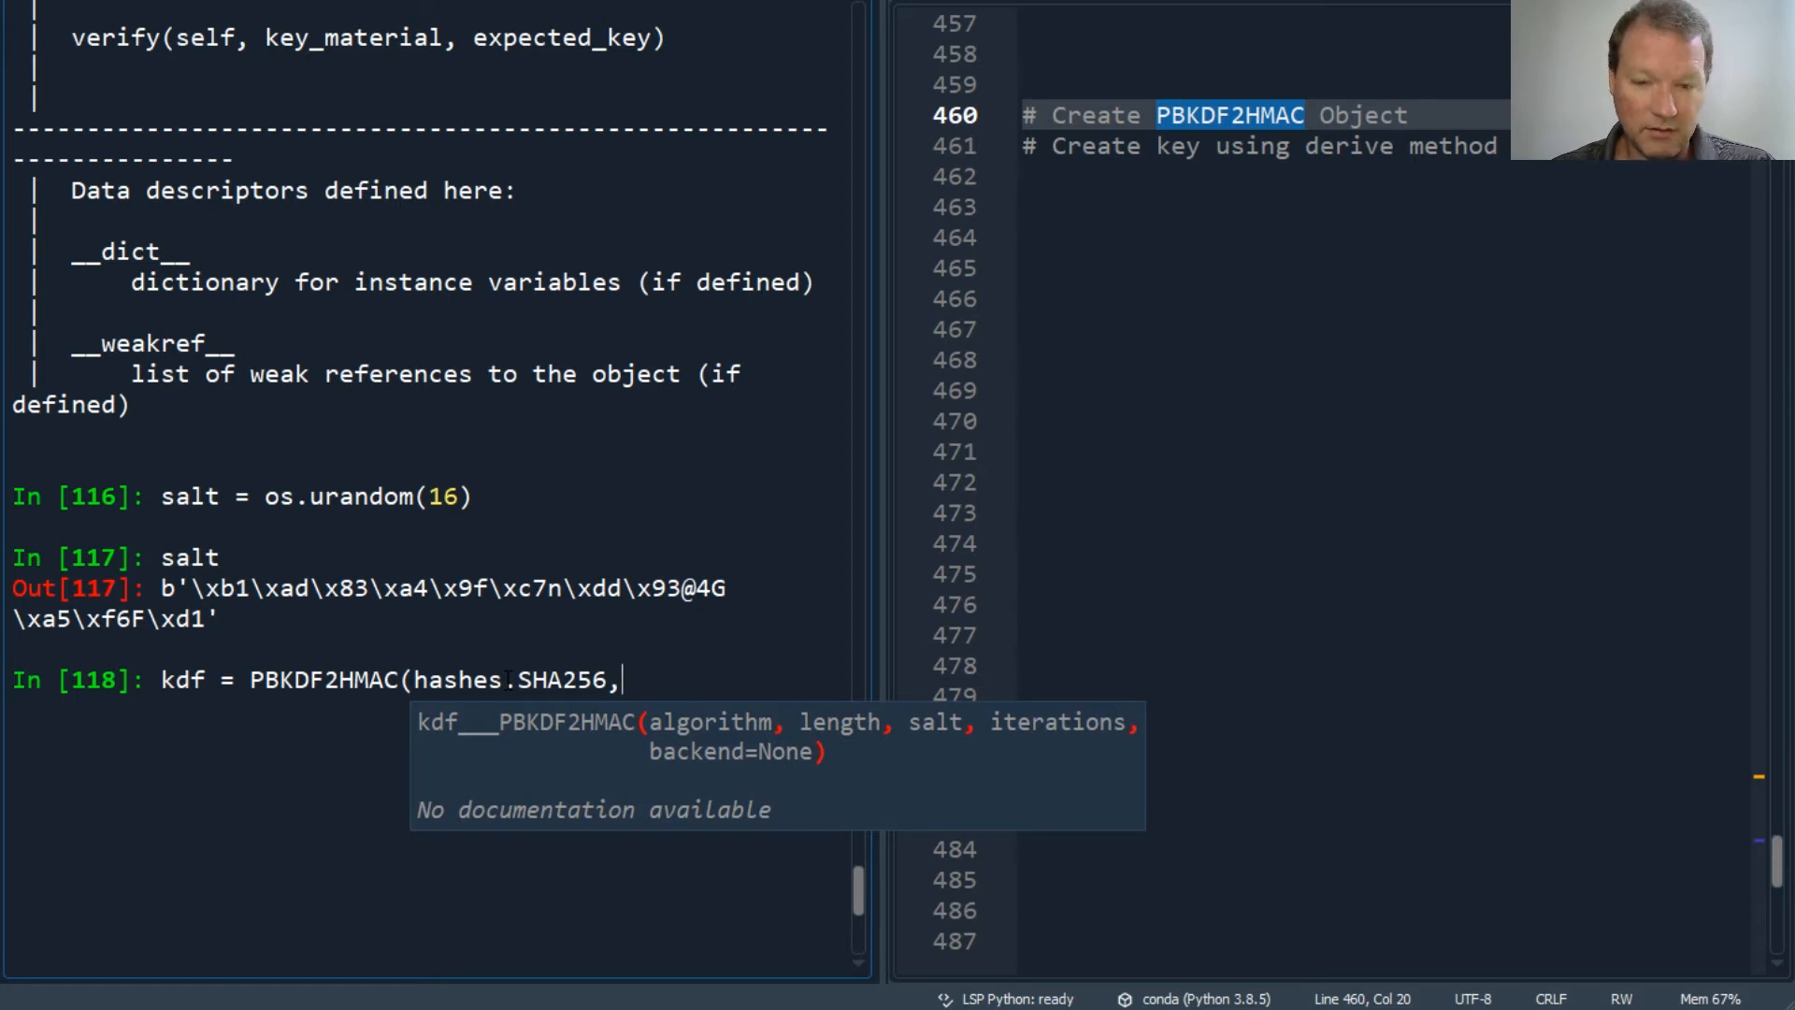
{"action": "type", "text": "32,s"}
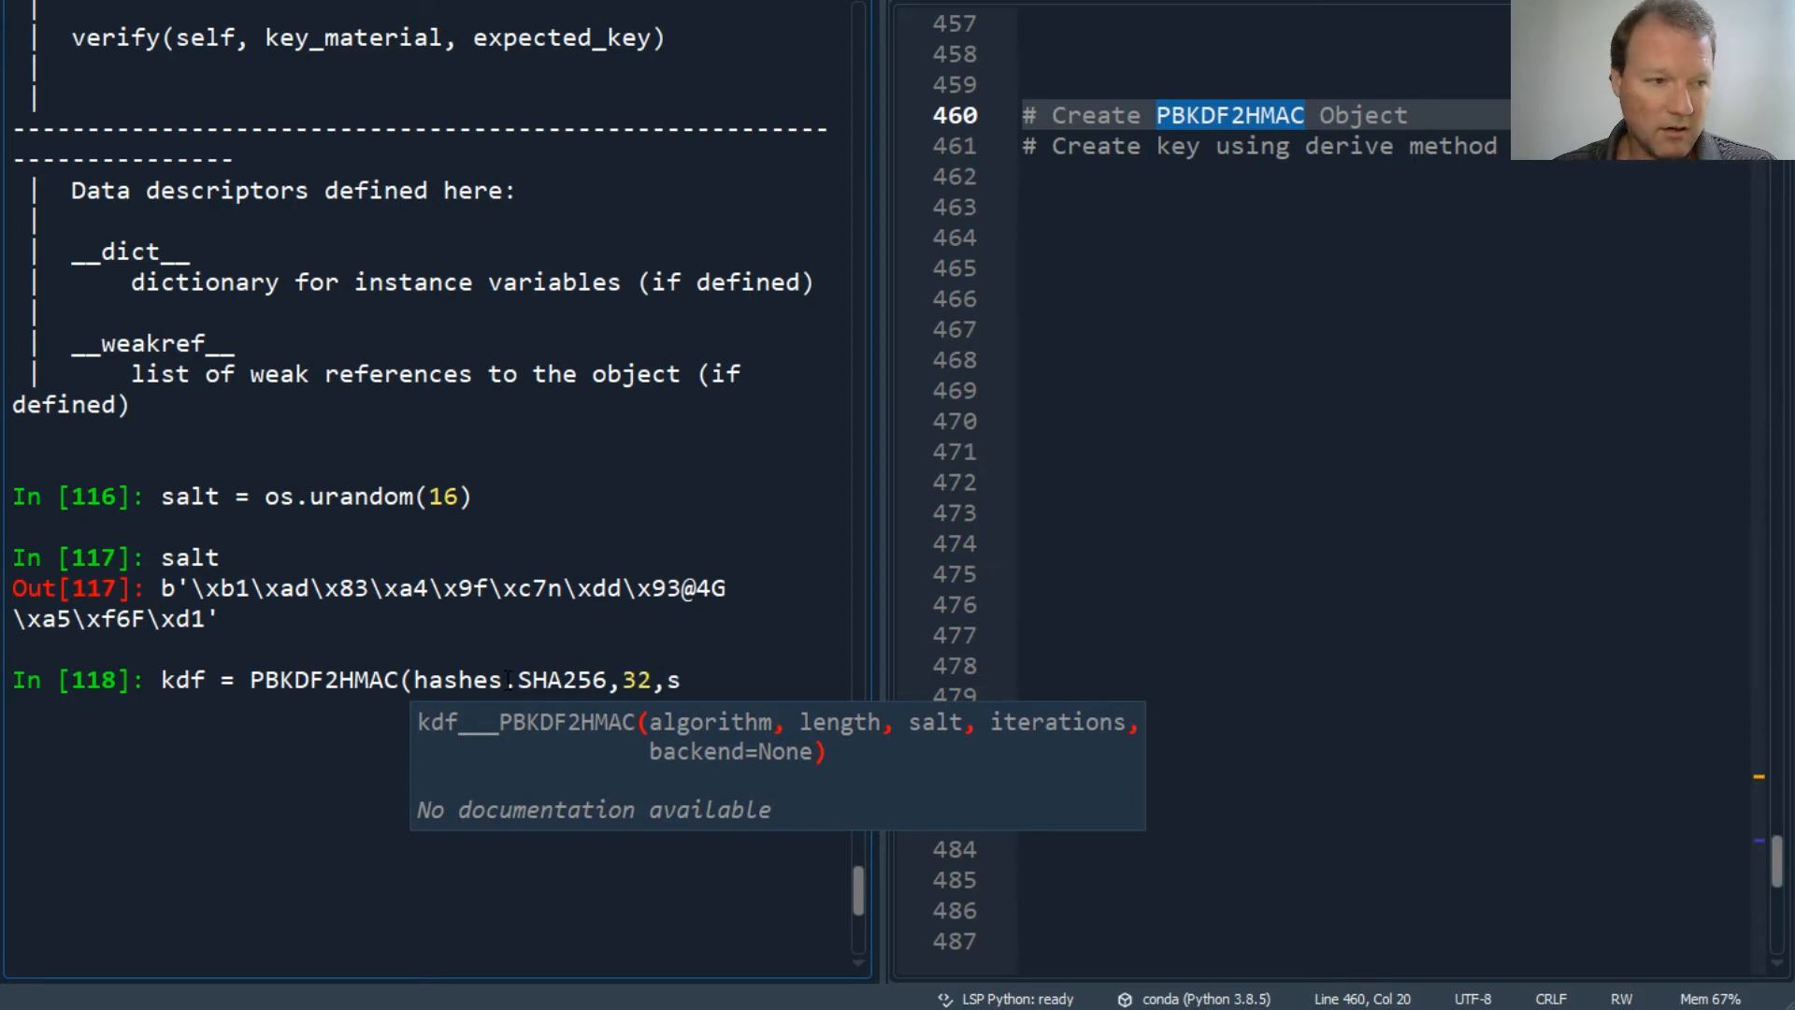
{"action": "type", "text": "alt,"}
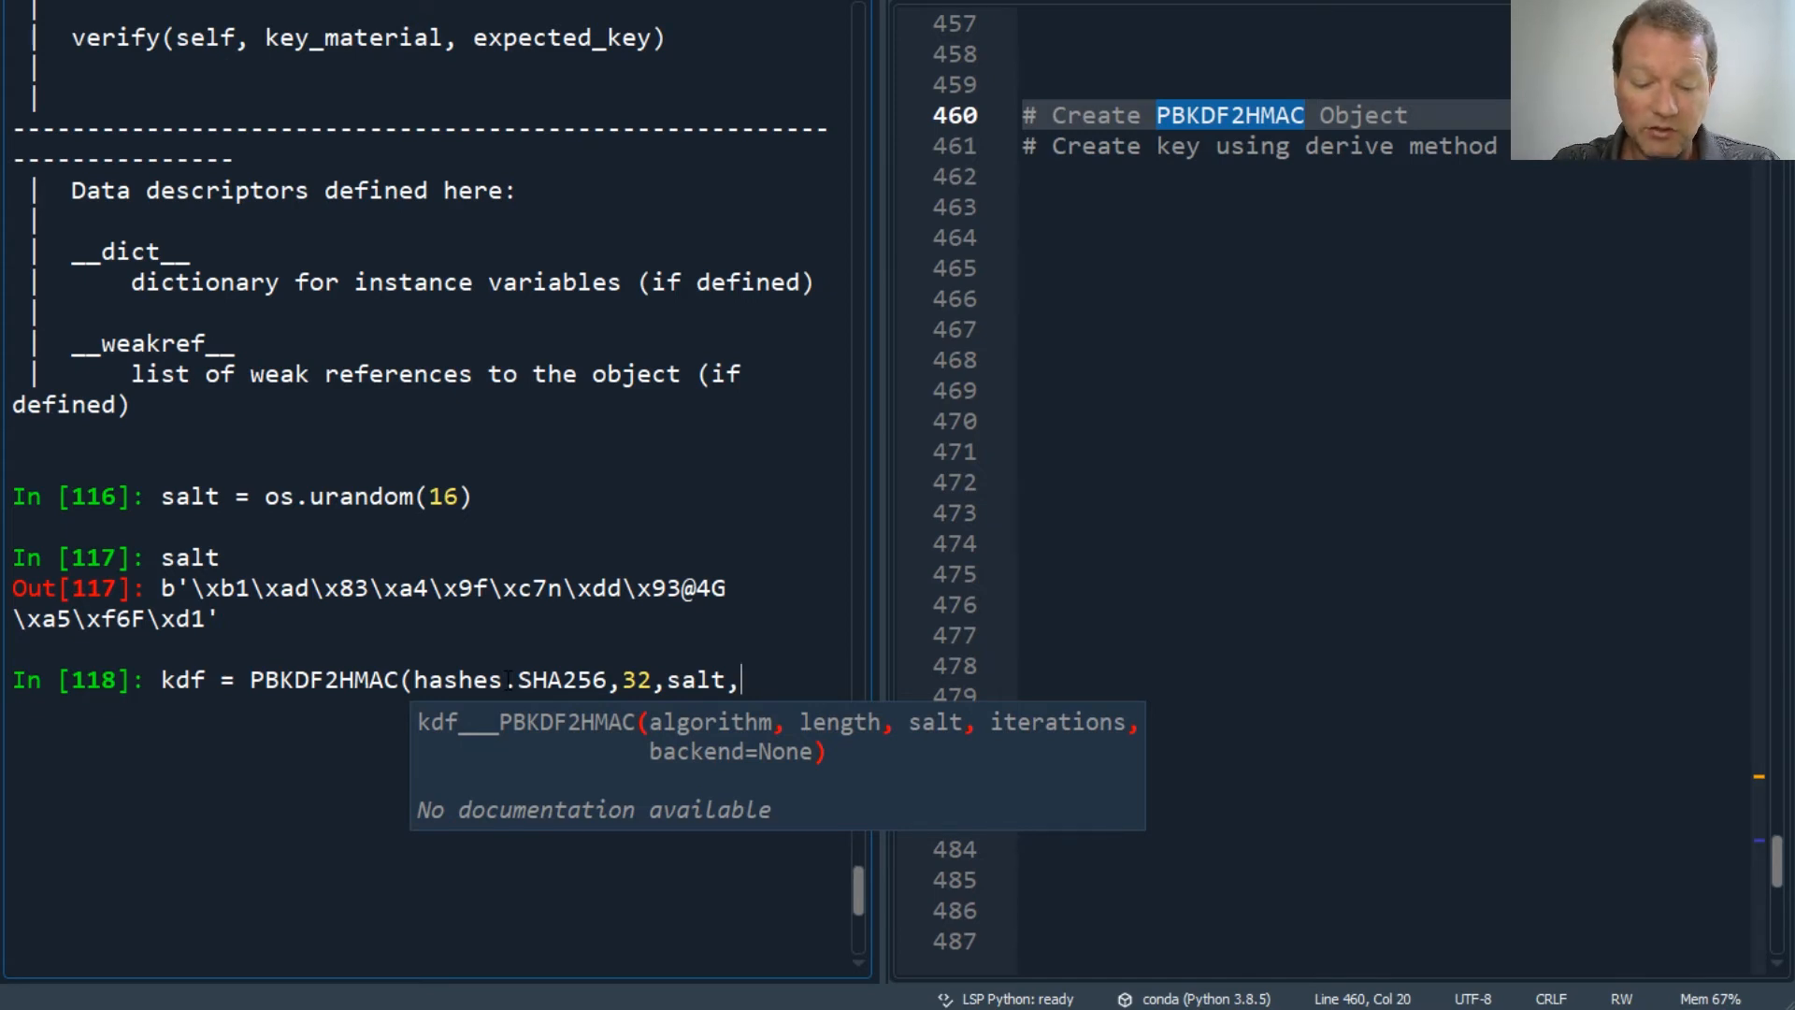
{"action": "type", "text": "10000"}
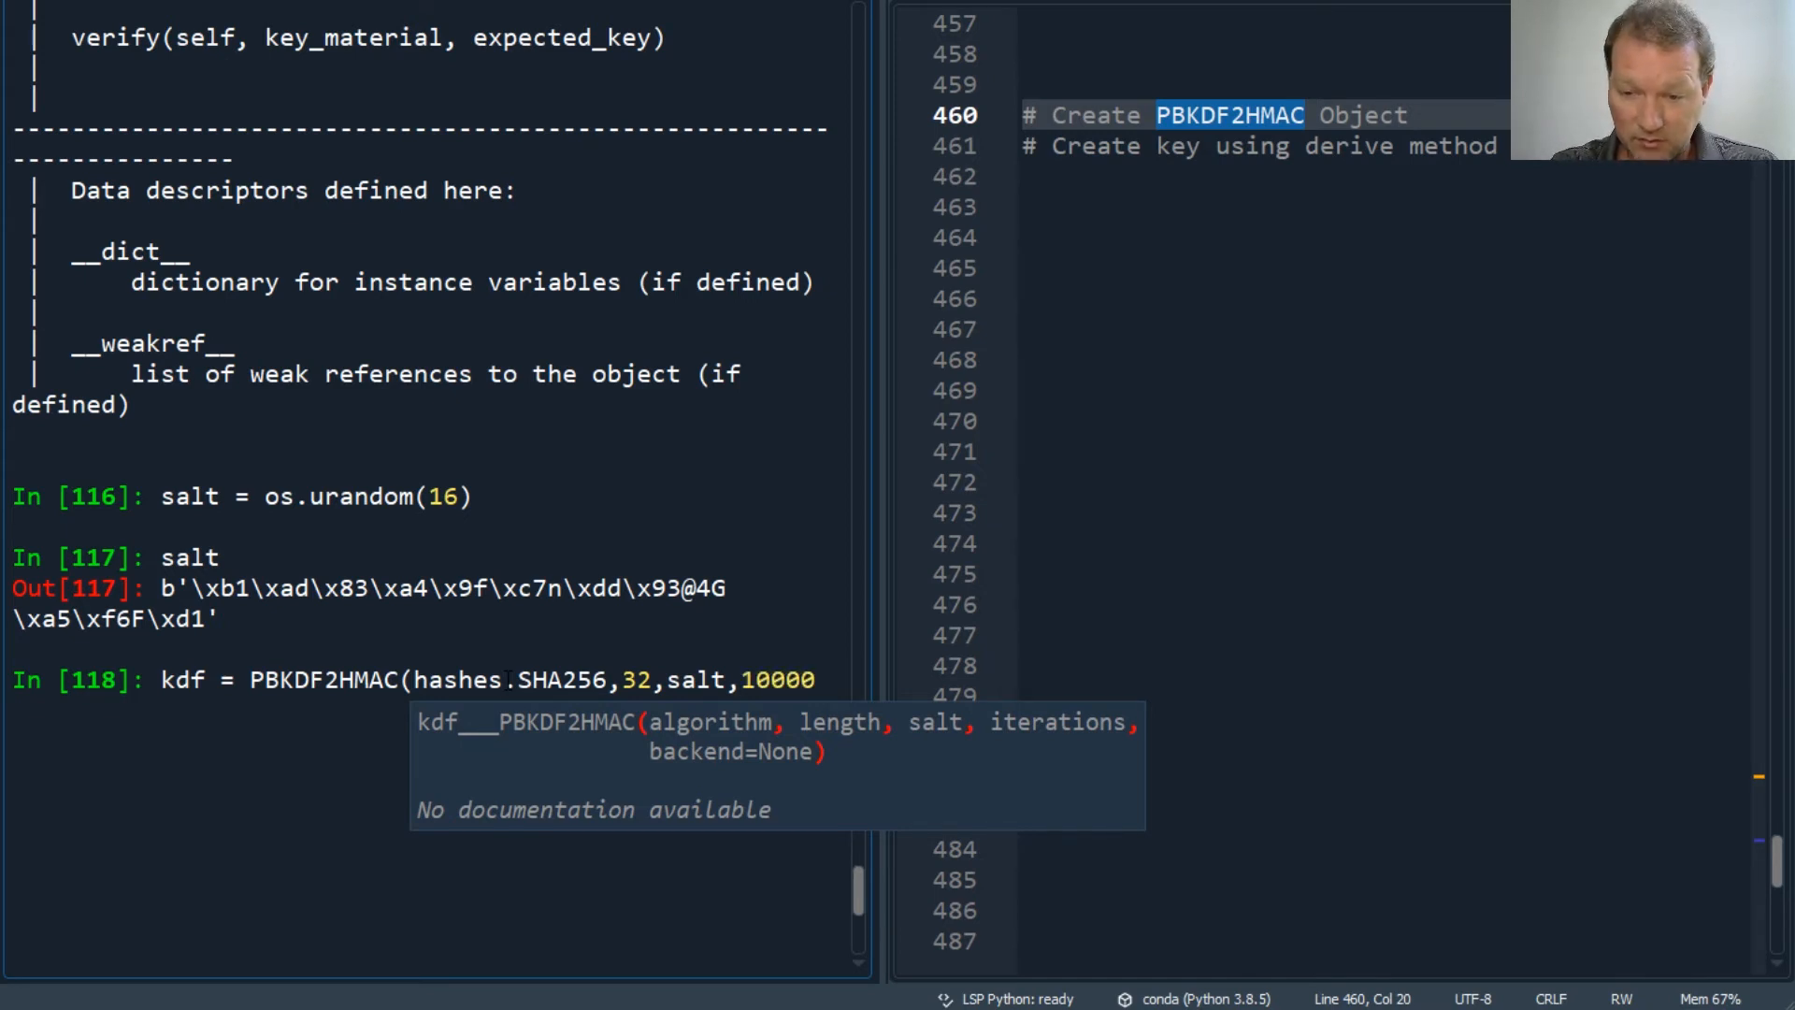
{"action": "type", "text": "0)"}
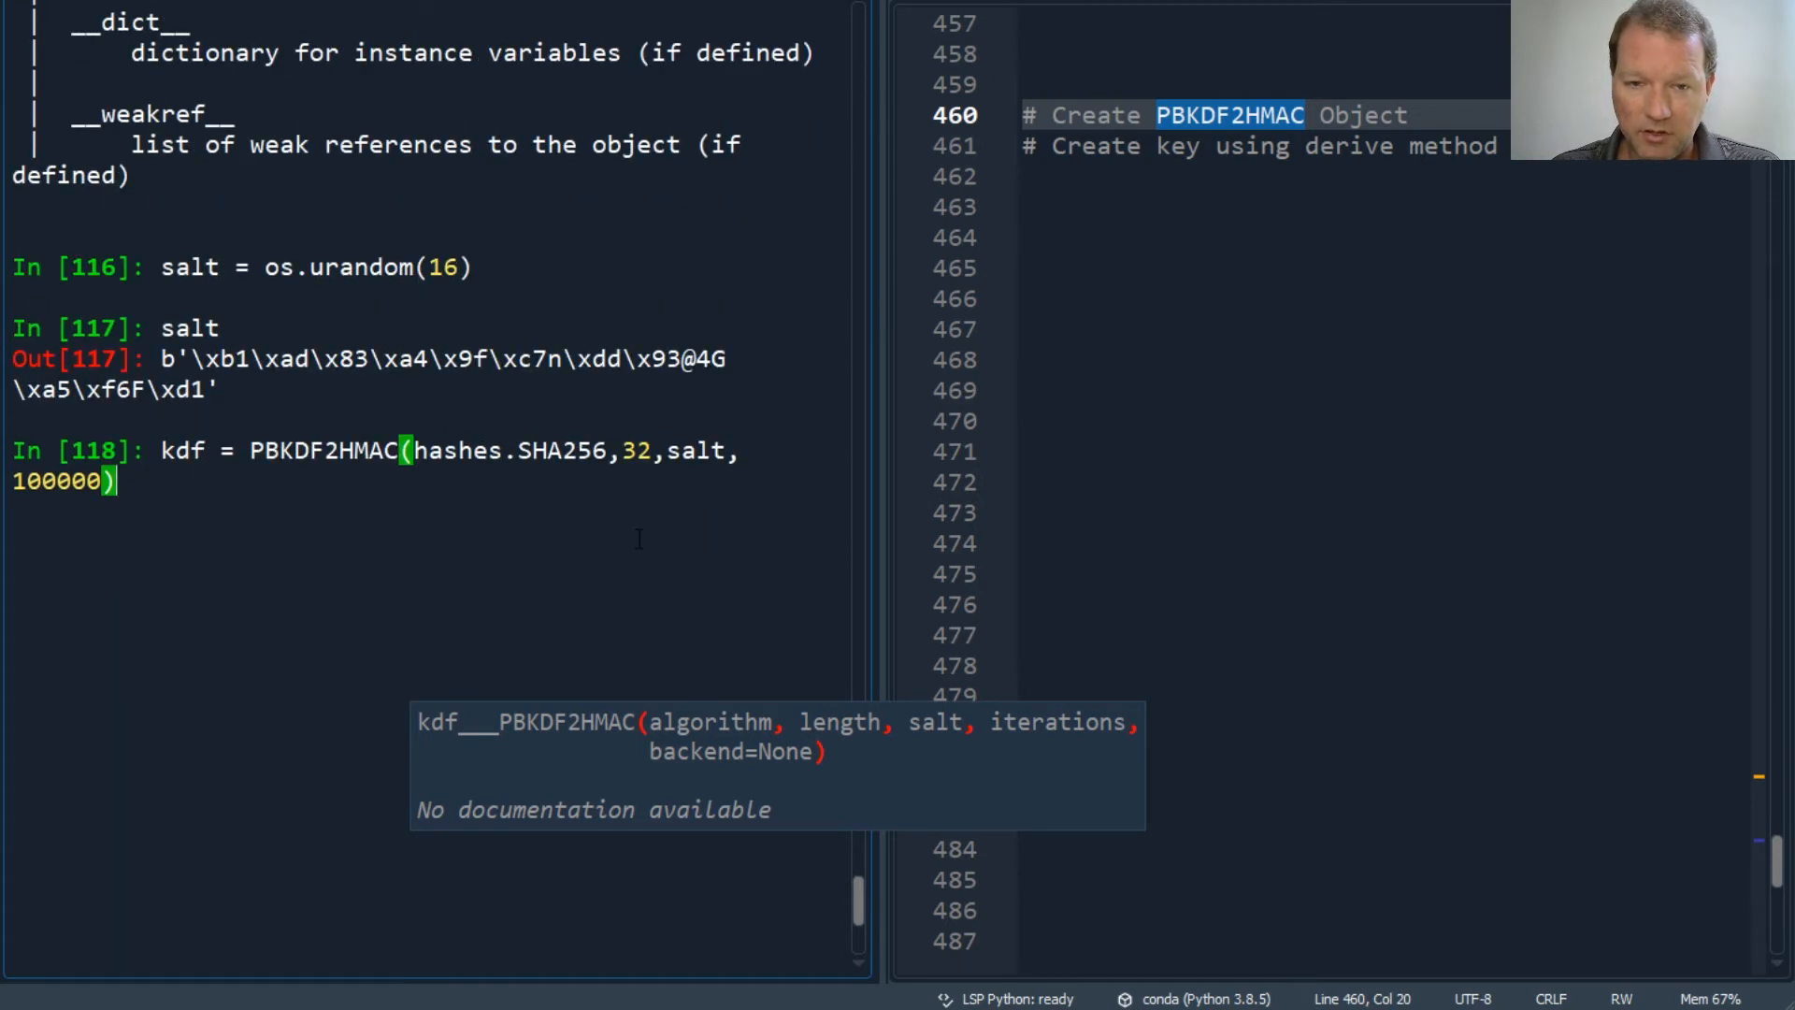
{"action": "key", "text": "enter"}
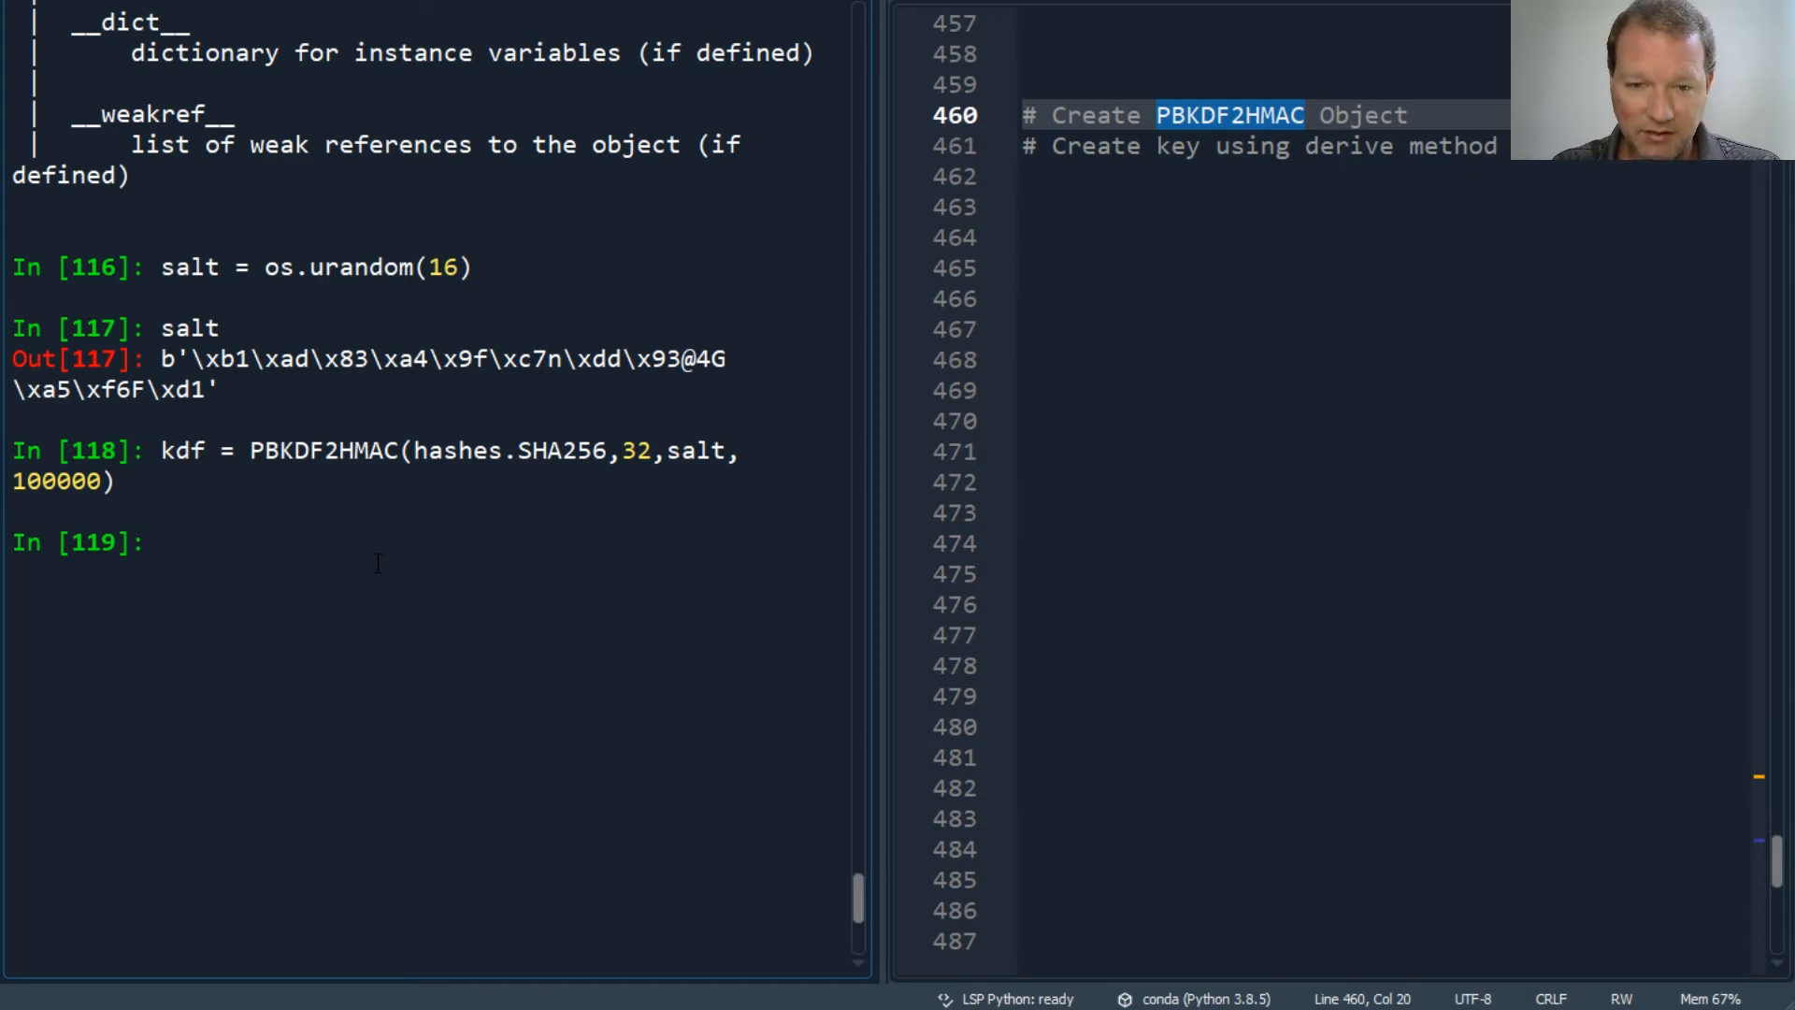
- Show the kdf object and start key = kdf.derive( for the key derivation
{"action": "type", "text": "kdg"}
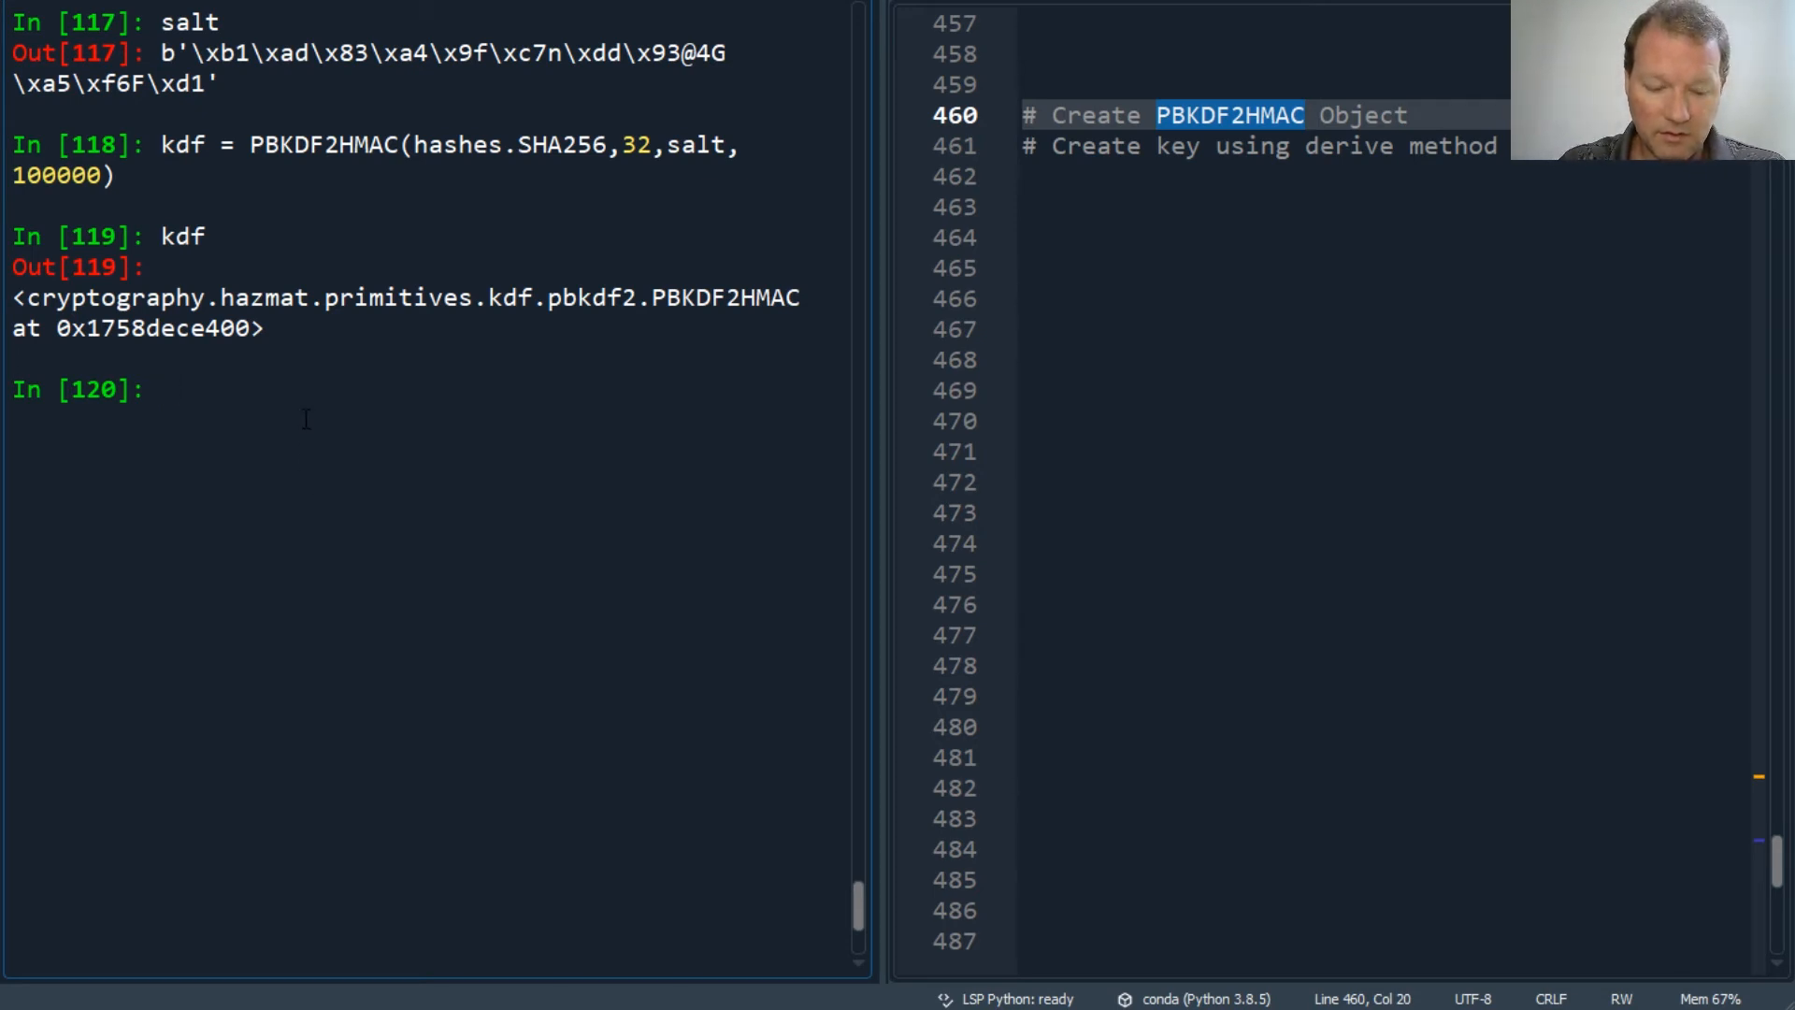
{"action": "type", "text": "key ="}
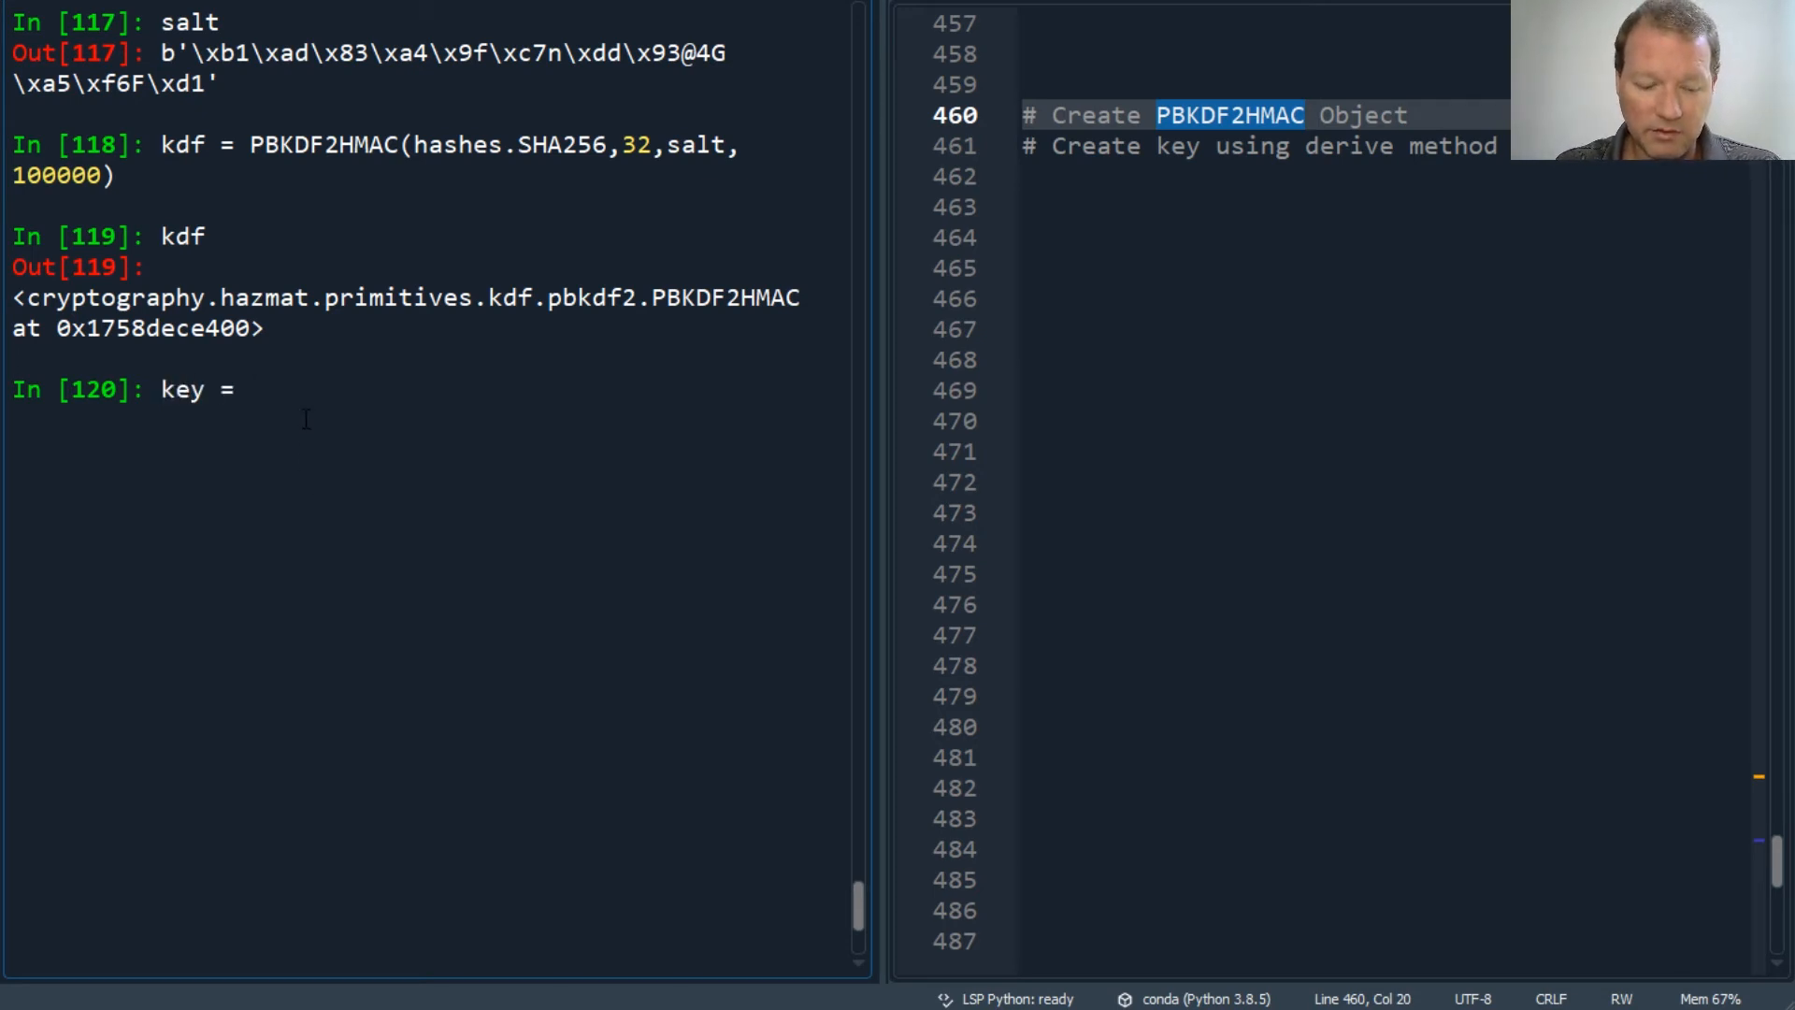
{"action": "type", "text": "kd"}
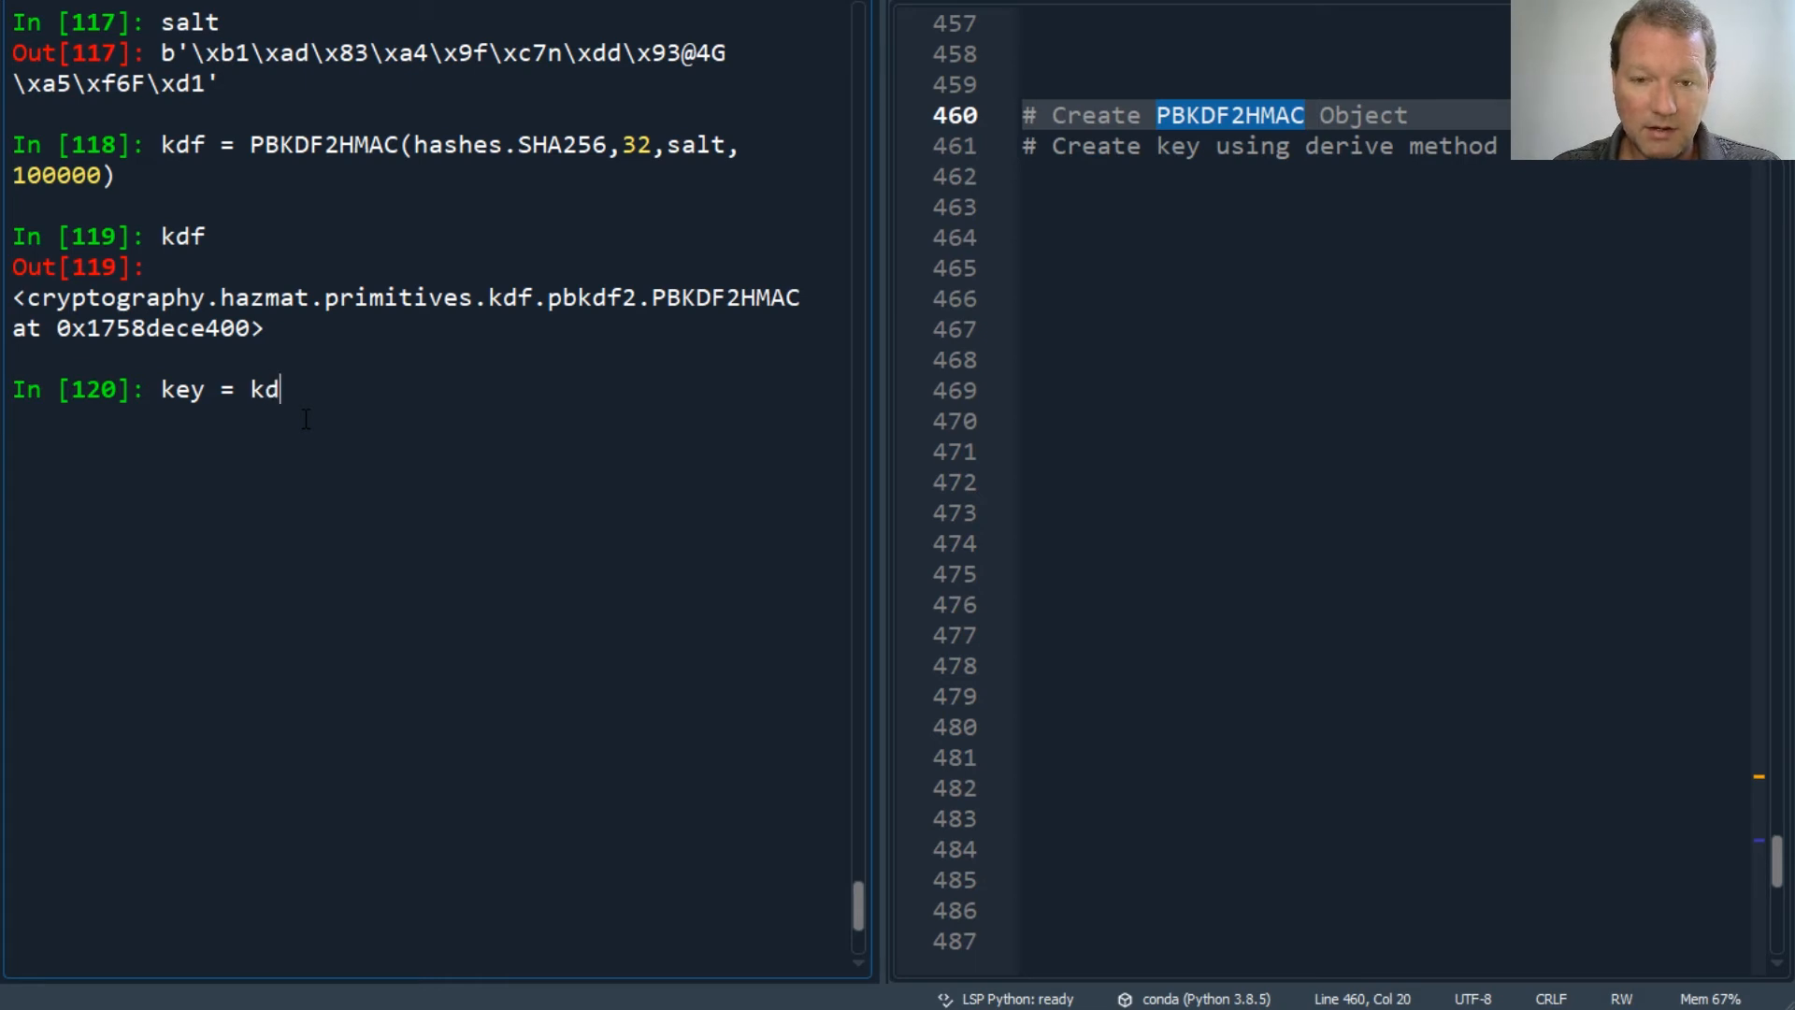
{"action": "type", "text": ".d"}
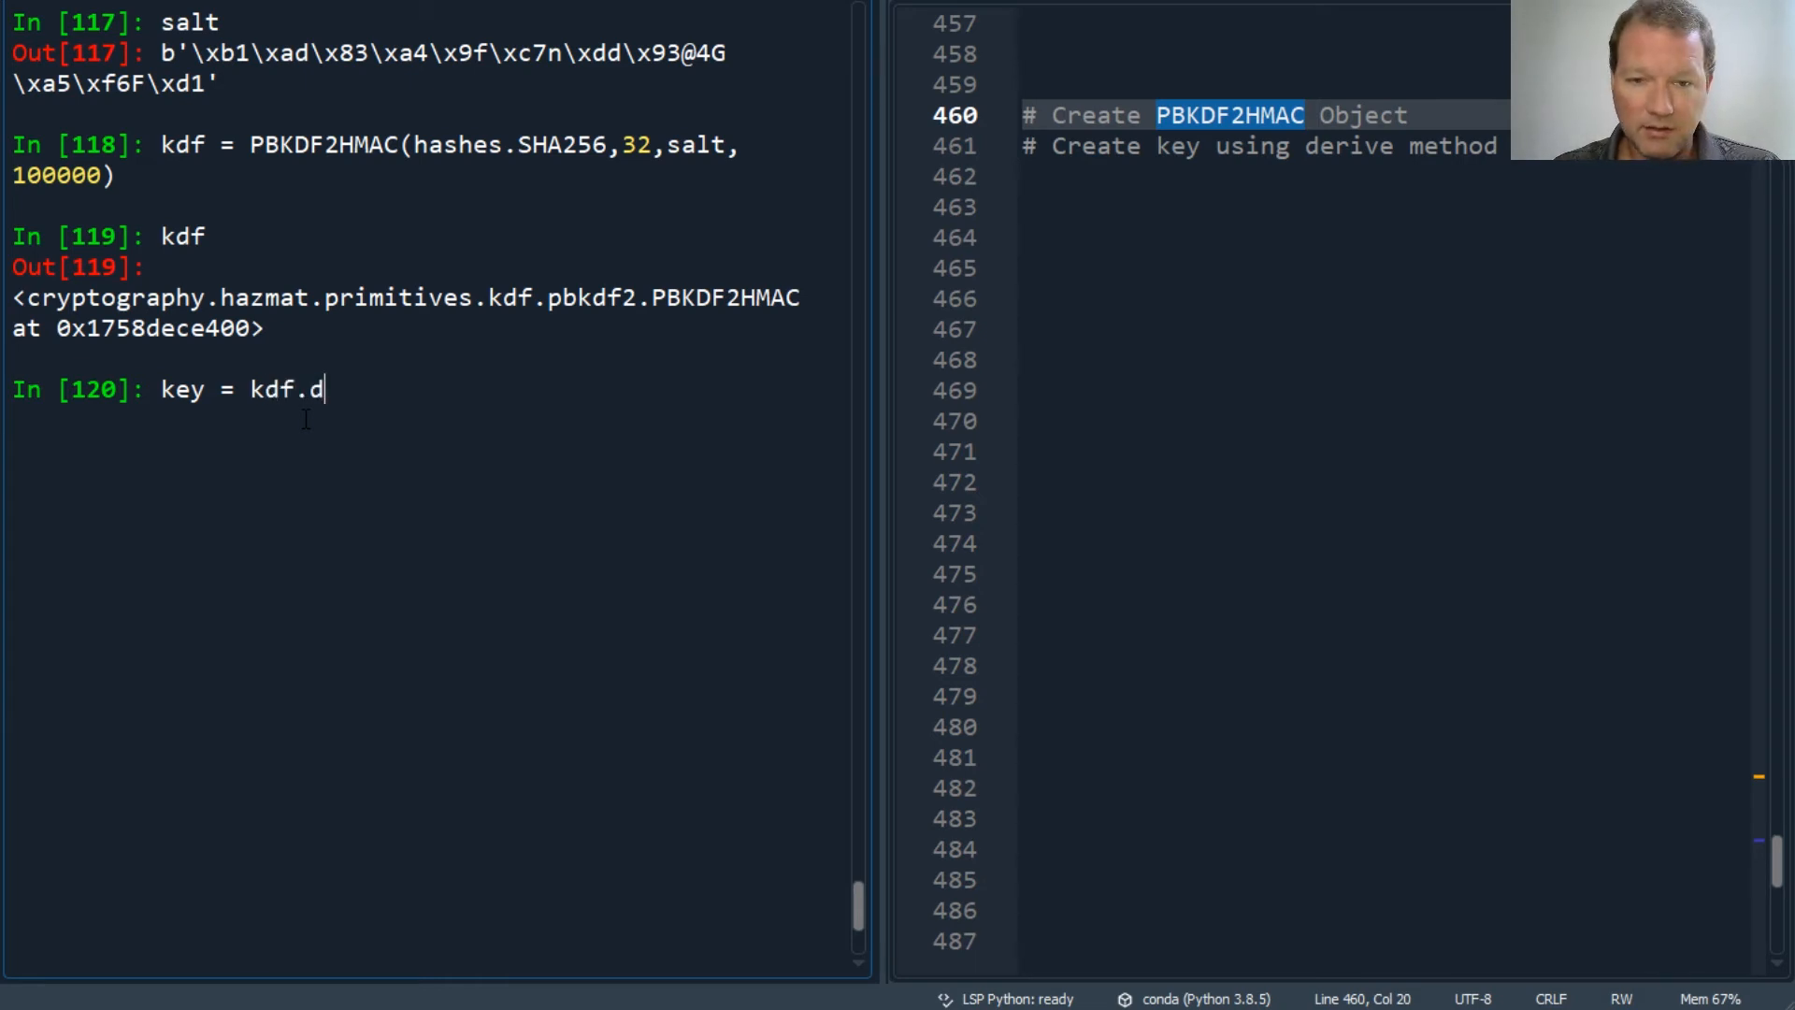
{"action": "type", "text": "erive("}
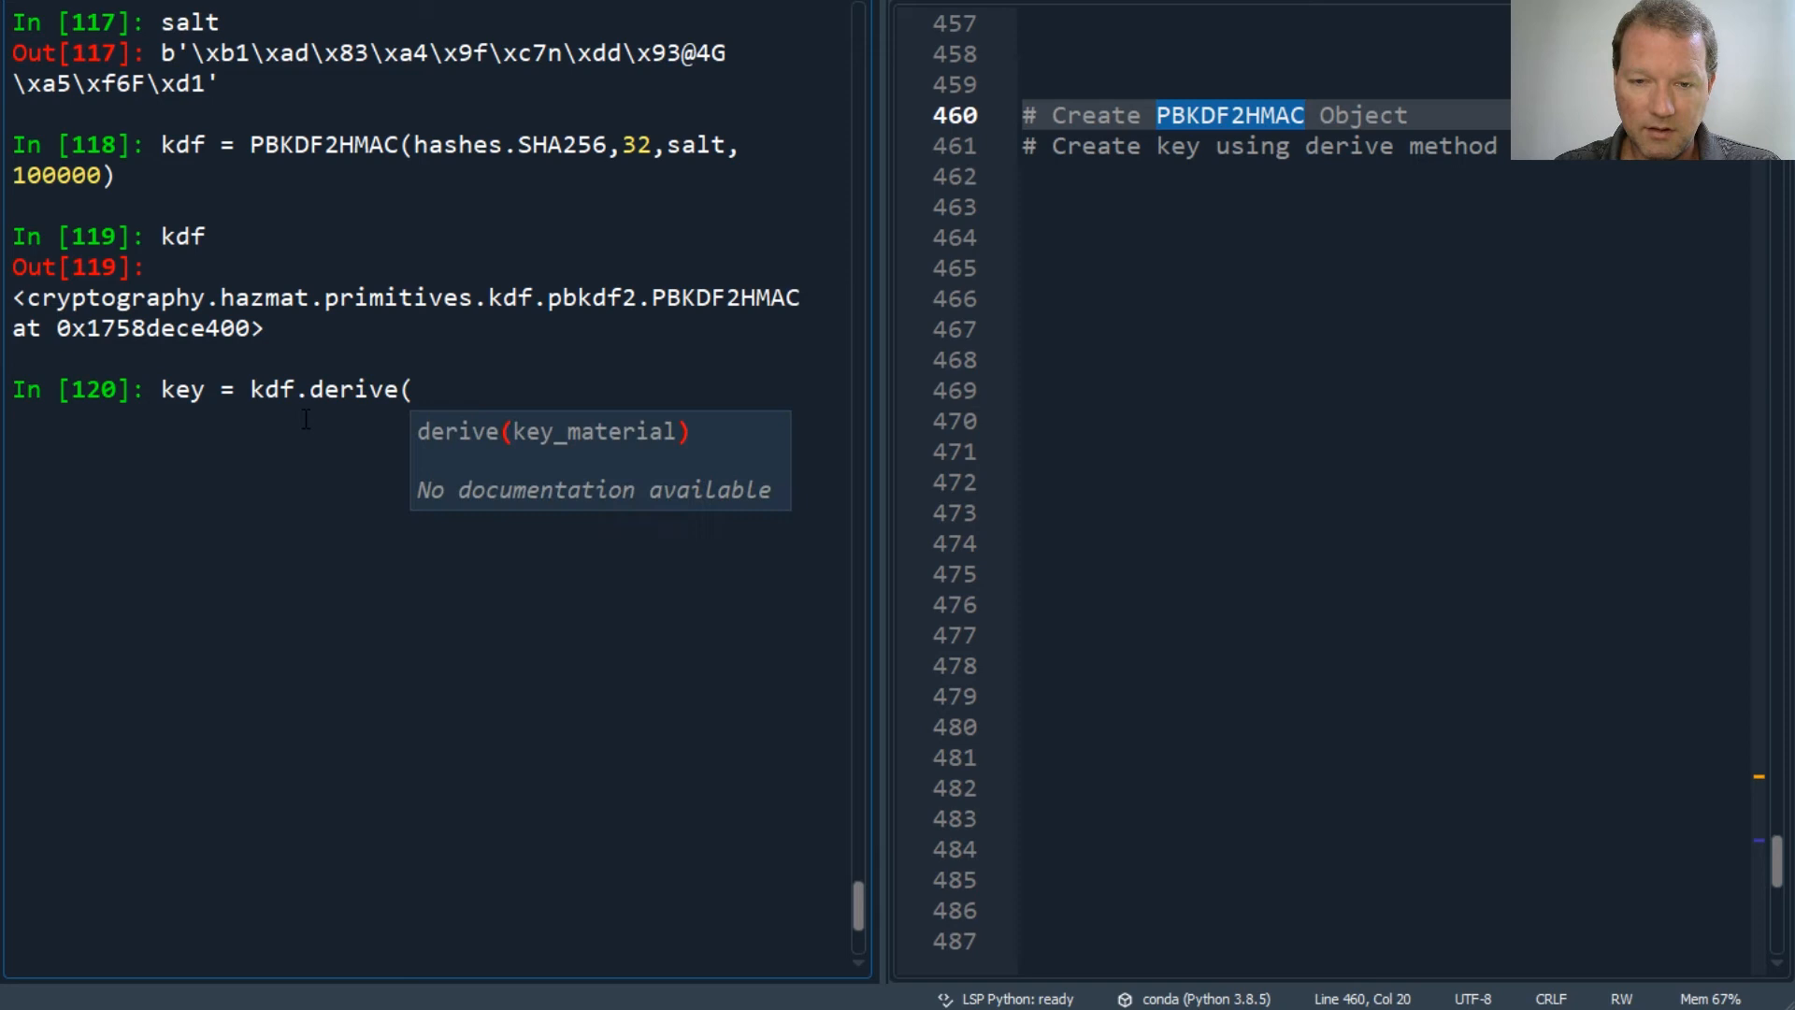
{"action": "type", "text": "b"}
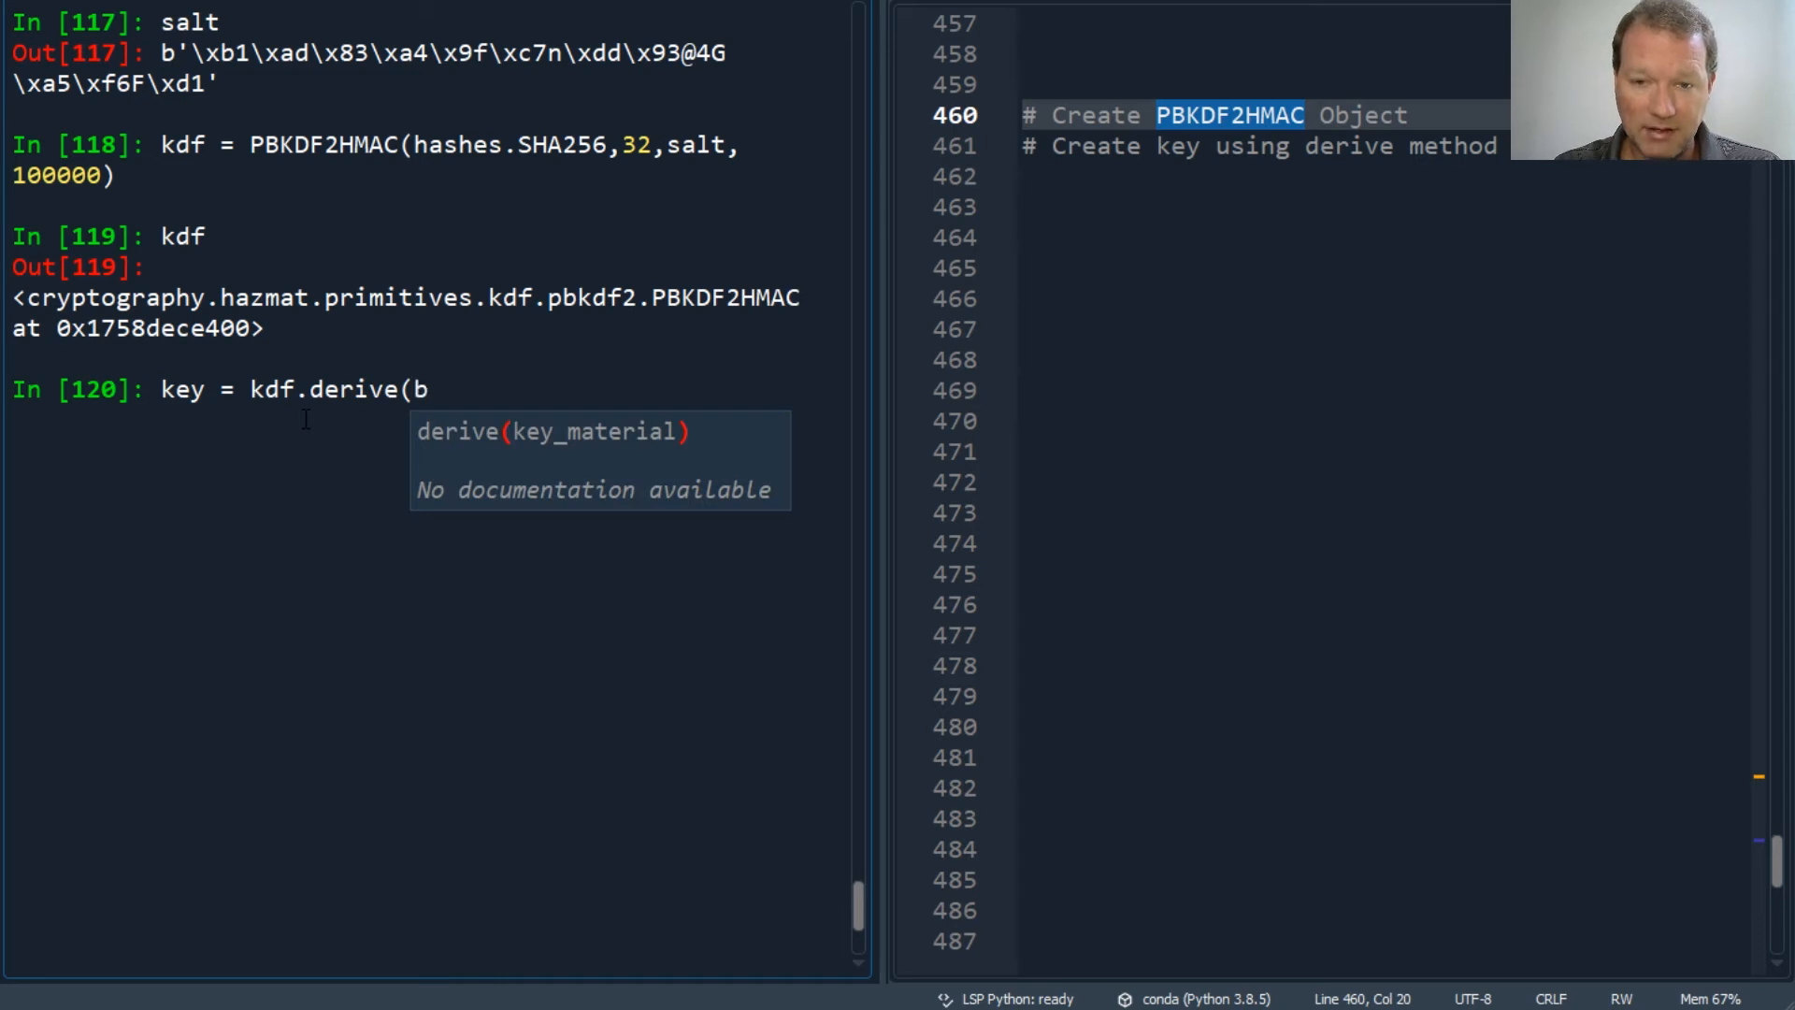
{"action": "type", "text": "\""}
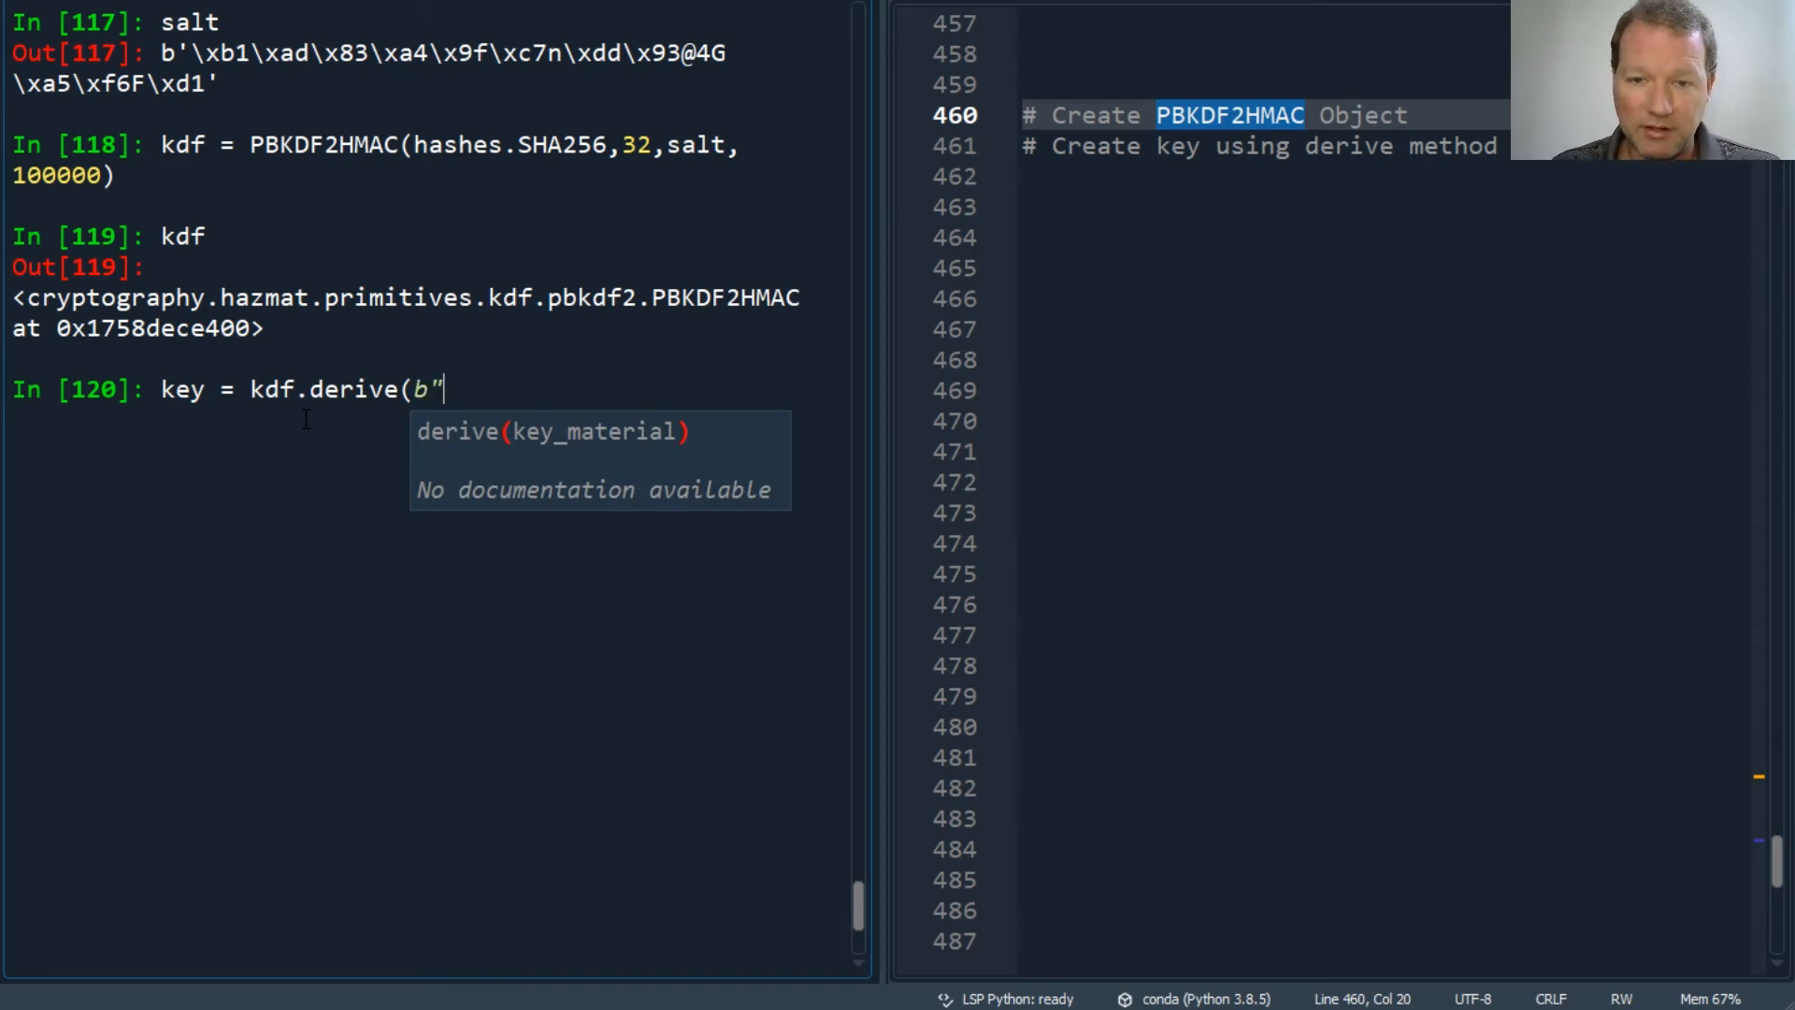
{"action": "type", "text": "my"}
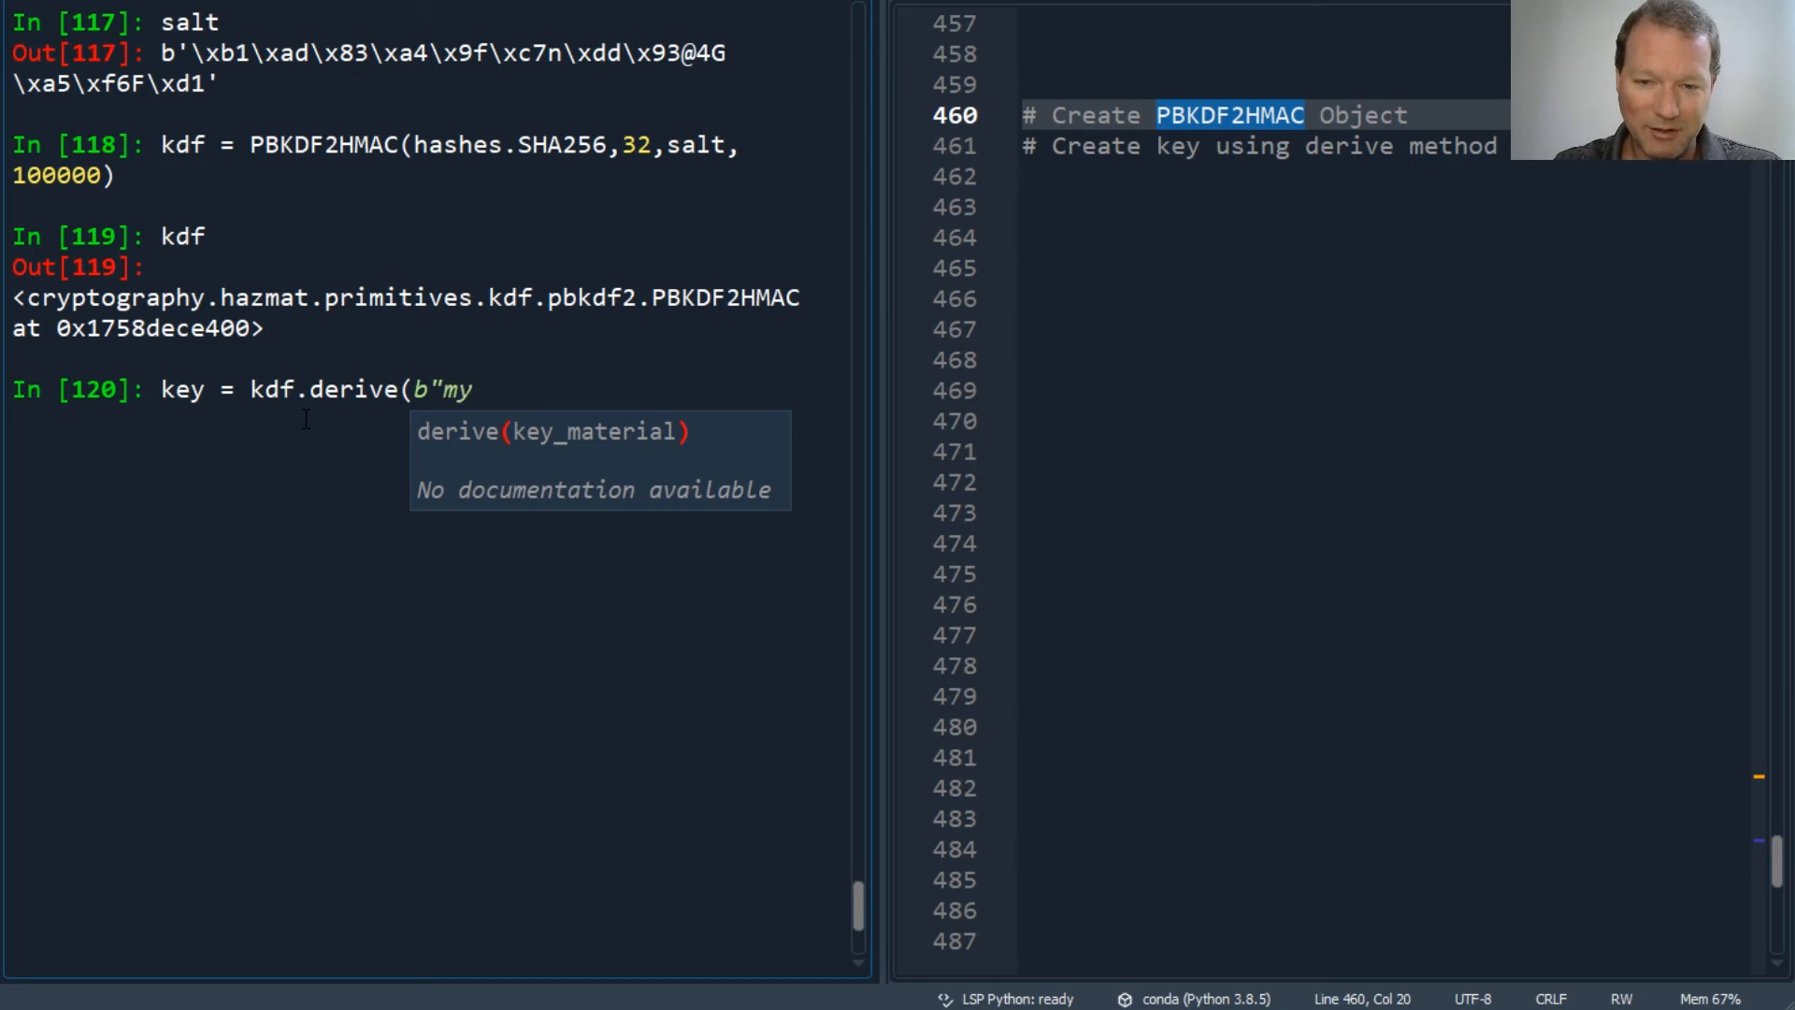
{"action": "type", "text": "_pass"}
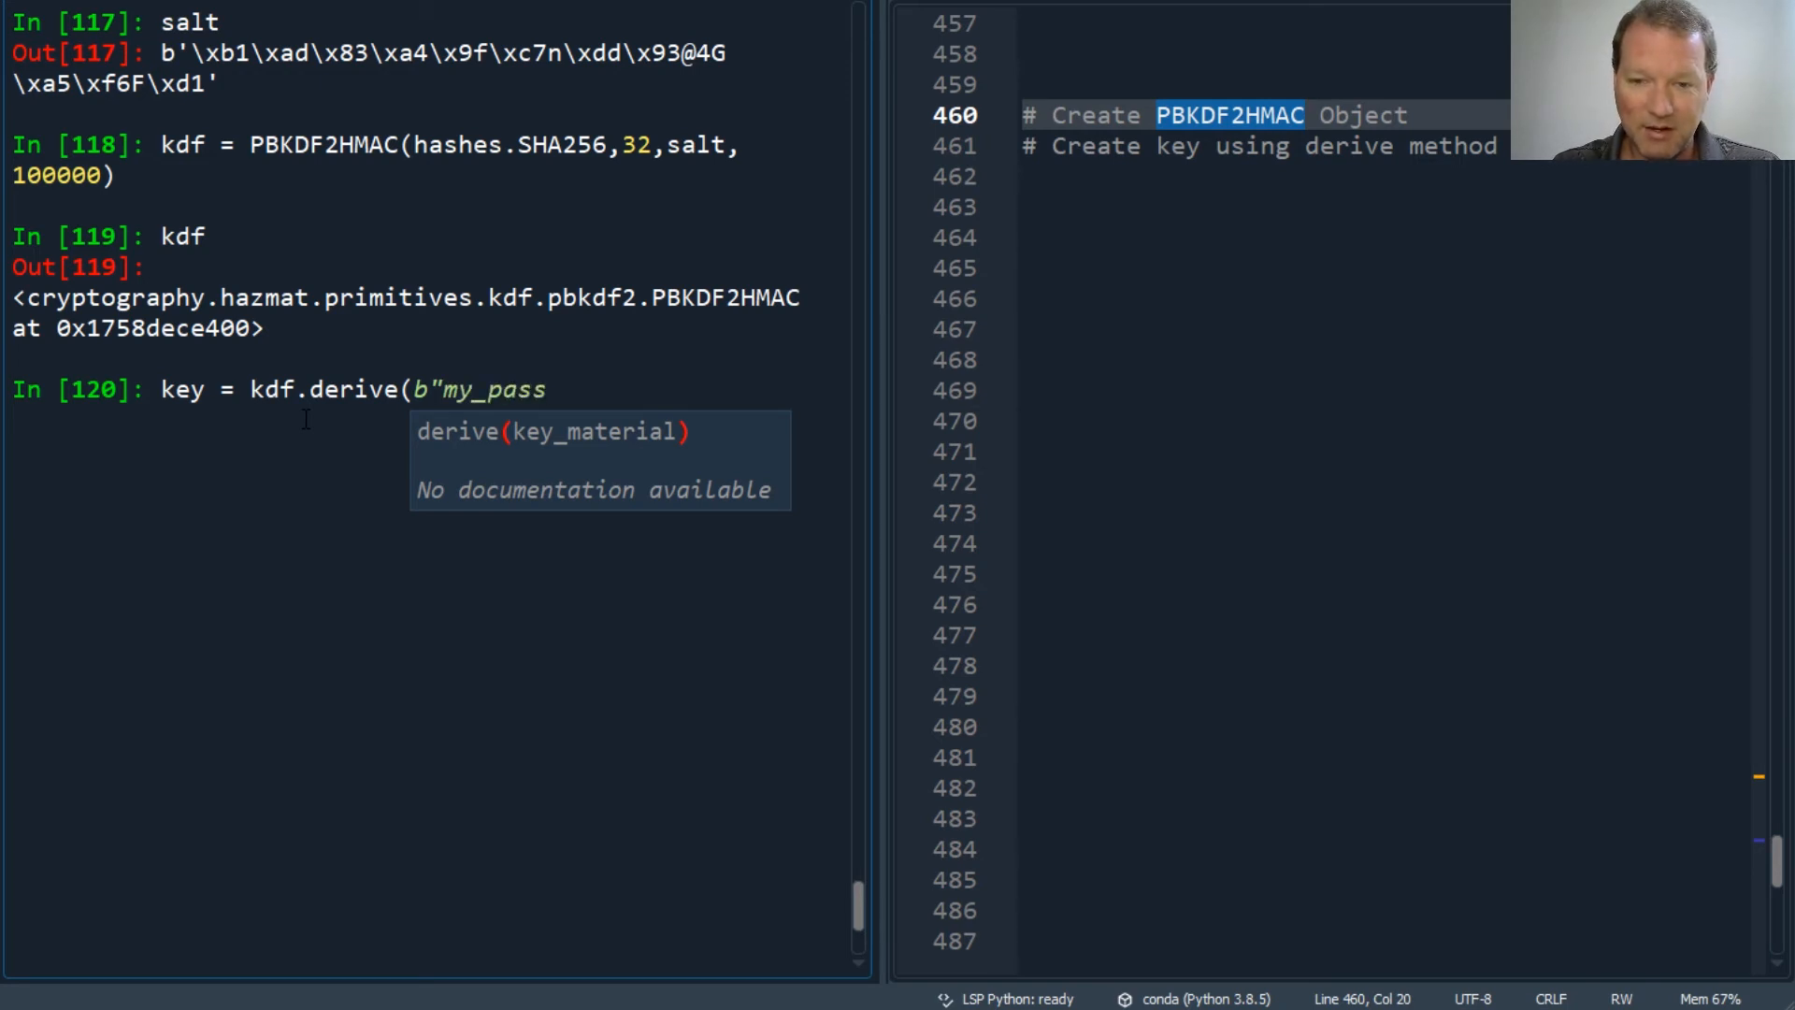
{"action": "type", "text": "word\""}
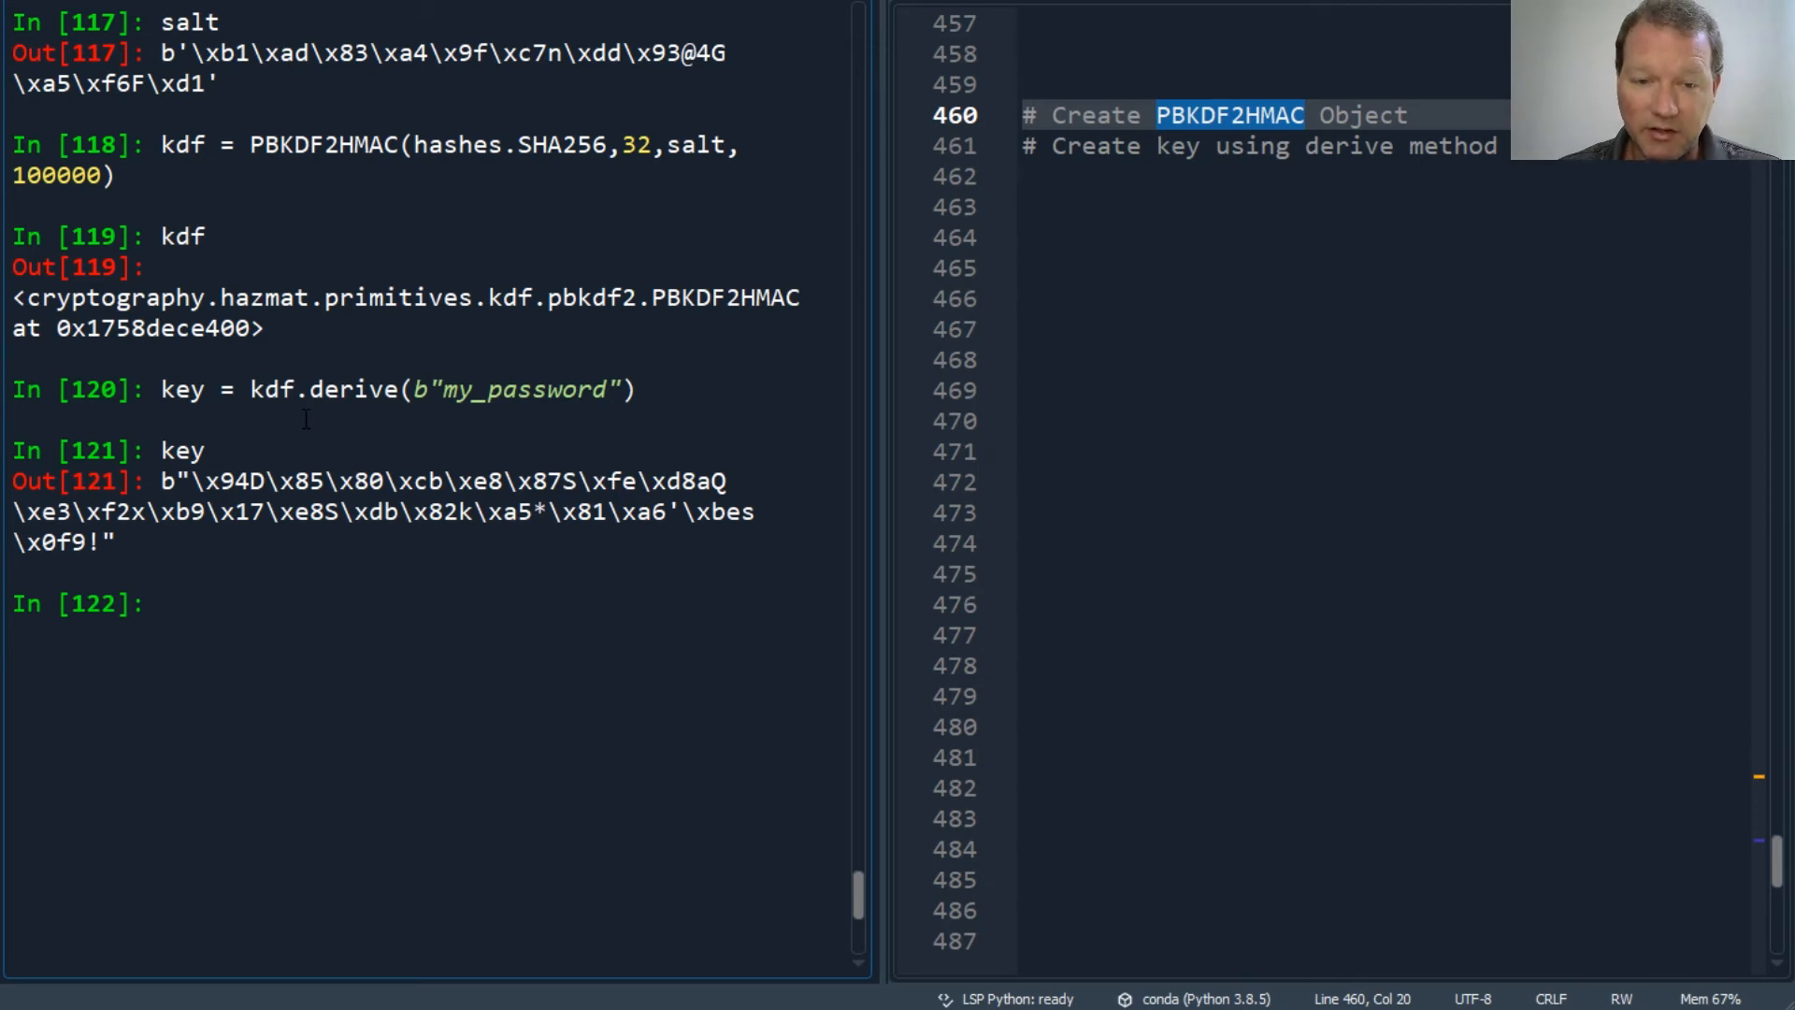
{"action": "type", "text": "key = kdf.derive(b\"my_password\")"}
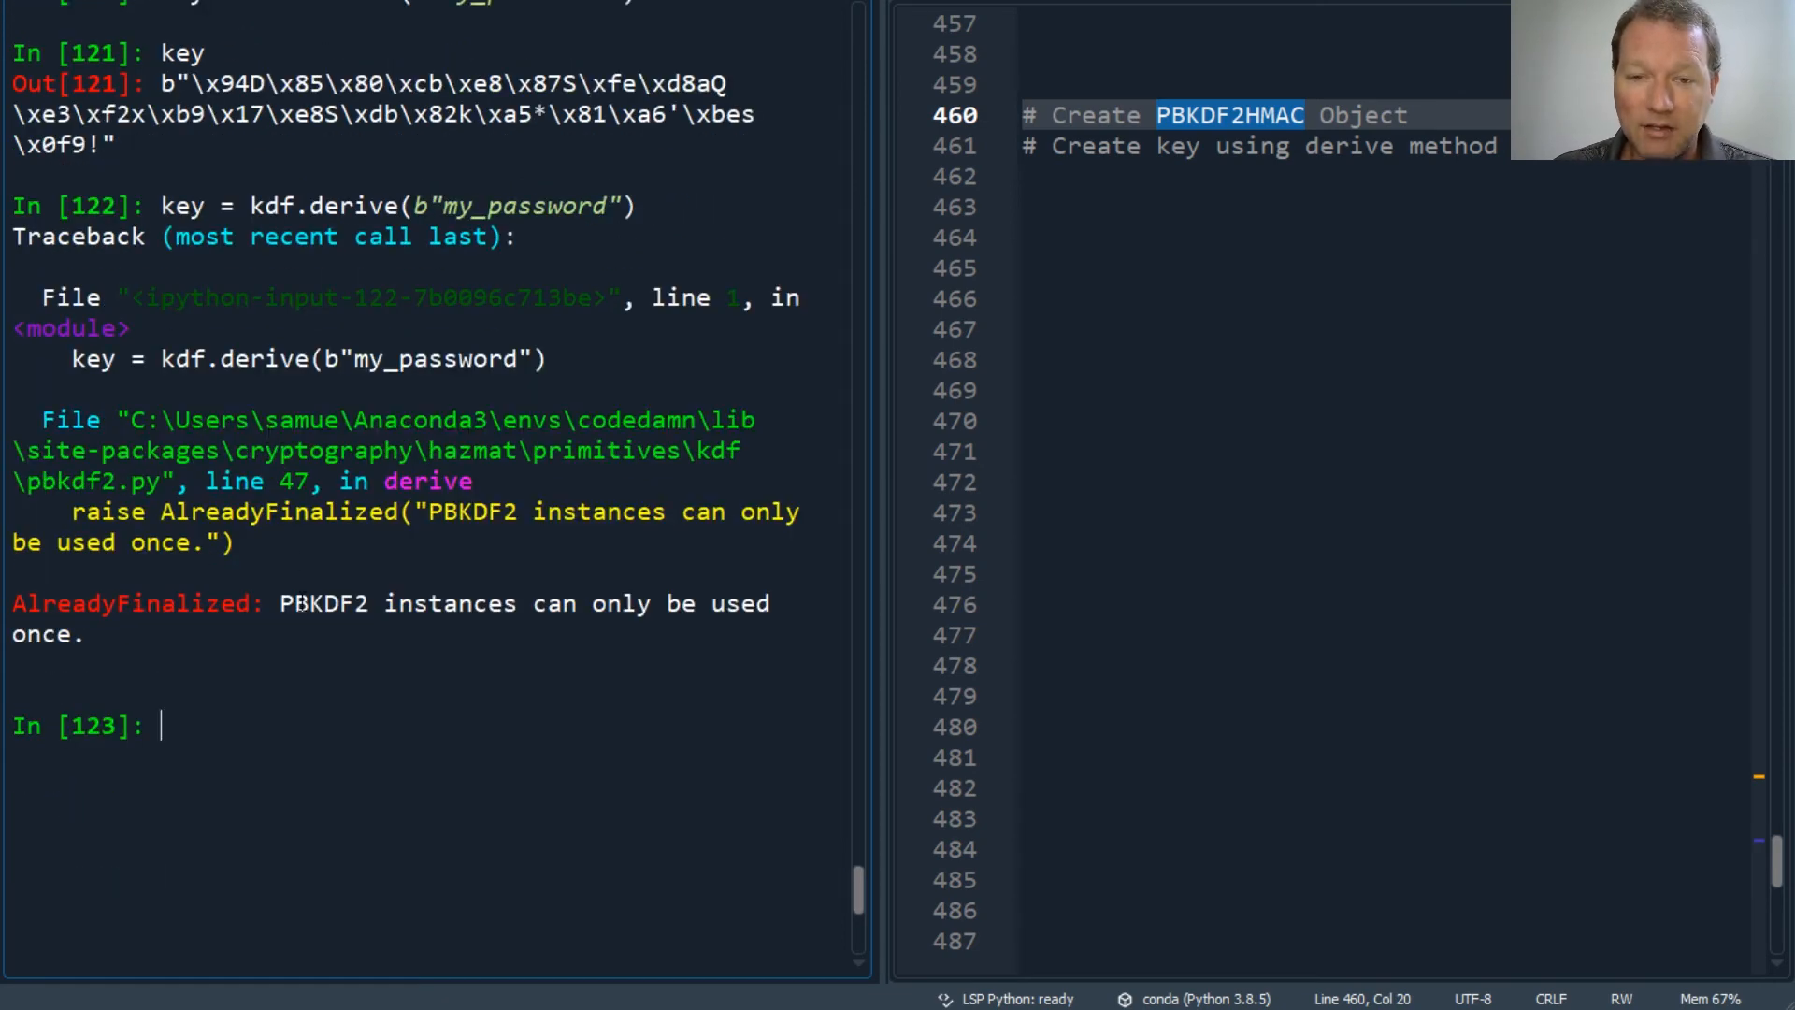
{"action": "scroll", "scroll_direction": "down", "scroll_amount": 3}
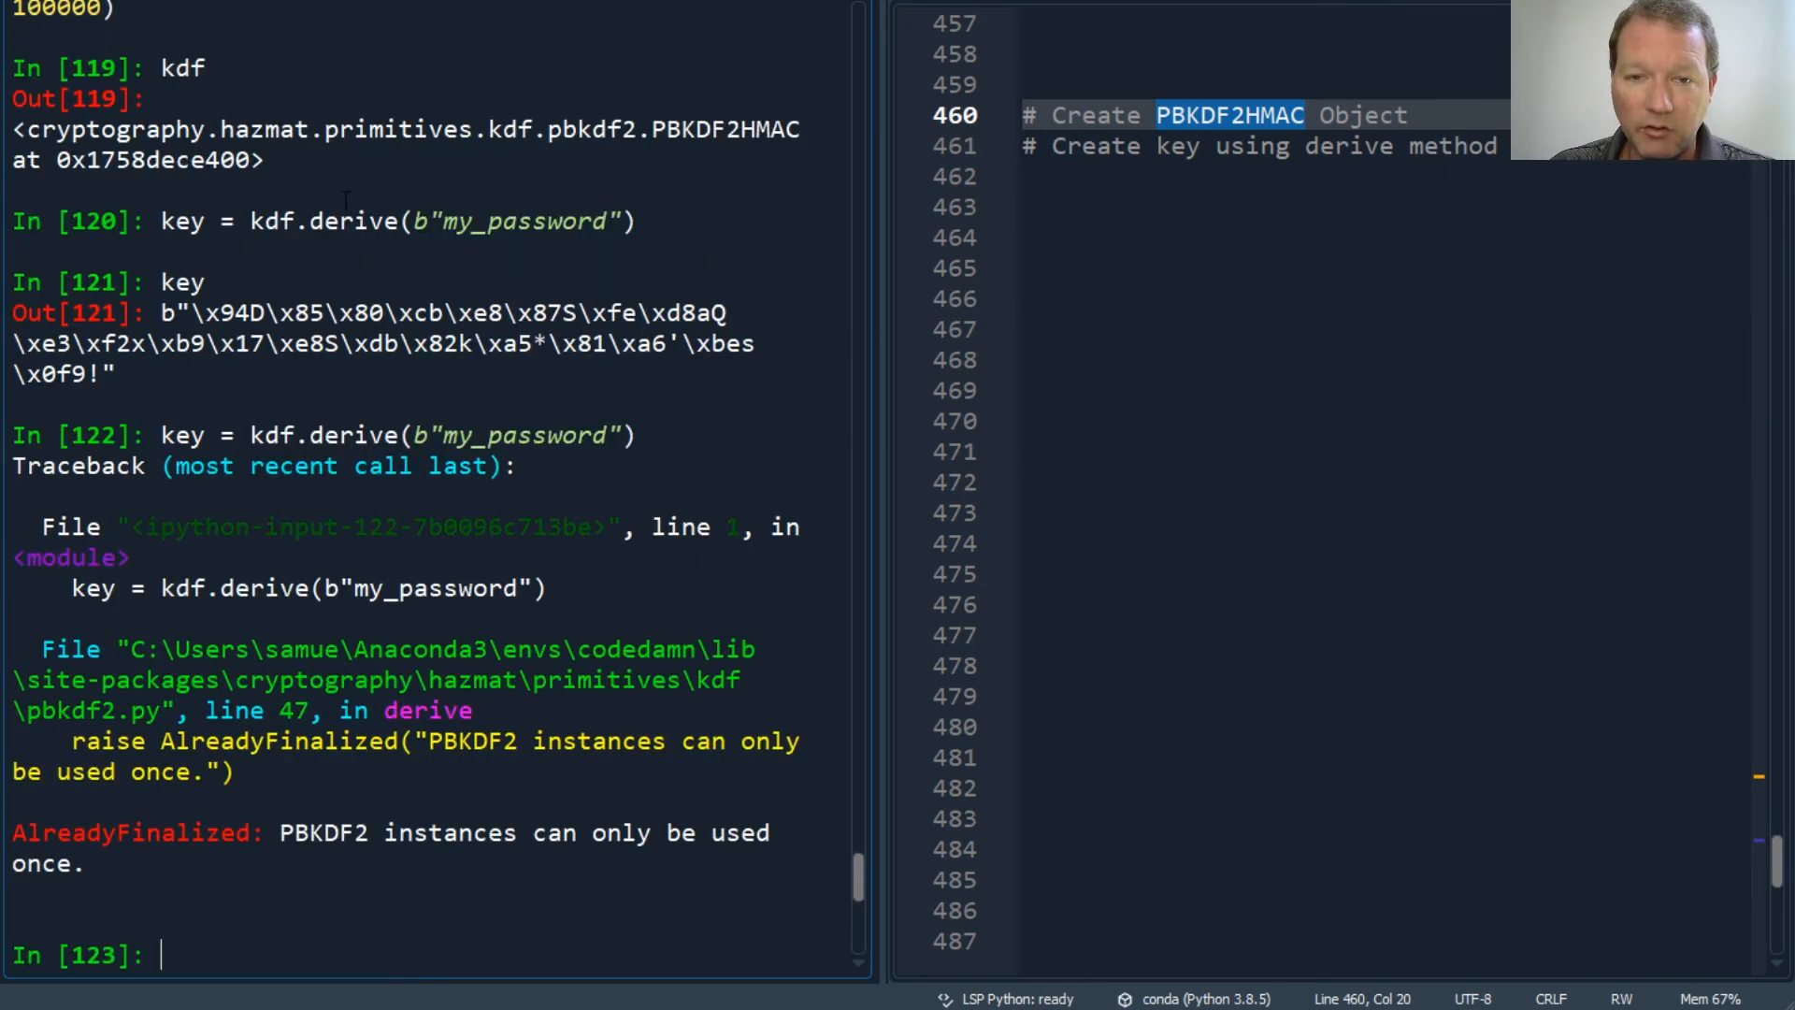
{"action": "scroll", "scroll_direction": "down", "scroll_amount": 3}
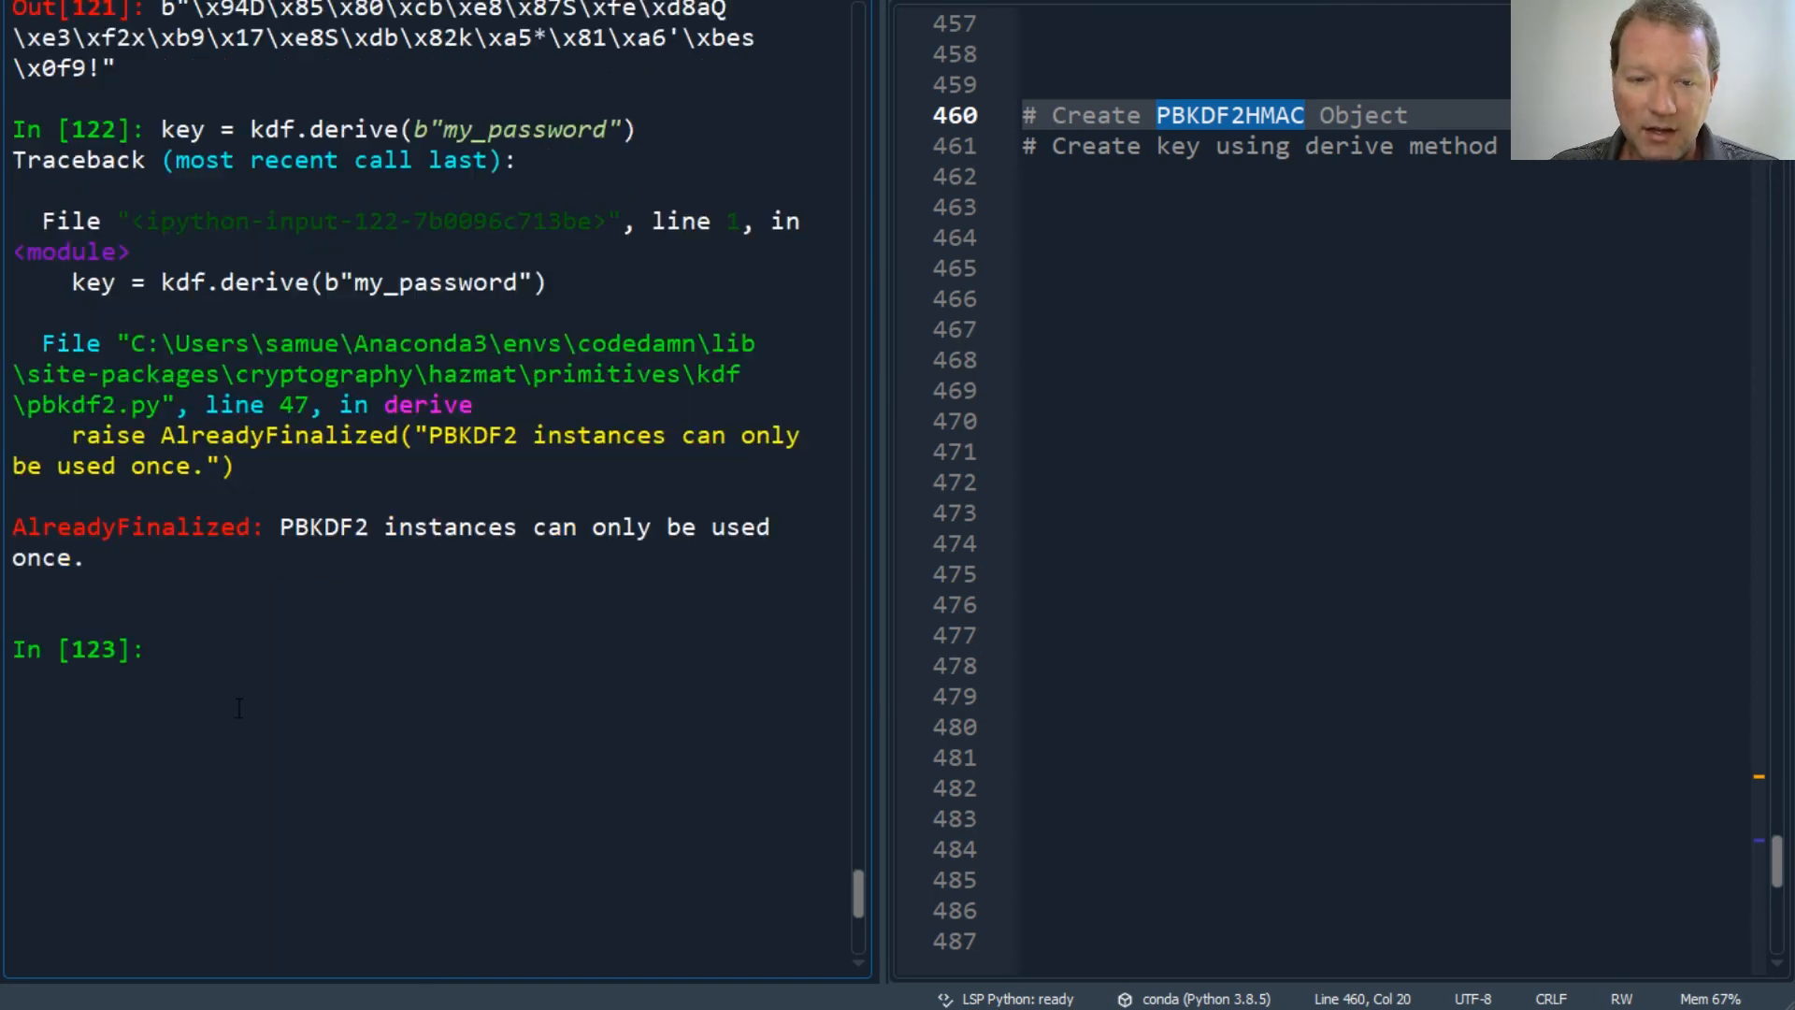
{"action": "scroll", "scroll_direction": "down", "scroll_amount": 3}
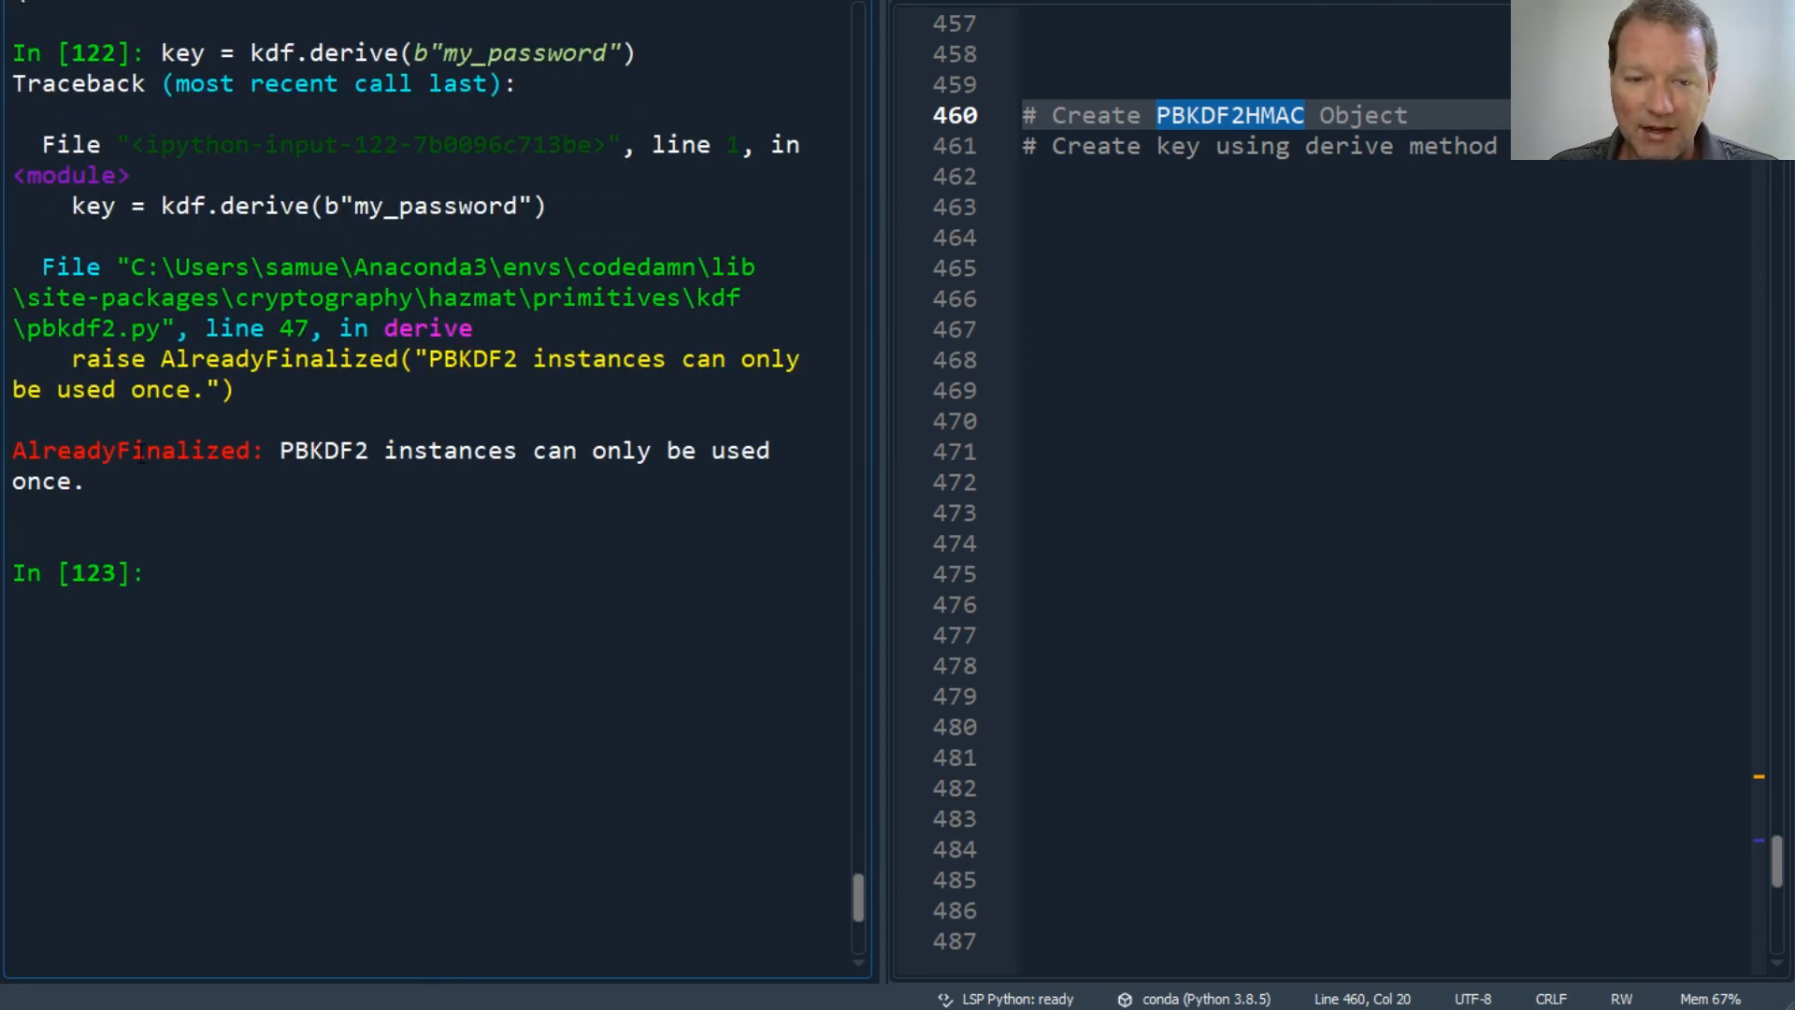